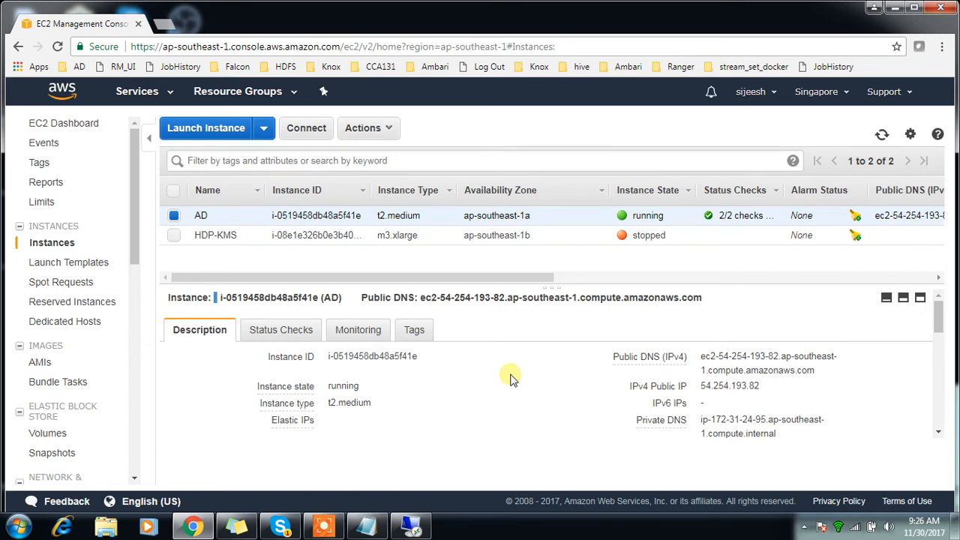
mouse_move(510, 372)
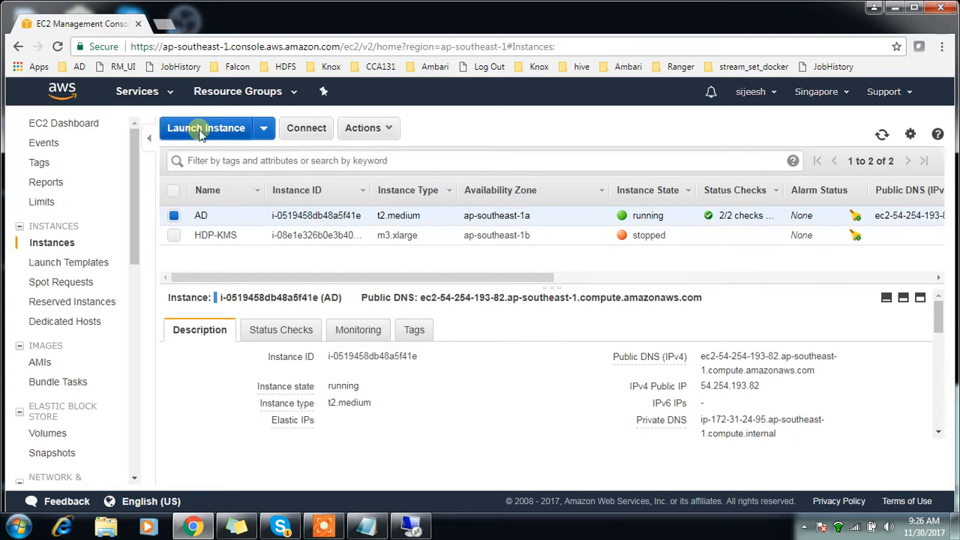
- Start a new instance from the Centos-6.5 community AMI (ami-64e4bf36)
click(206, 127)
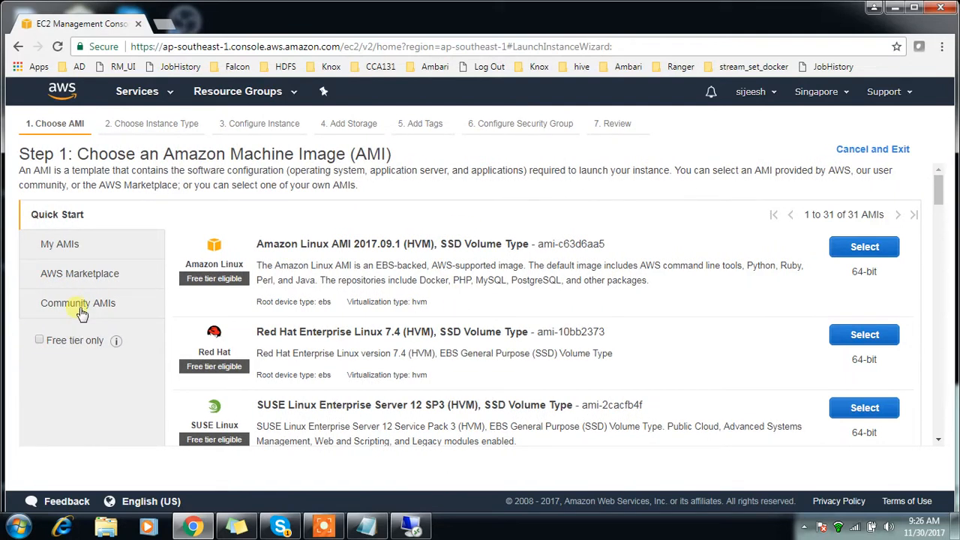
click(78, 303)
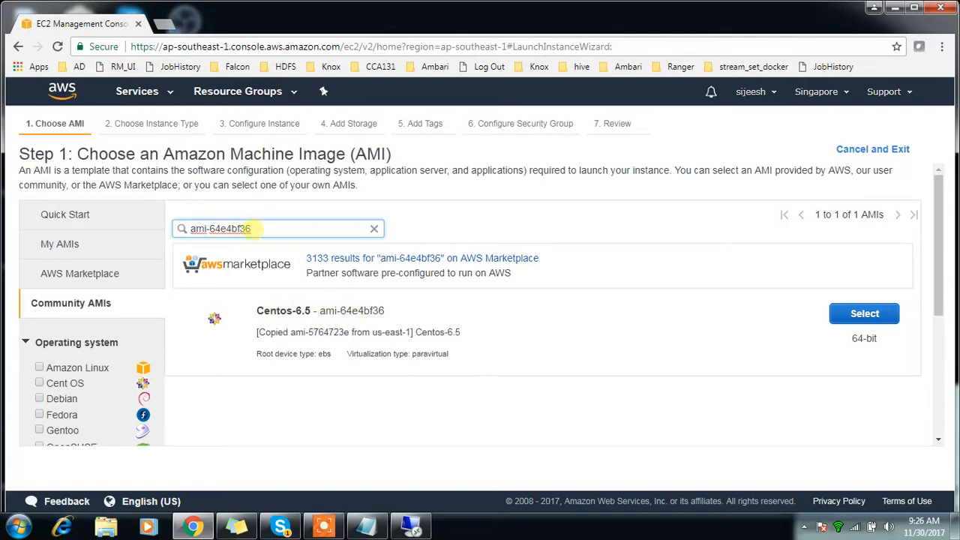
mouse_move(660, 336)
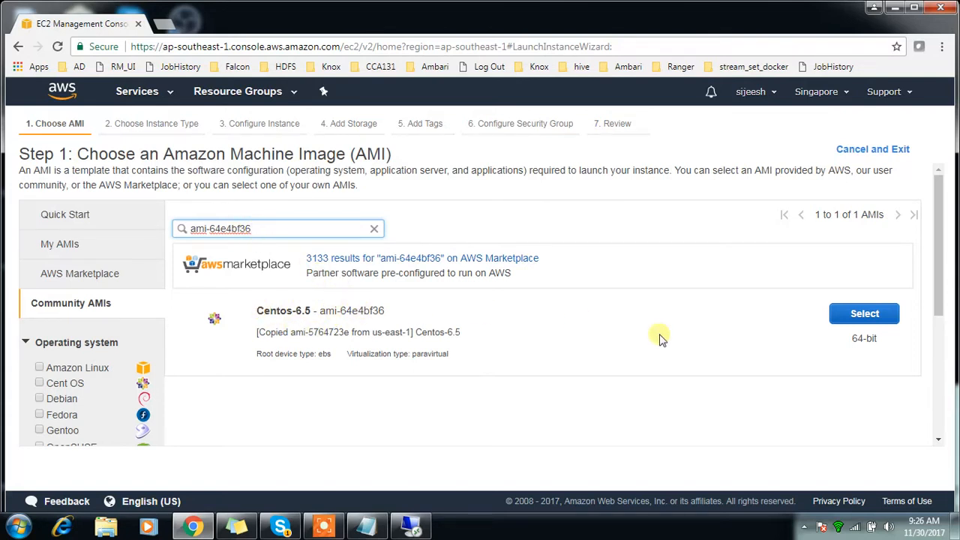
click(864, 313)
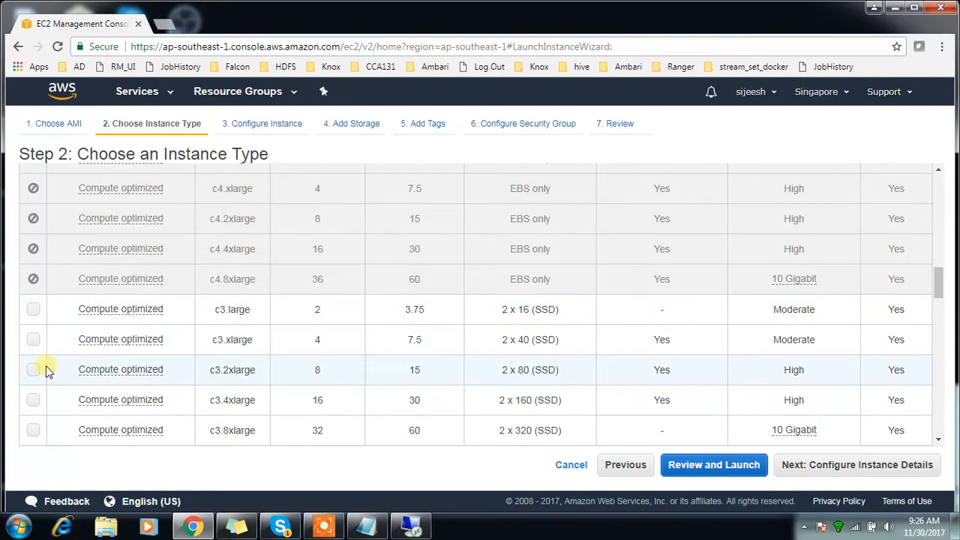
mouse_move(33, 368)
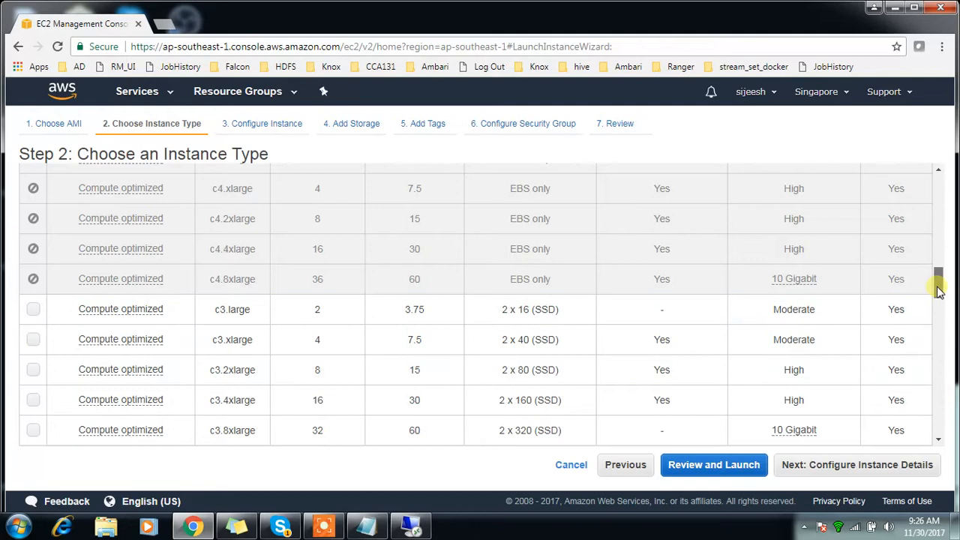
- Choose the m3.xlarge instance type and continue to instance details
scroll(up, 3)
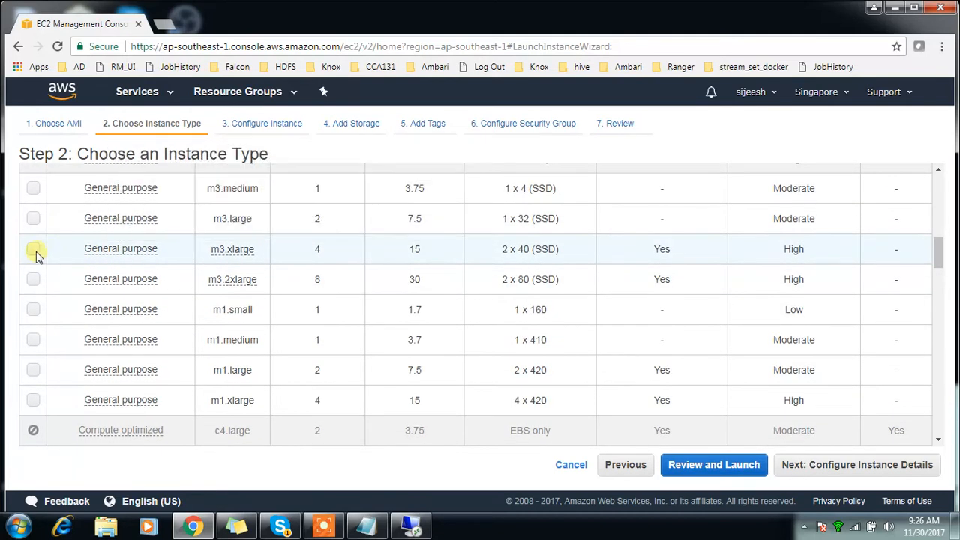
click(33, 249)
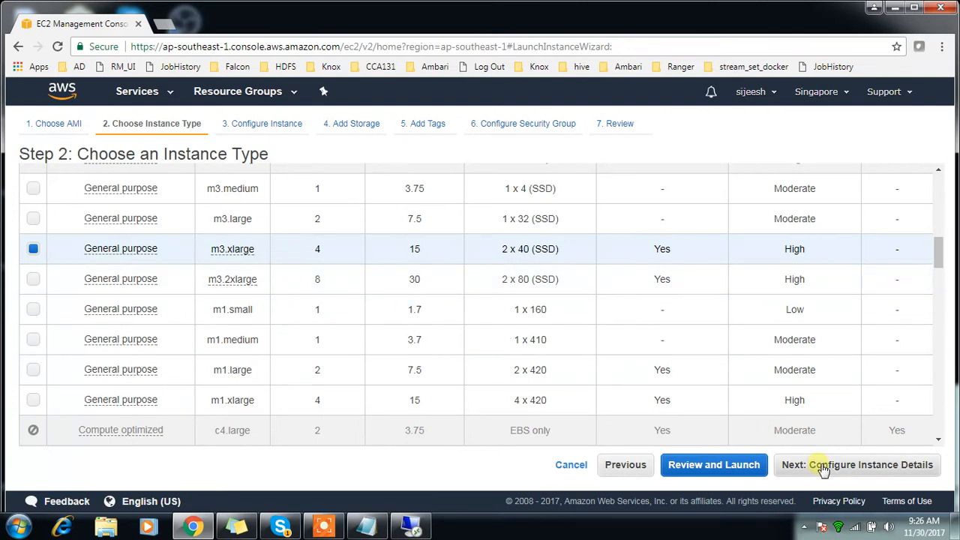
click(856, 465)
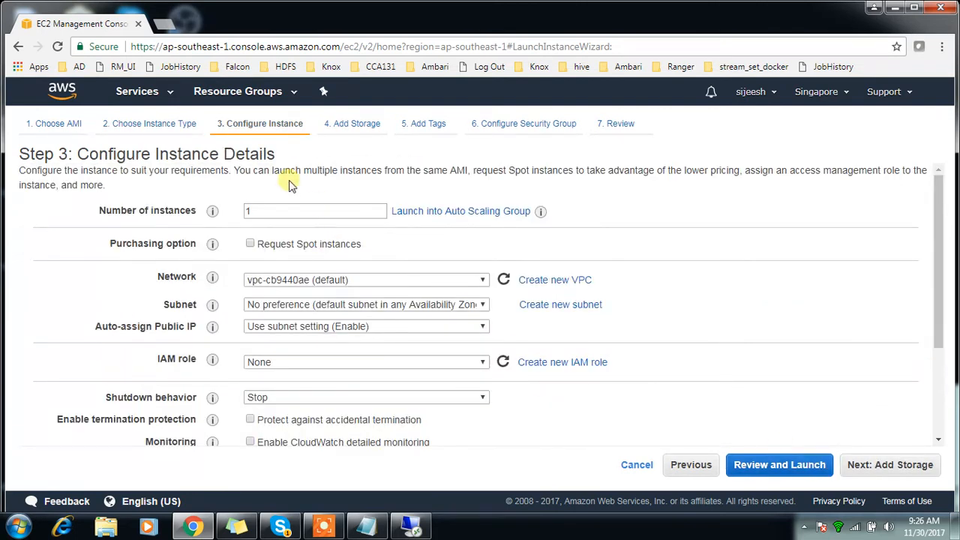
- Continue through the storage and tags steps to the security group settings
click(889, 464)
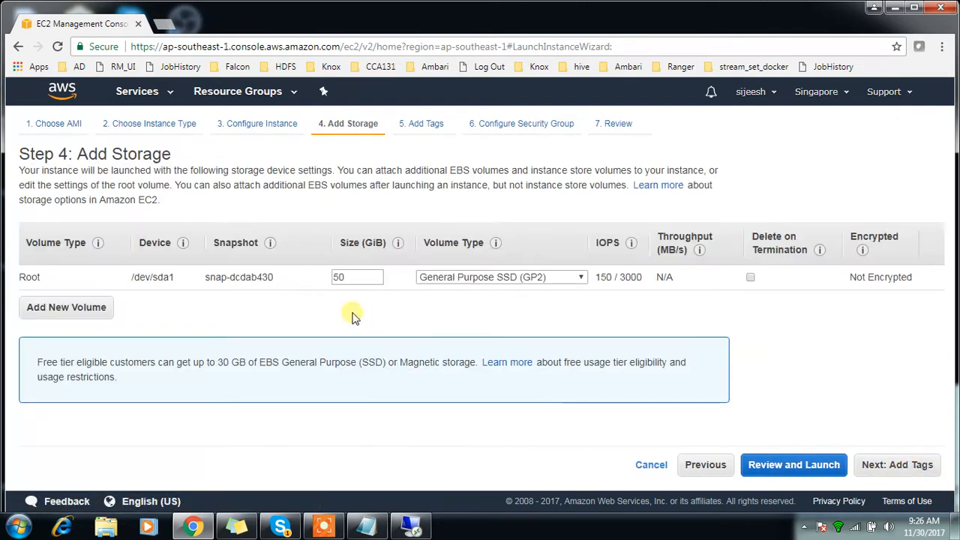
mouse_move(818, 375)
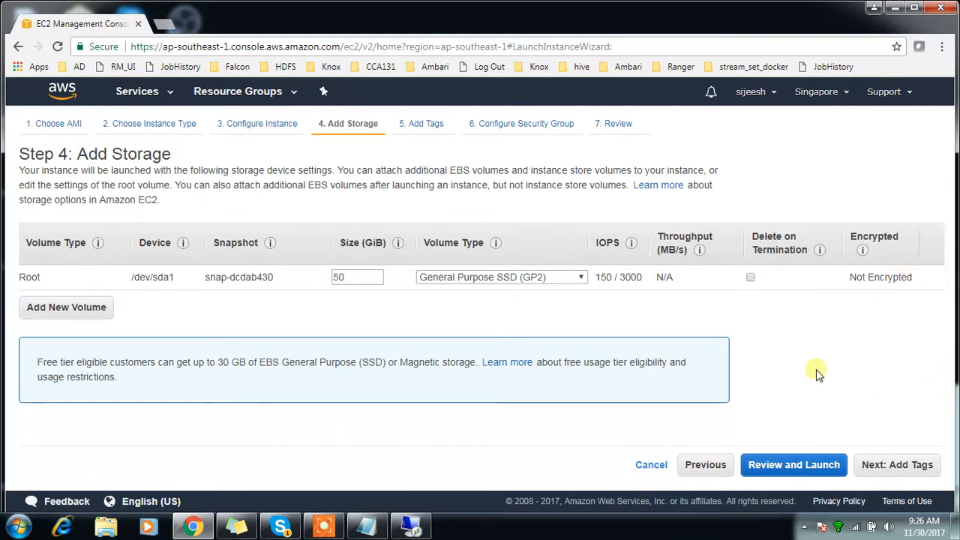
click(896, 465)
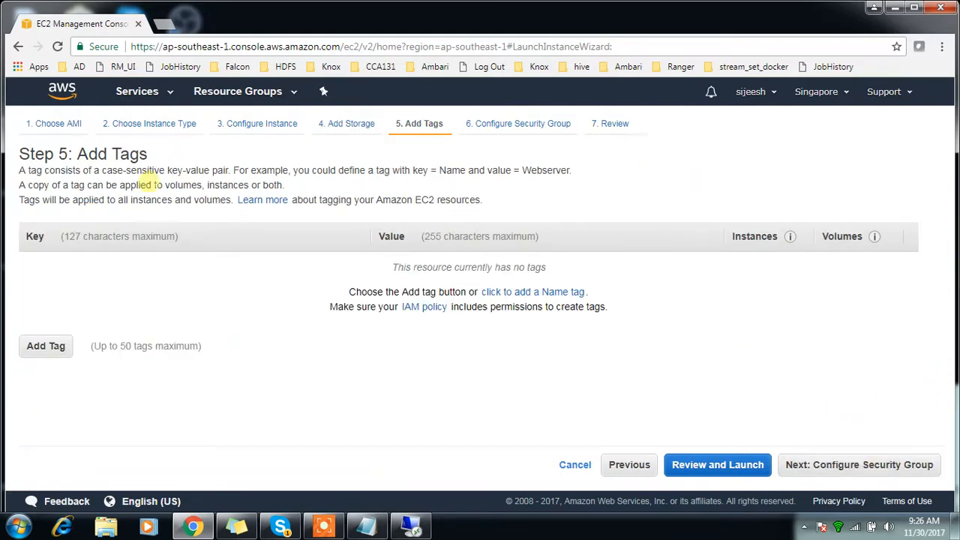
click(857, 465)
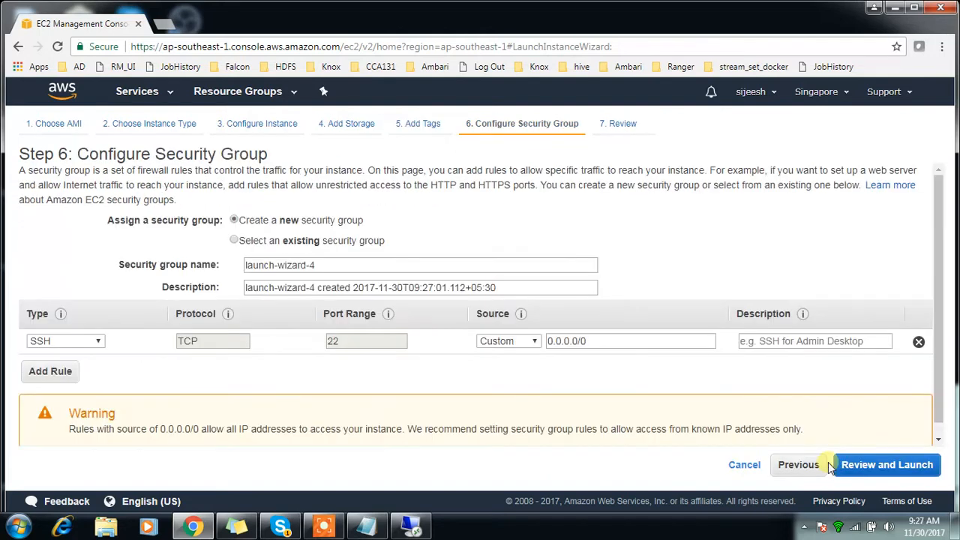
click(234, 239)
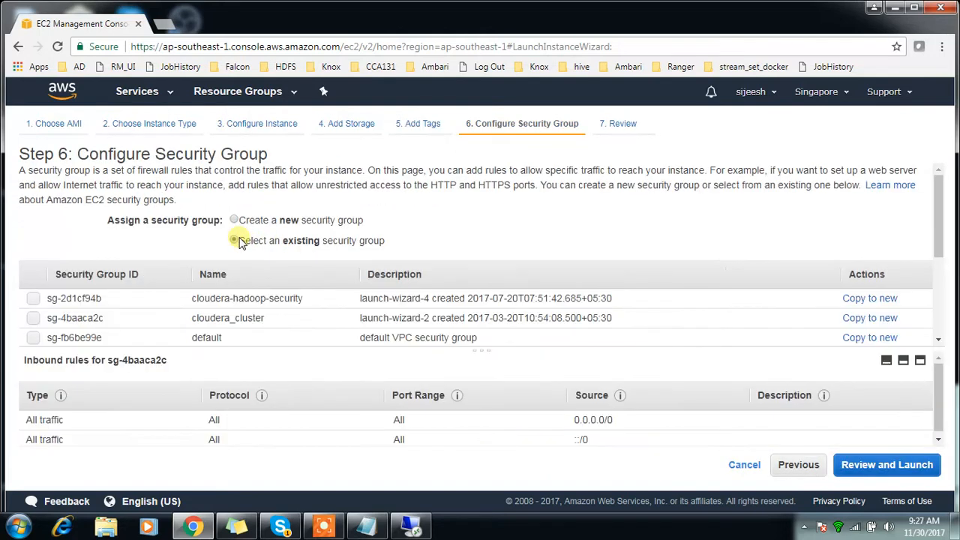
click(234, 219)
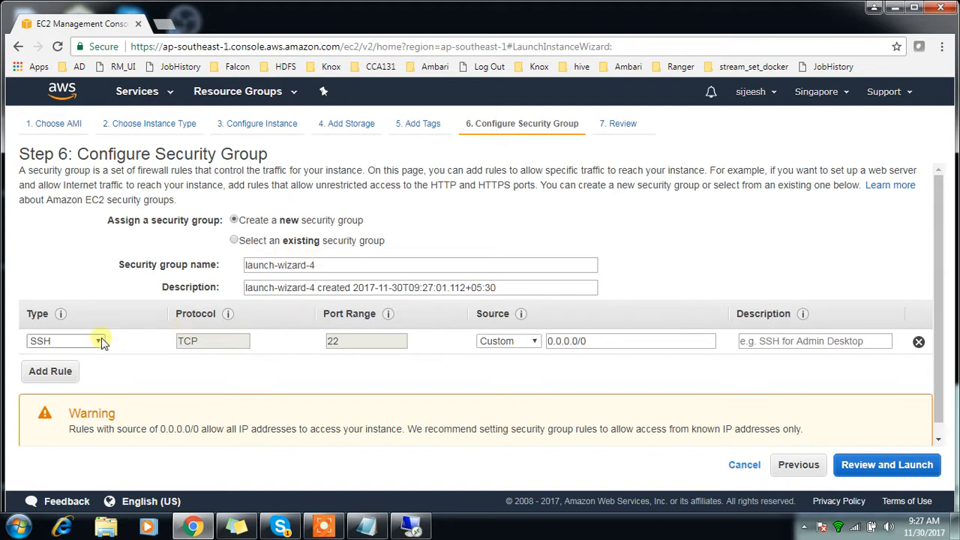
- Set the new security group's rule to All traffic from Anywhere
click(97, 341)
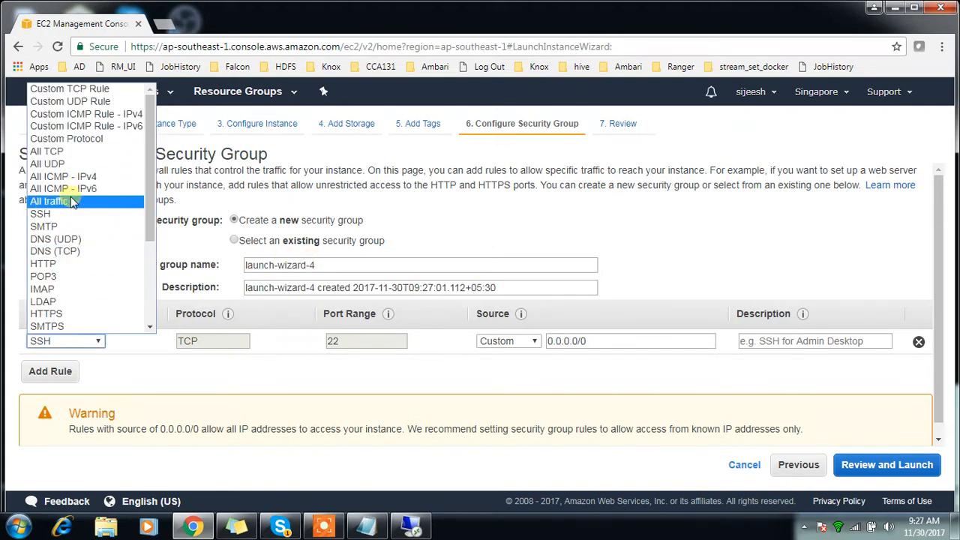
click(53, 201)
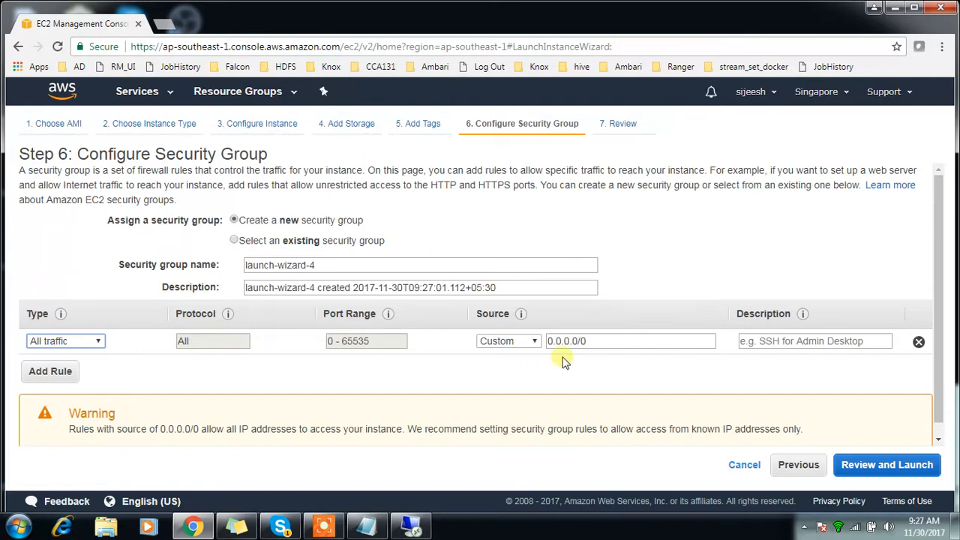
click(508, 341)
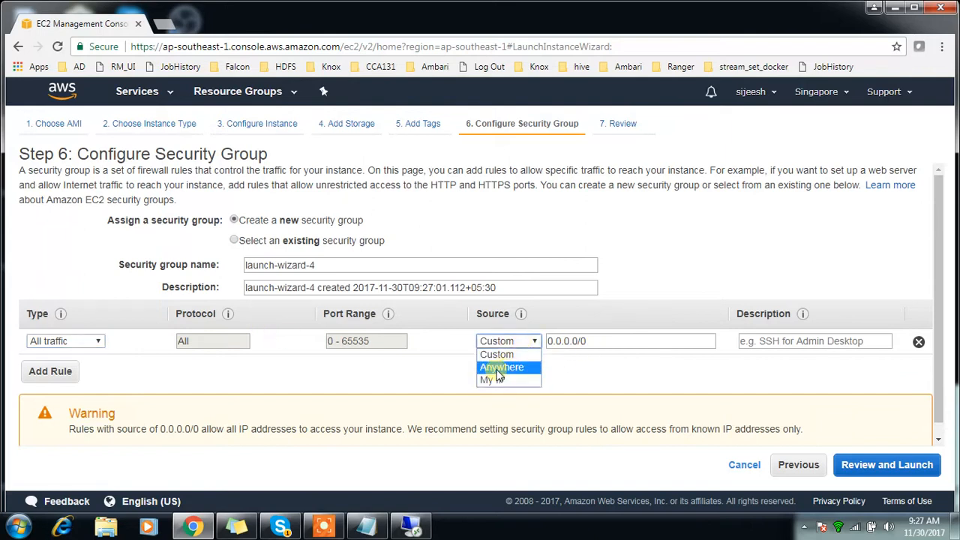
click(501, 366)
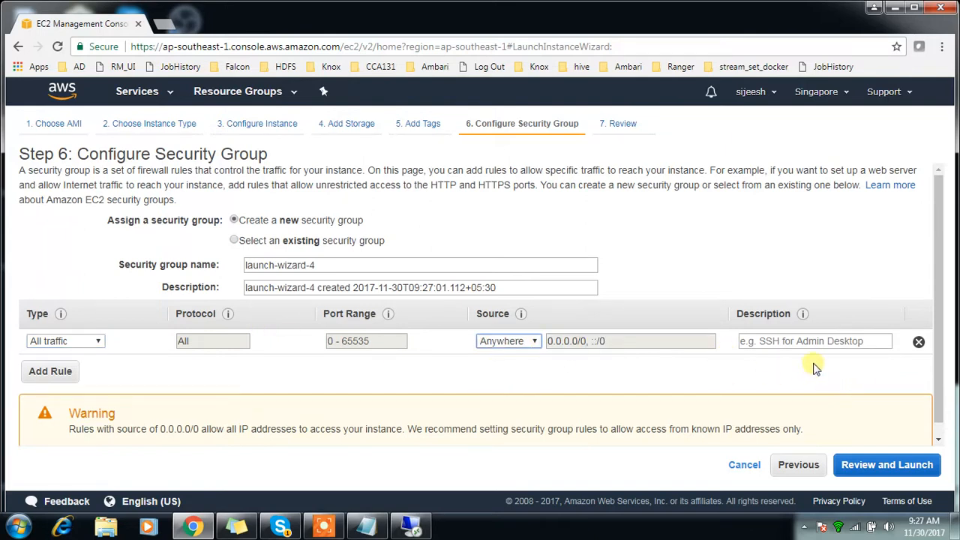
mouse_move(157, 359)
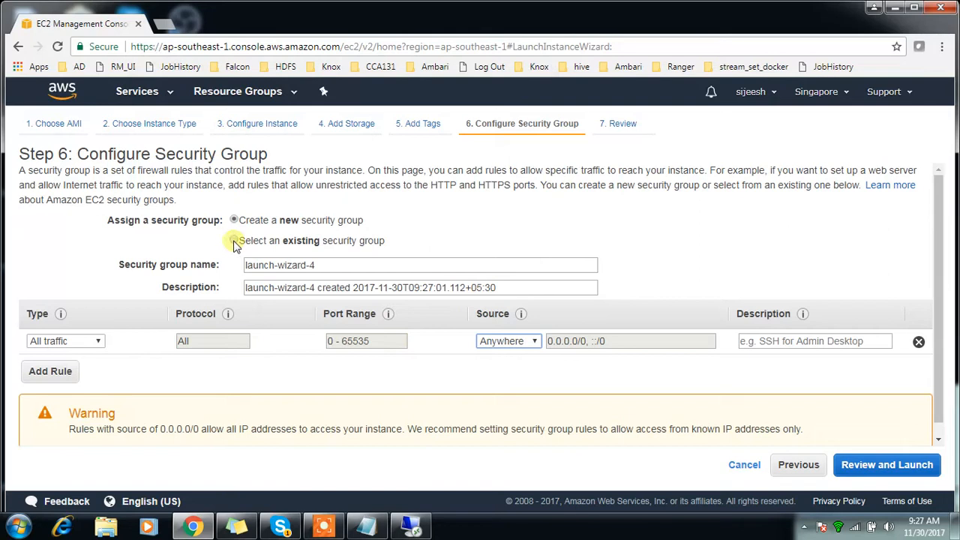
mouse_move(189, 207)
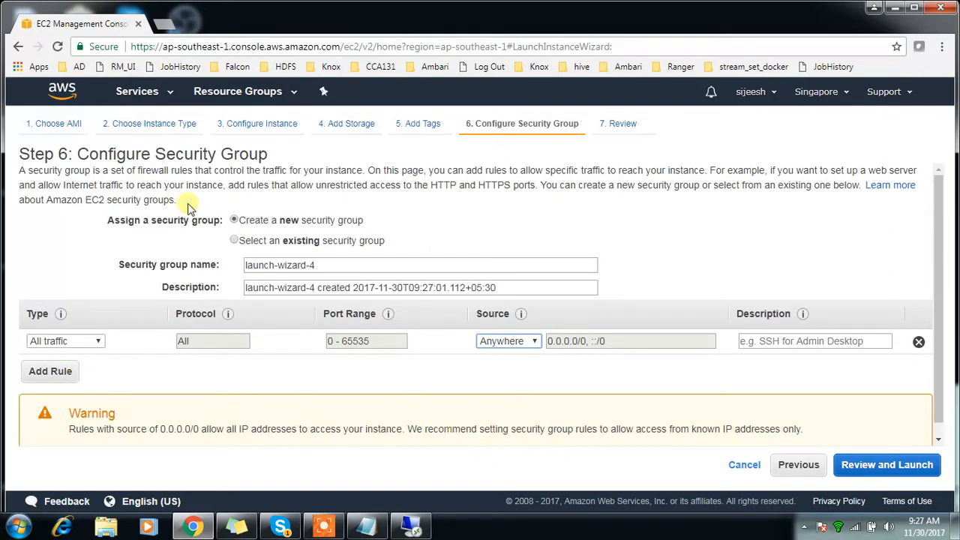
- Assign the existing cloudera_cluster security group instead
click(234, 240)
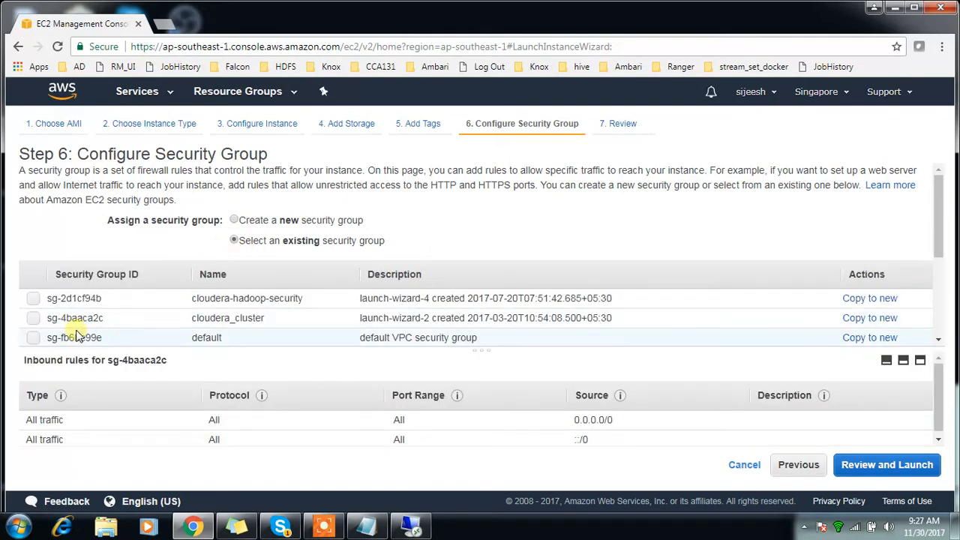
click(33, 318)
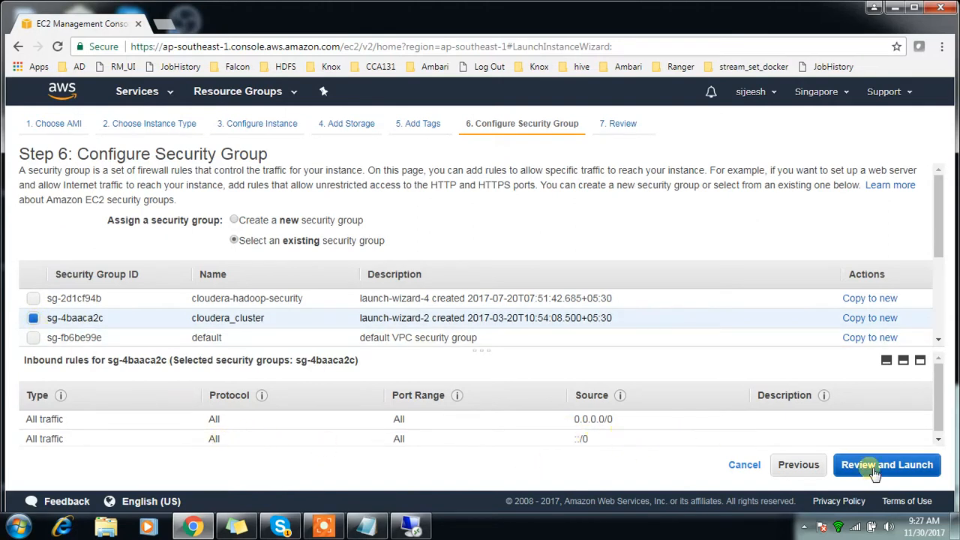
- Review and launch the instance with the existing sijeesh_aws_key key pair, acknowledging the private key
click(885, 465)
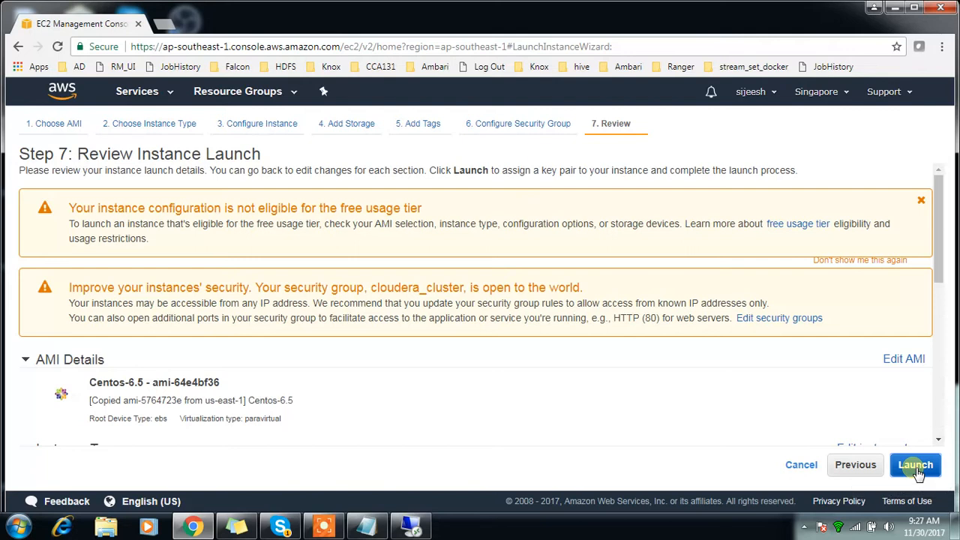
click(914, 465)
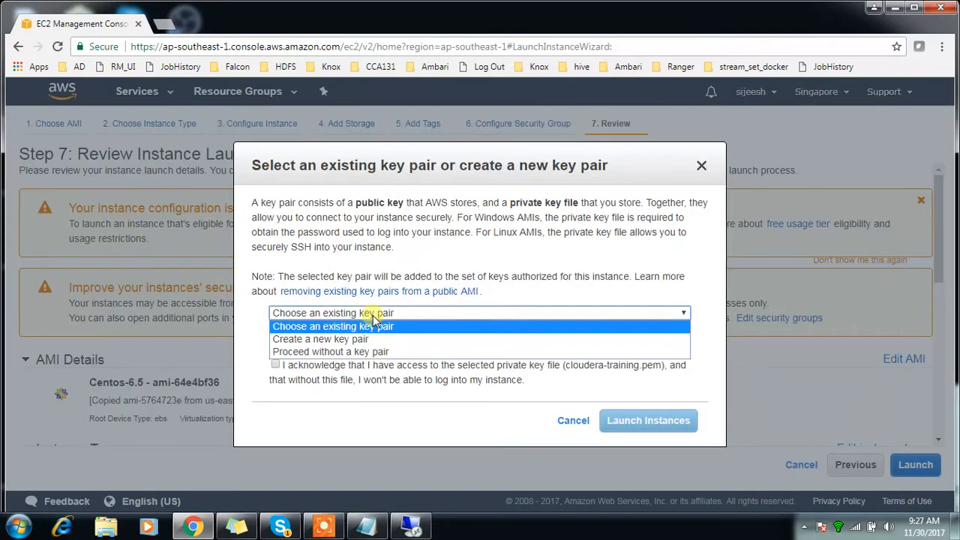
click(333, 325)
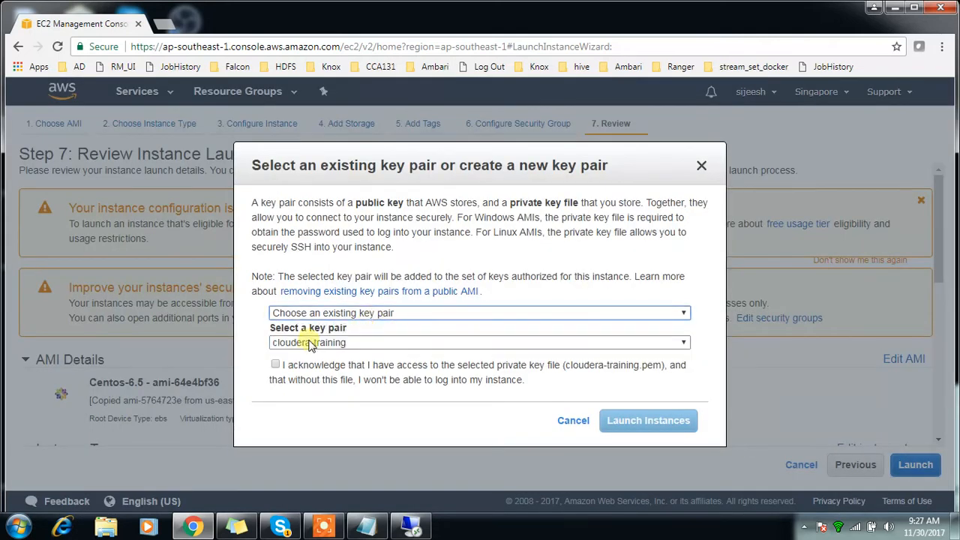
click(480, 342)
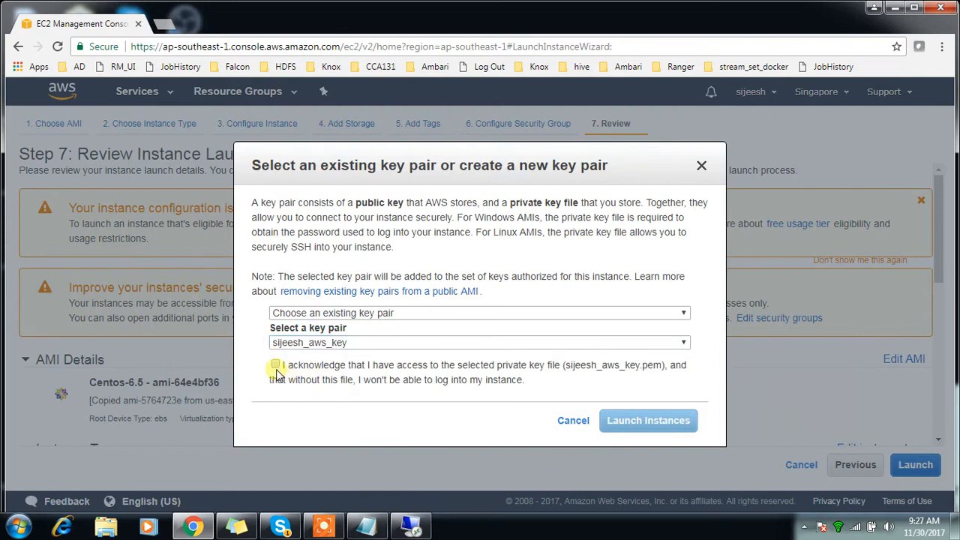
click(276, 364)
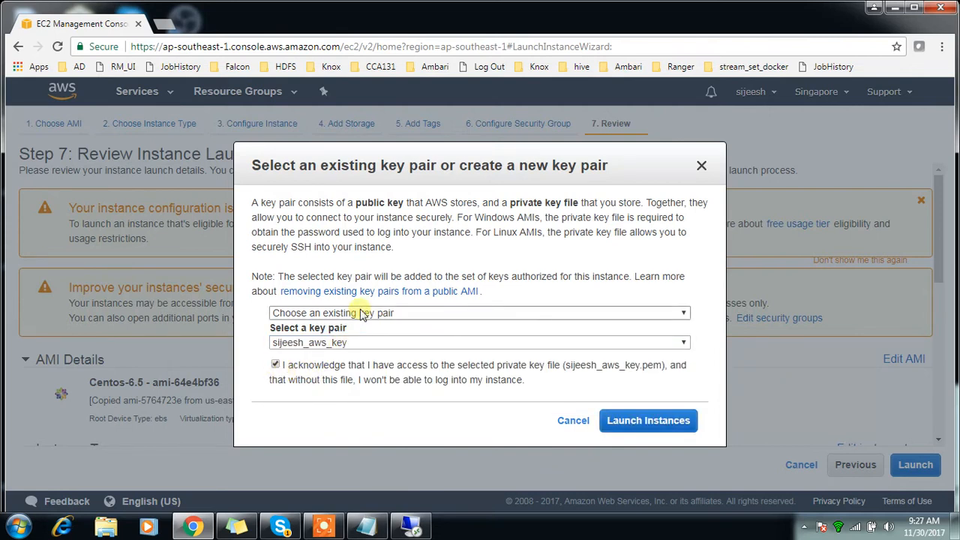
mouse_move(411, 390)
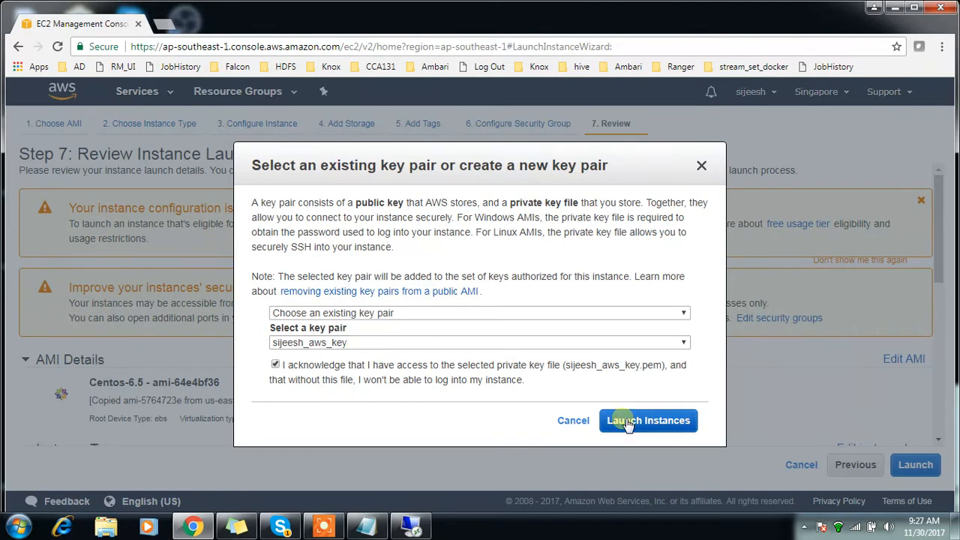
click(648, 419)
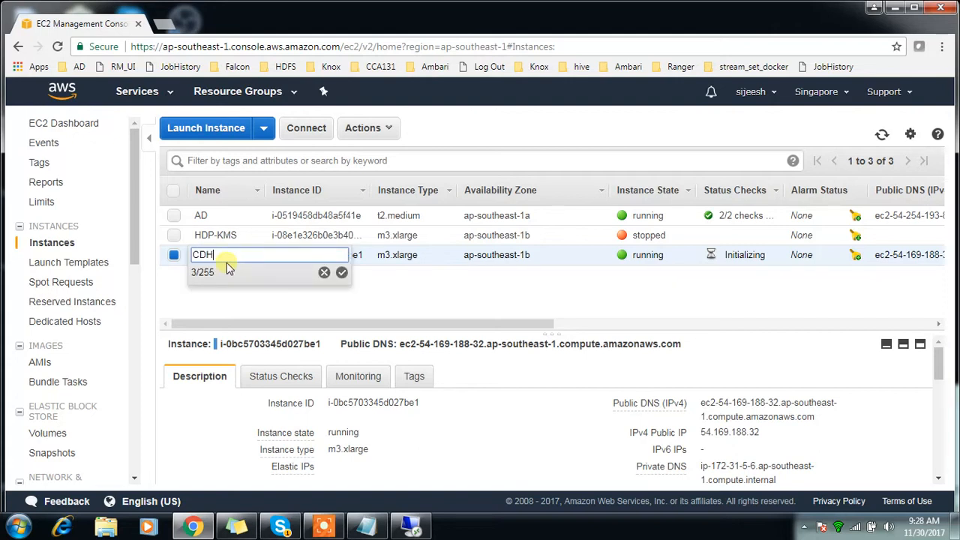
- Name the new instance CDH-Single in the instances list
text(-Single)
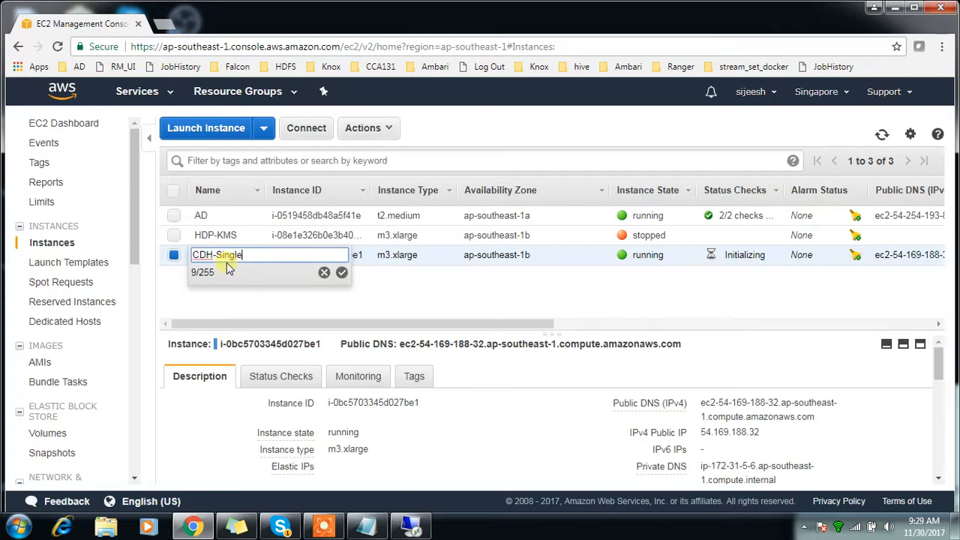
click(342, 272)
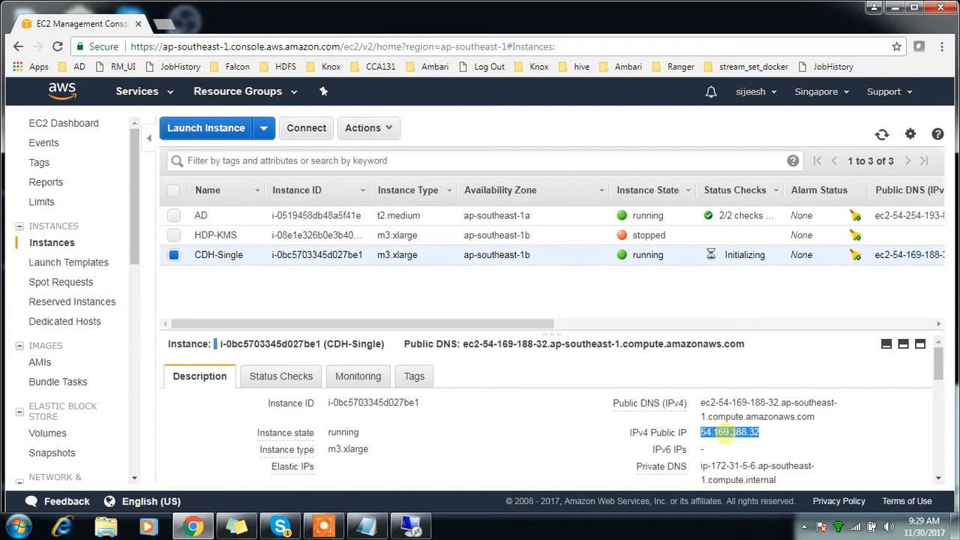
mouse_move(749, 368)
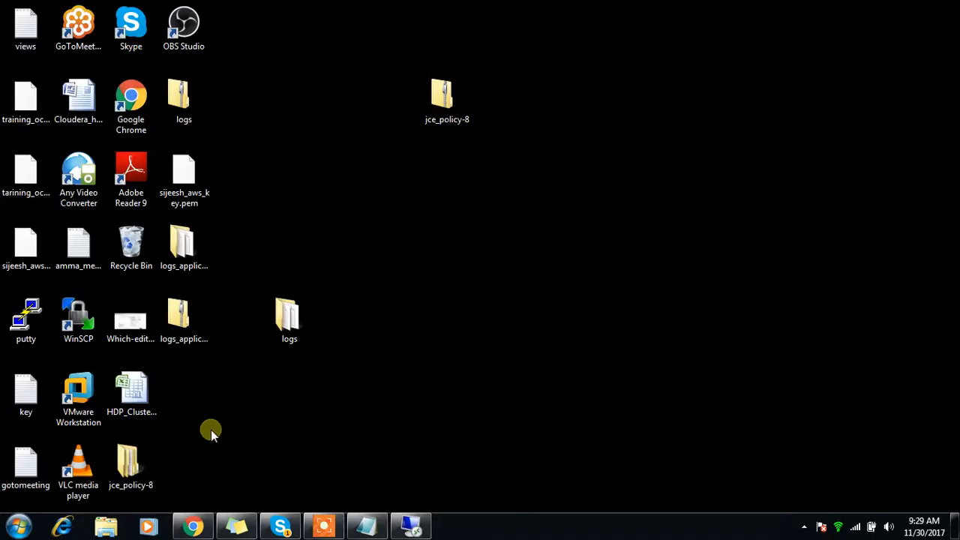
- Create a PuTTY session CDH1 to 54.169.188.32 authenticated with the sijeesh_aws_key .ppk file
double_click(25, 315)
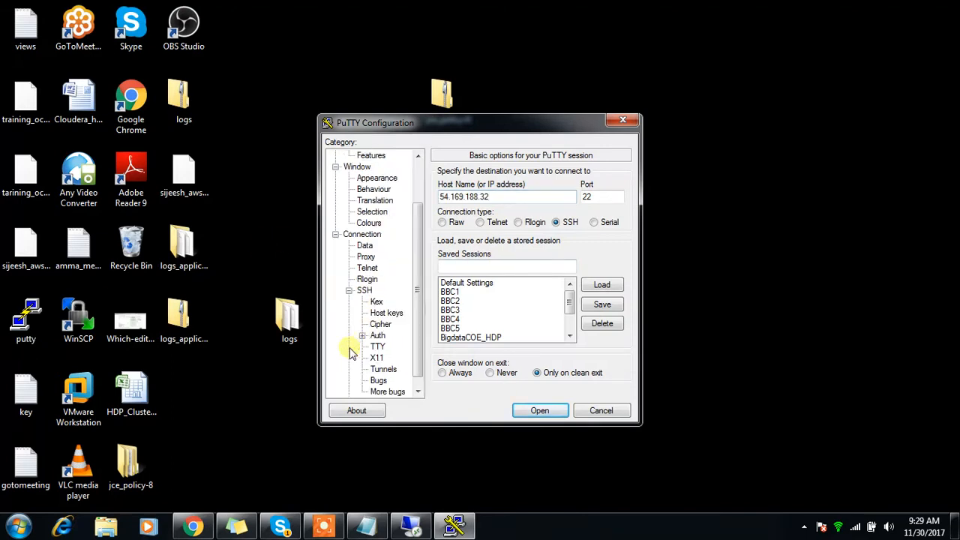
click(378, 336)
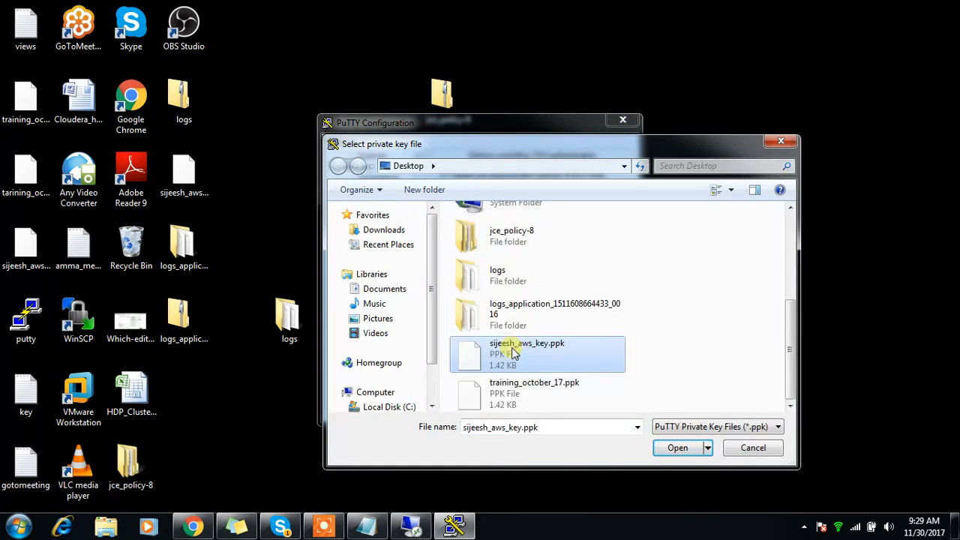
click(678, 447)
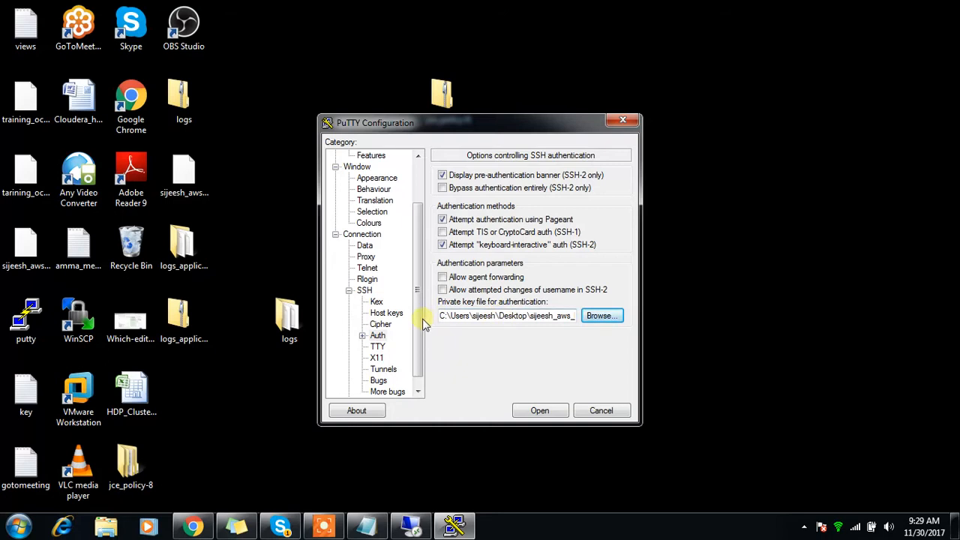
click(355, 154)
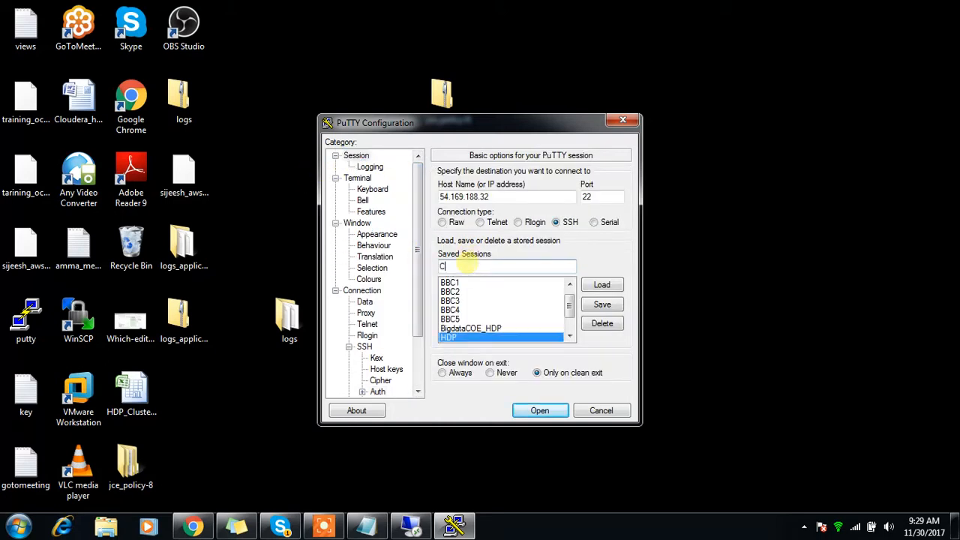
text(DH)
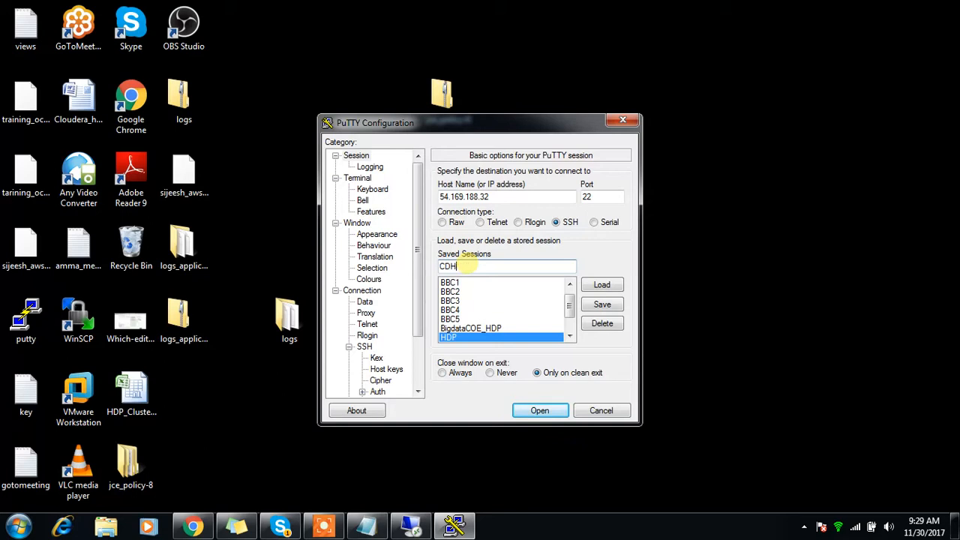
text(1)
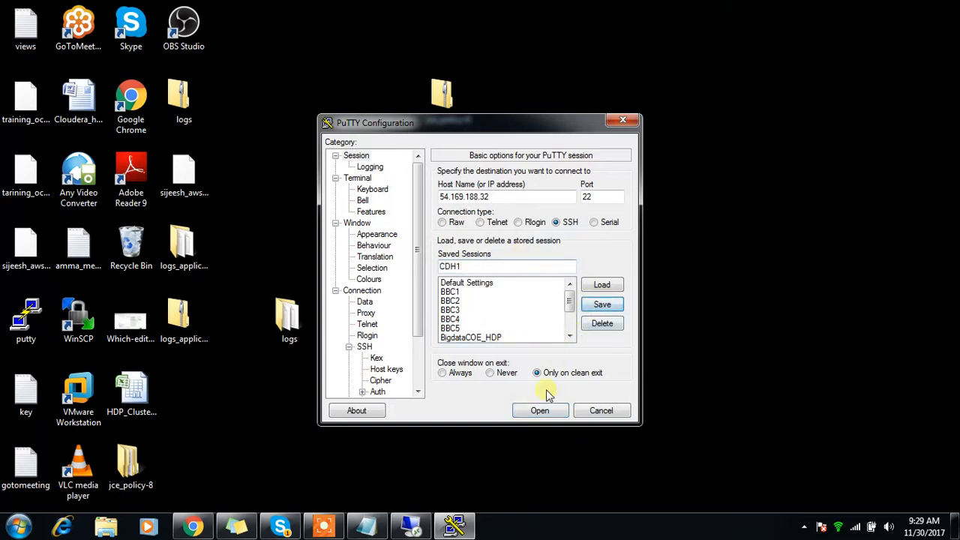
- Connect to the instance, accept its host key and log in as root
click(540, 411)
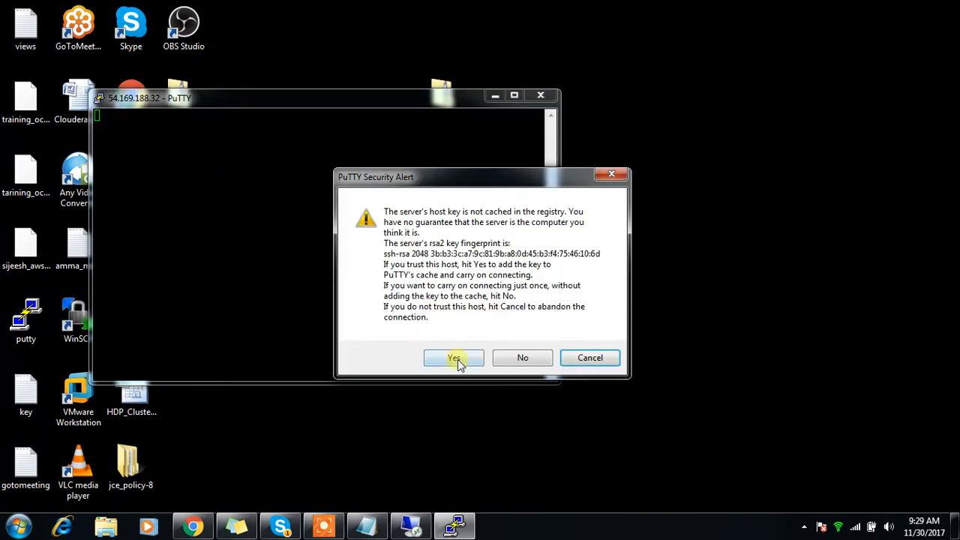
click(453, 357)
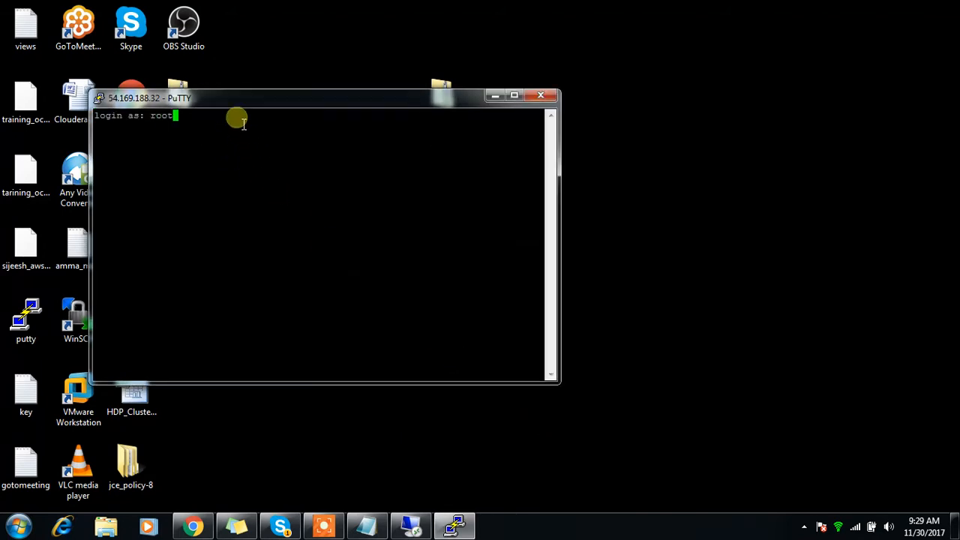
key(Return)
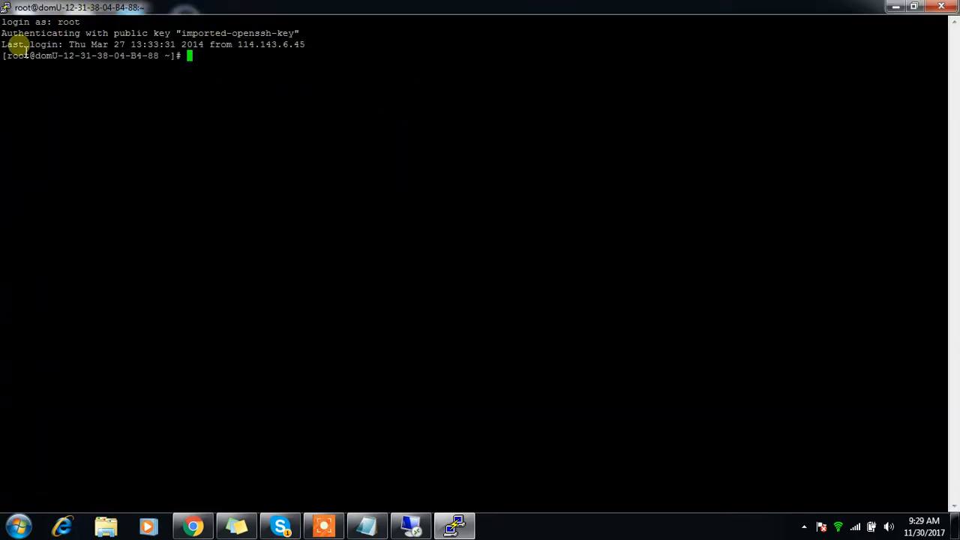
mouse_move(120, 42)
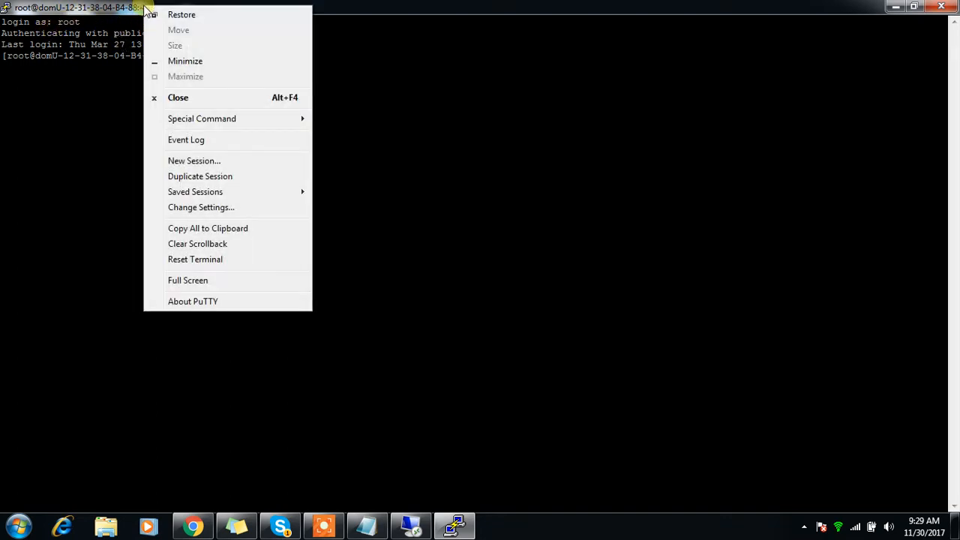
mouse_move(195, 192)
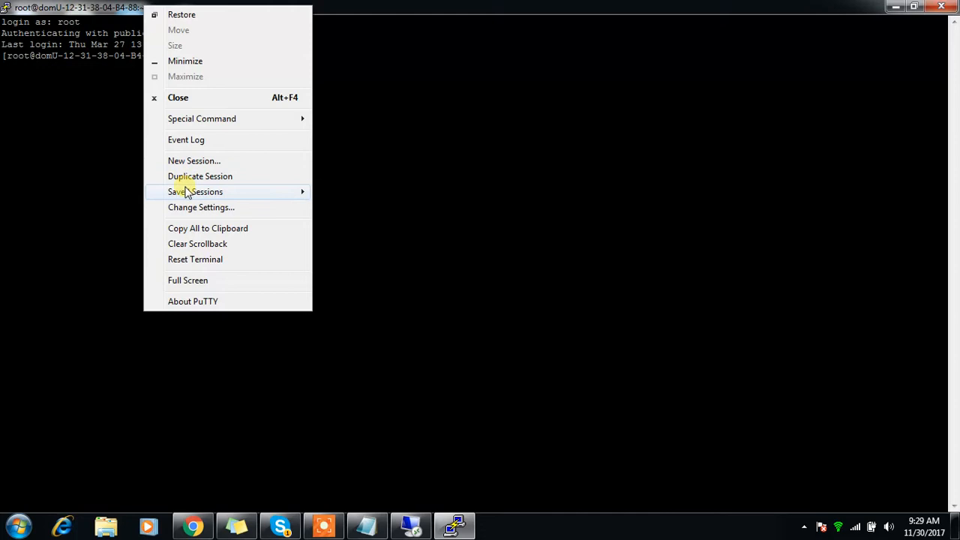
- Change the terminal font to Courier New 12-point via Change Settings
click(201, 207)
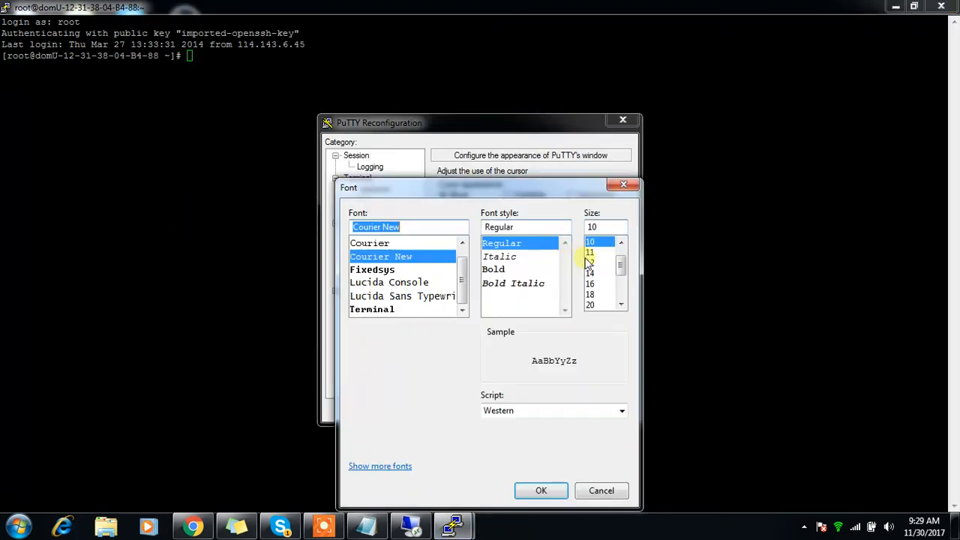
click(540, 489)
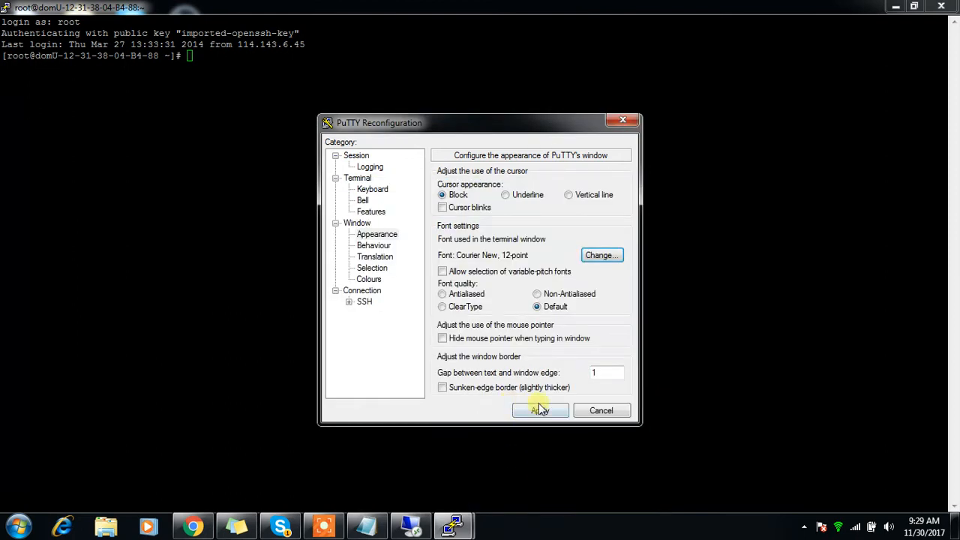
click(539, 411)
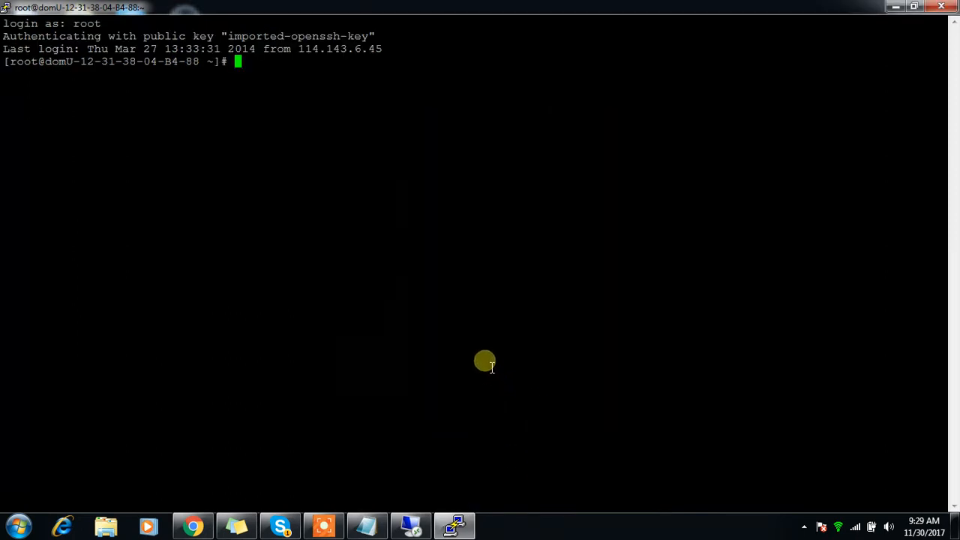
- Run ifconfig and hostname to read private IP 172.31.5.6 and the internal hostname
key(Return)
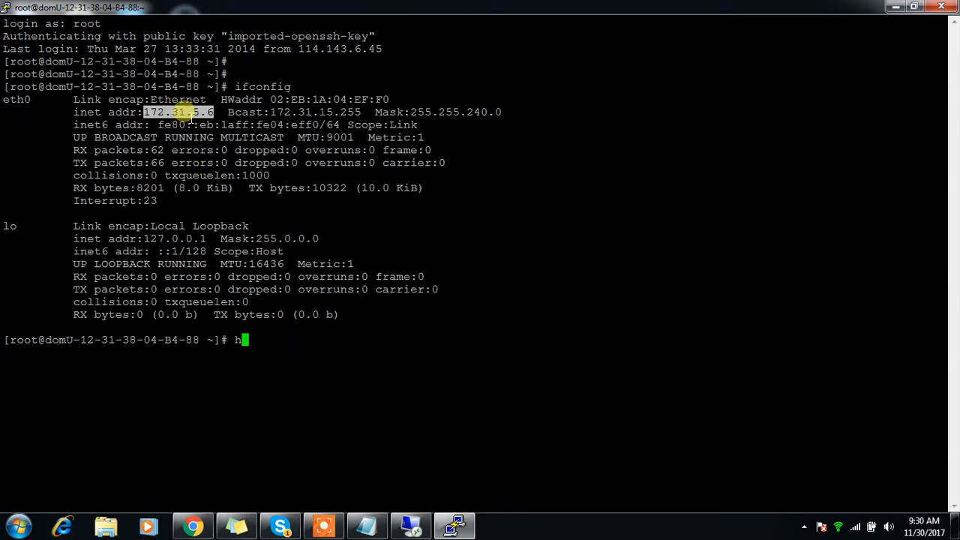
text(ostname')
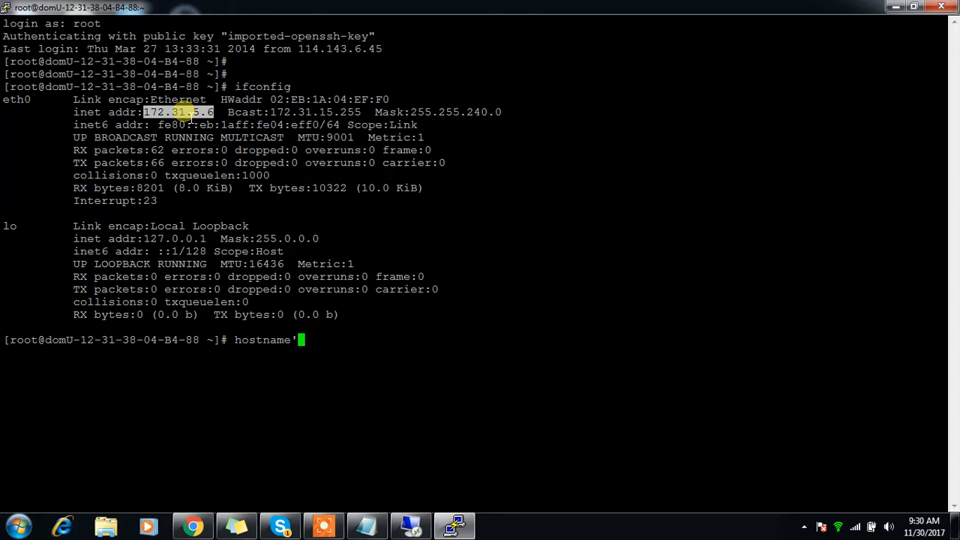
key(Return)
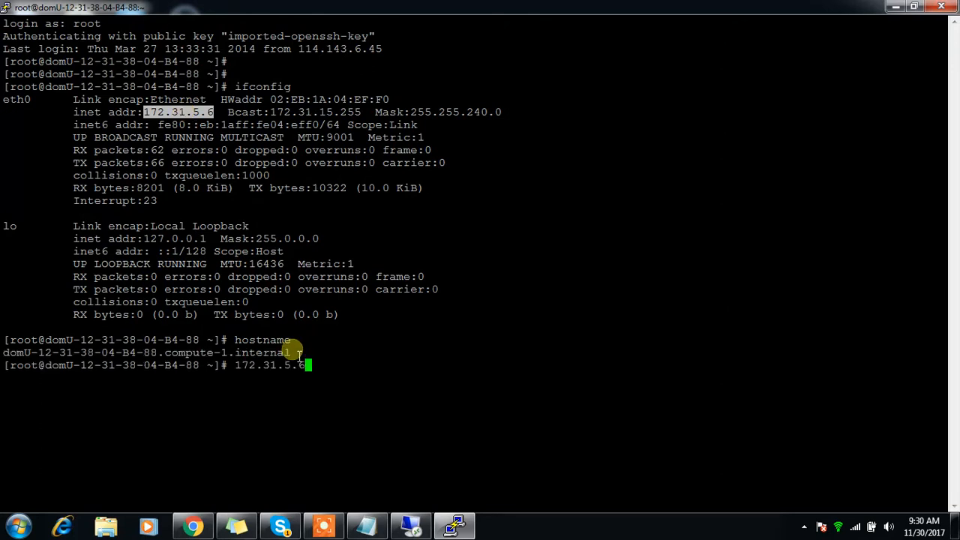
text(domU-12-31-38-04-B4-88.compute-1.internal^C)
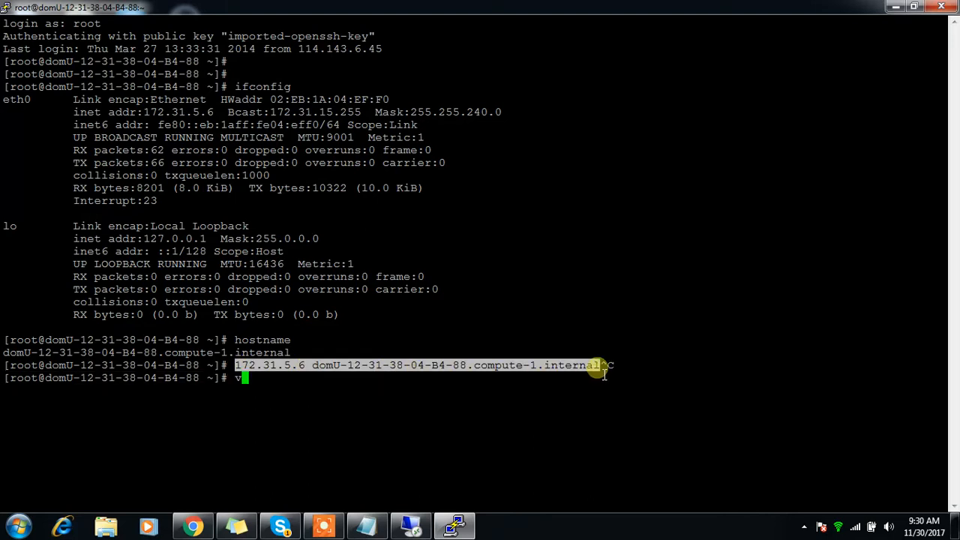
text(im)
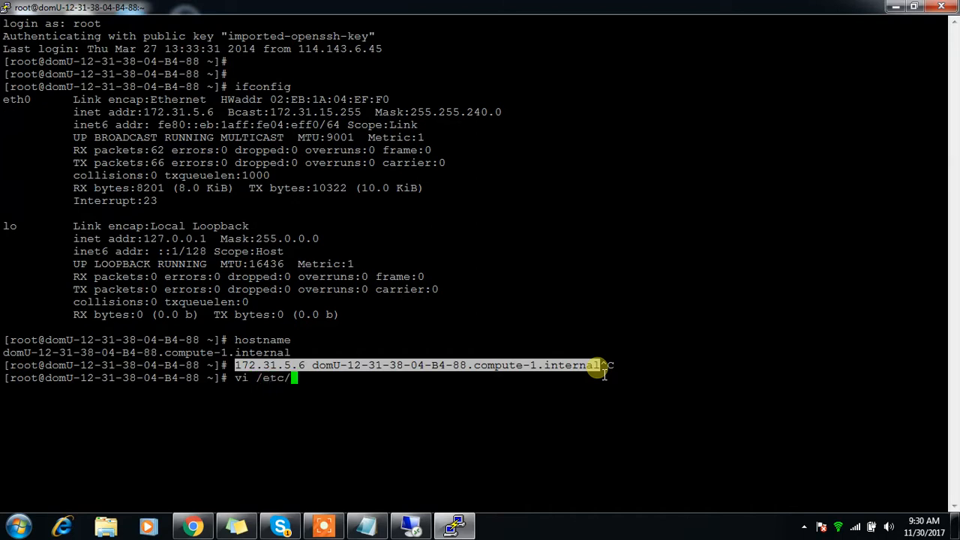
- Add a /etc/hosts line mapping 172.31.5.6 to the internal FQDN and short hostname, and save
key(Return)
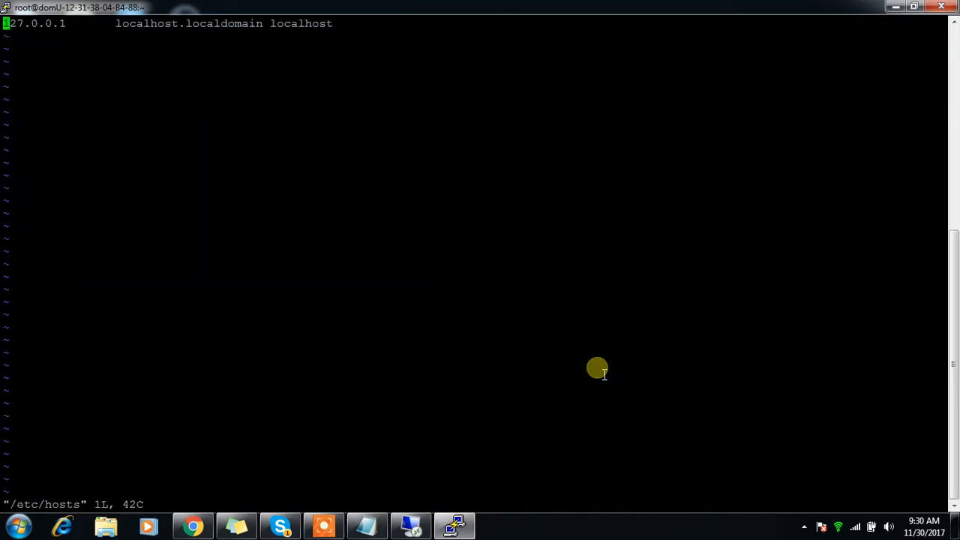
key(i)
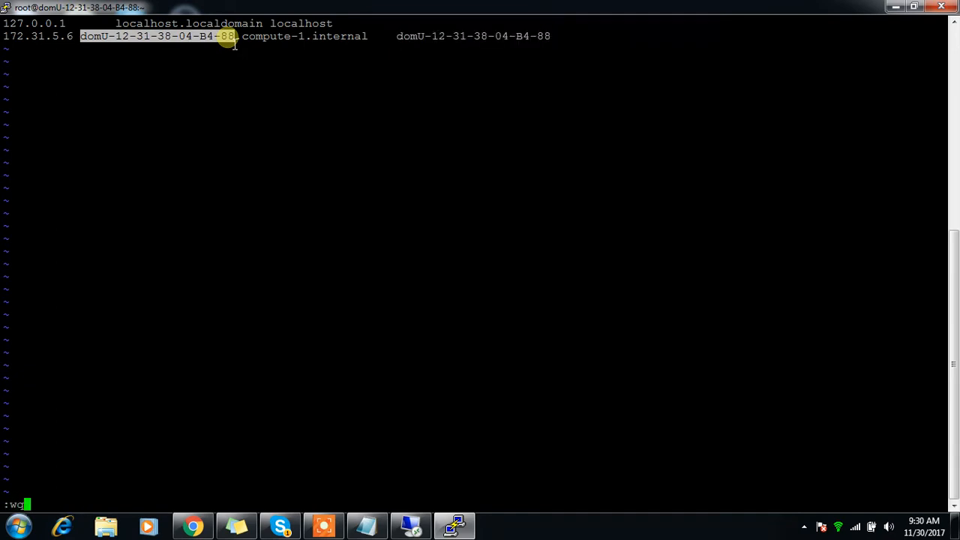
key(Return)
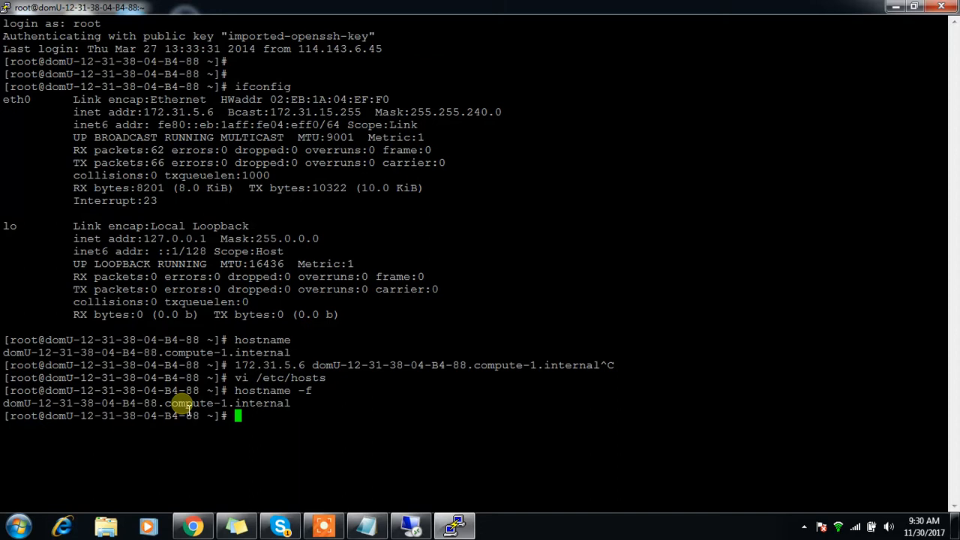
mouse_move(348, 444)
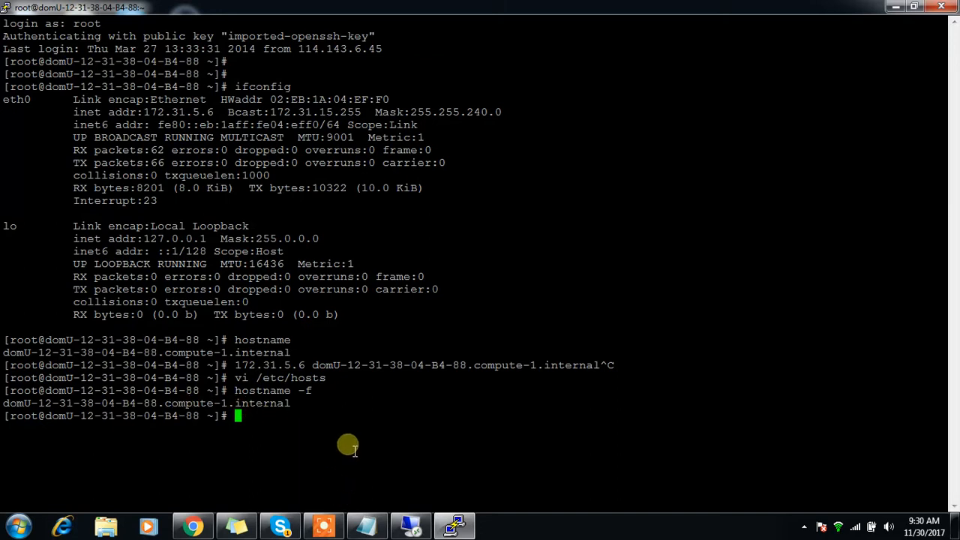
mouse_move(437, 437)
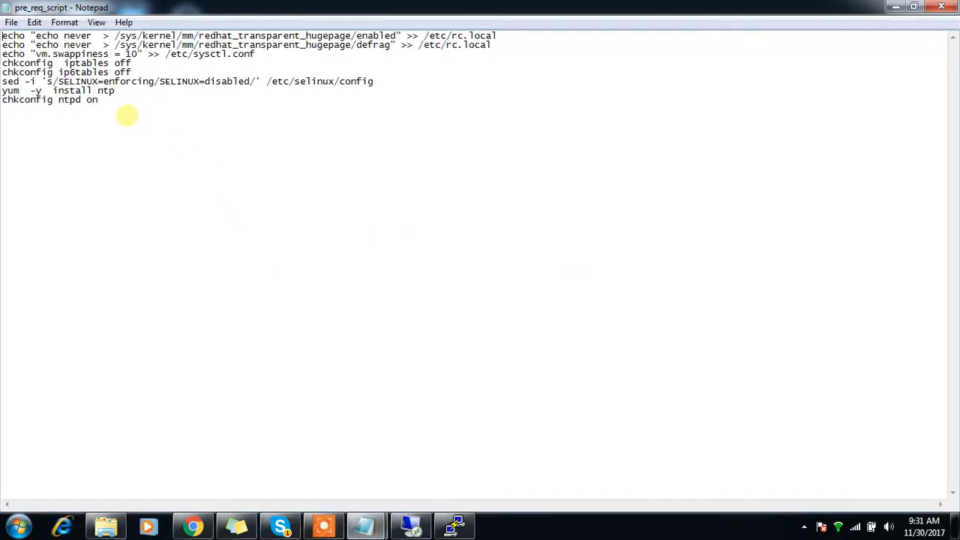
- Select all of the pre_req_script prerequisite commands in Notepad for copying
key(ctrl+a)
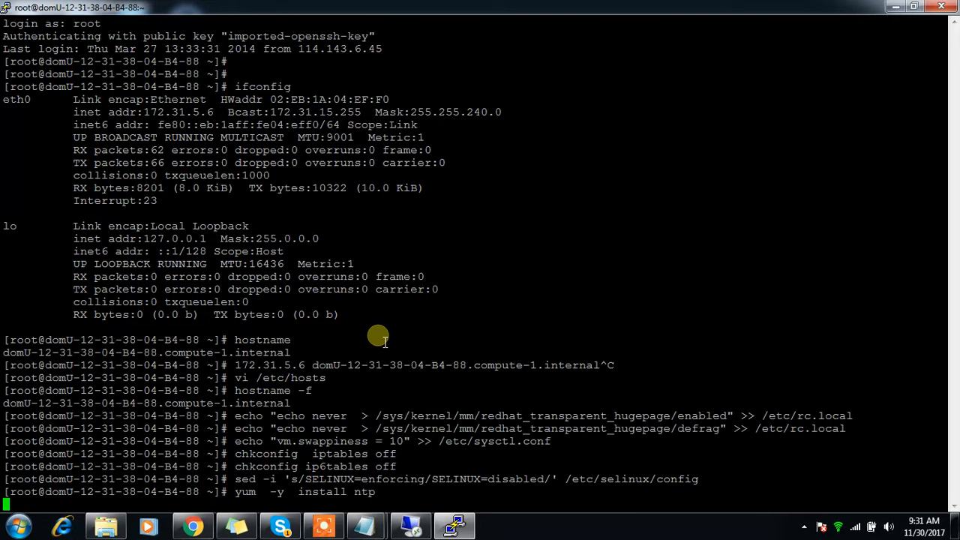
mouse_move(415, 416)
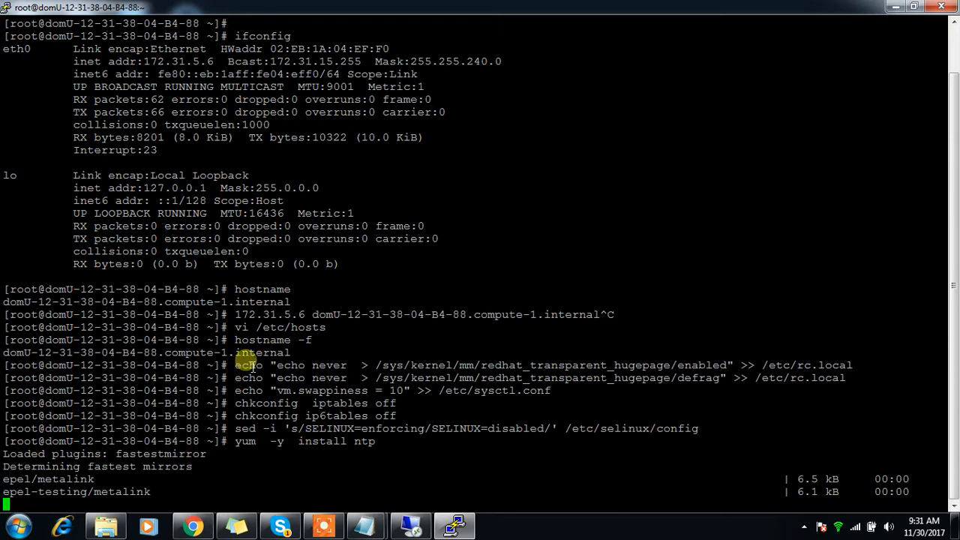
- Follow the yum install of ntp to completion and enable ntpd at boot with chkconfig
scroll(down, 3)
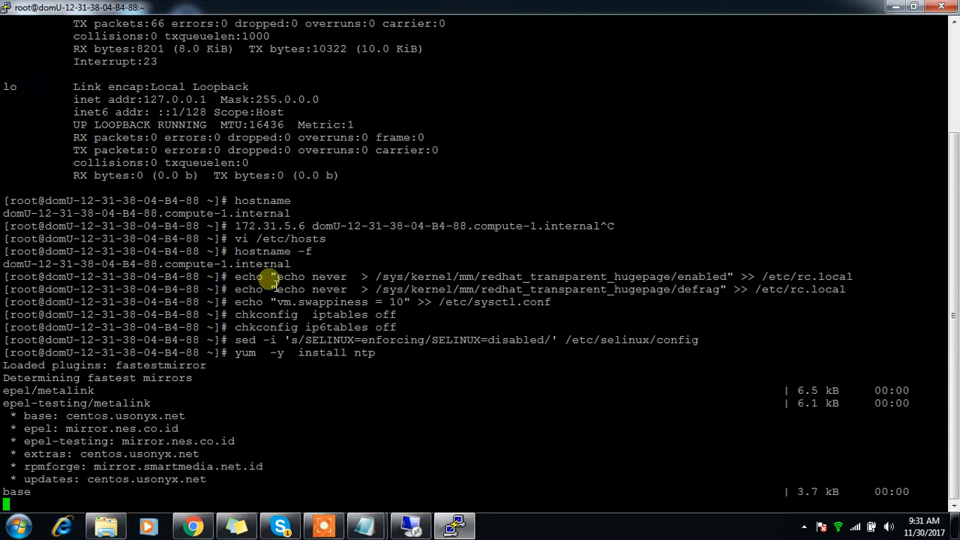
mouse_move(330, 313)
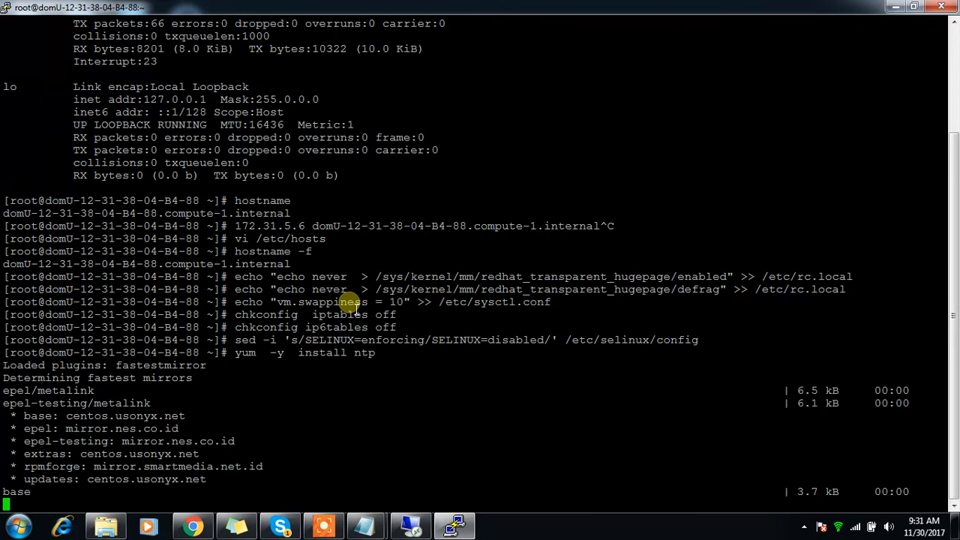
scroll(down, 3)
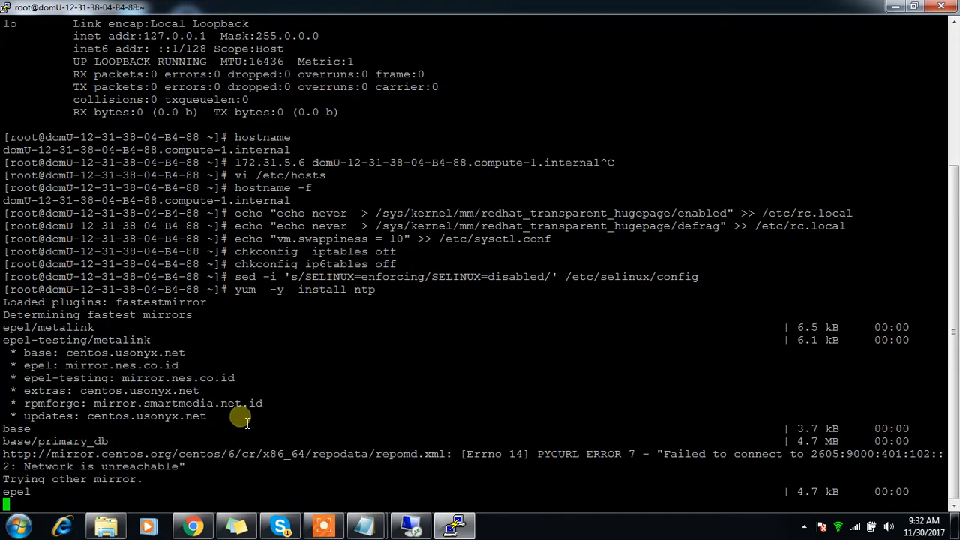
mouse_move(78, 456)
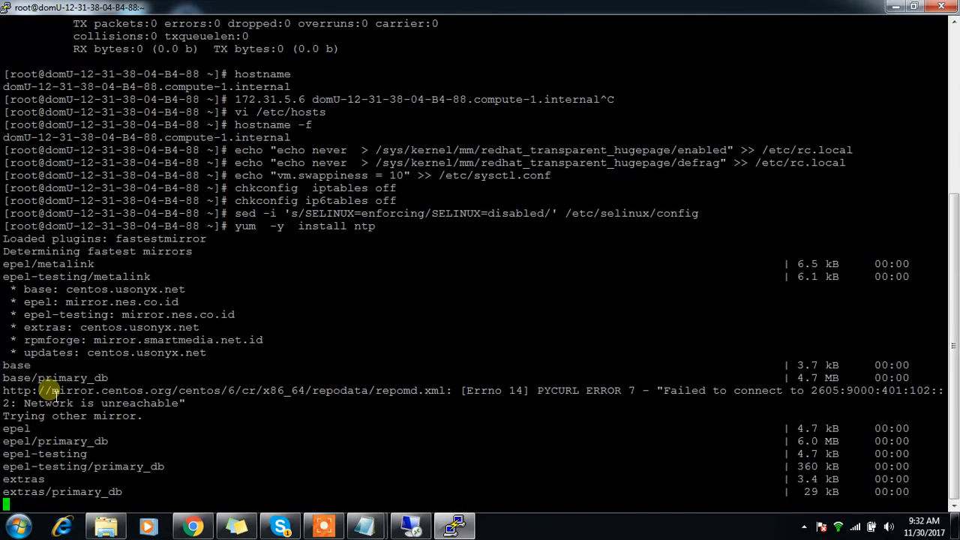
scroll(down, 3)
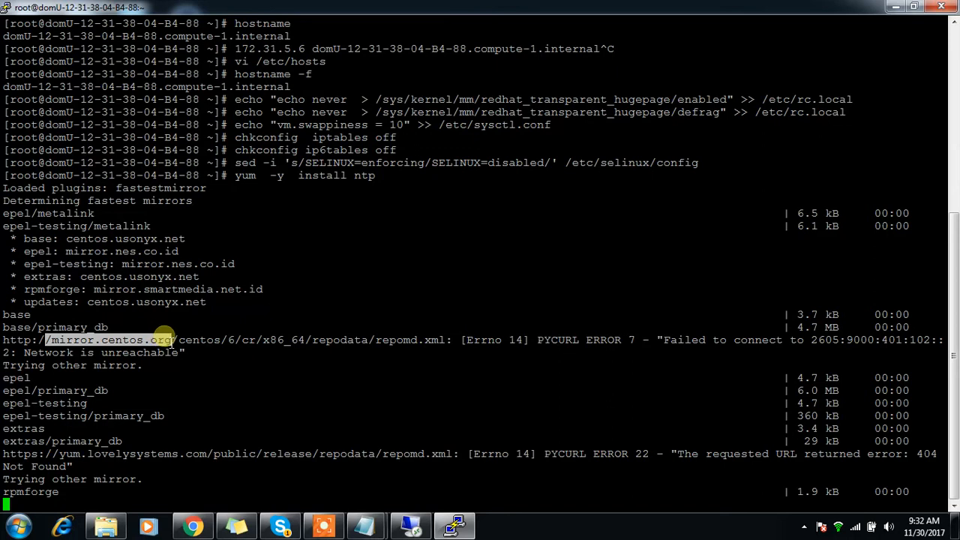
scroll(down, 3)
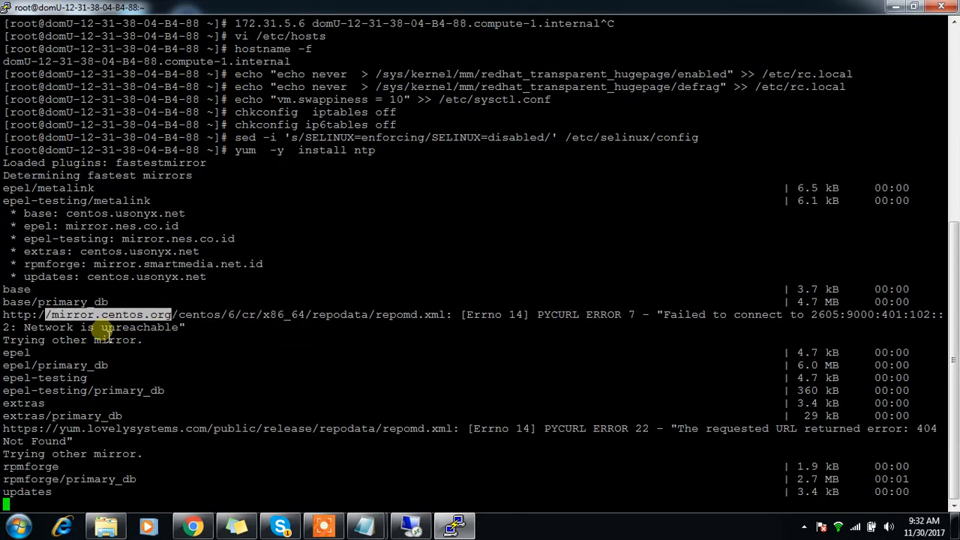
mouse_move(66, 213)
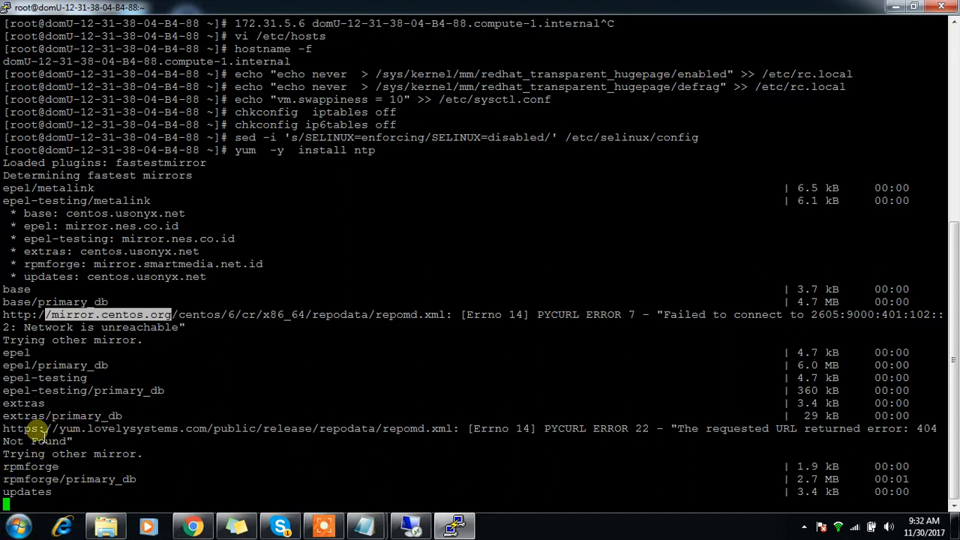
scroll(down, 3)
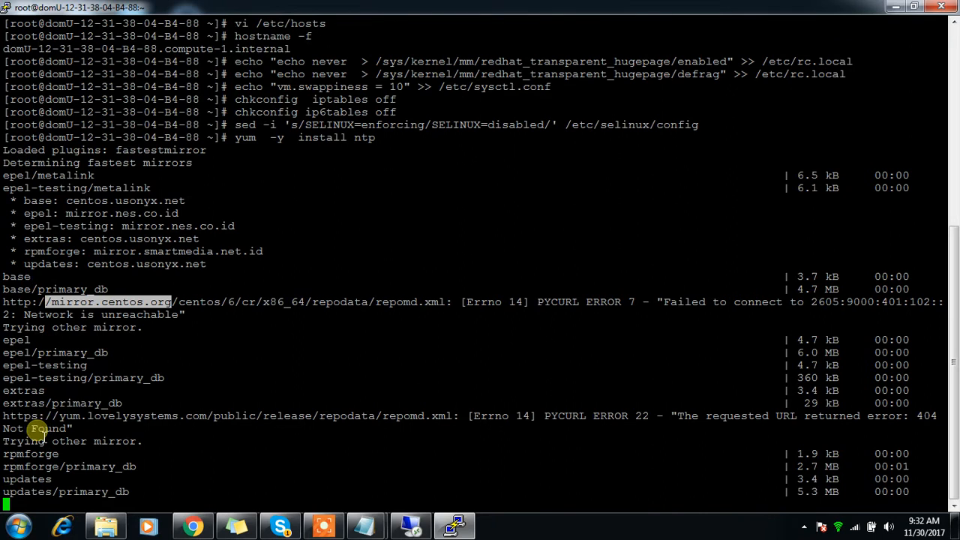
scroll(down, 3)
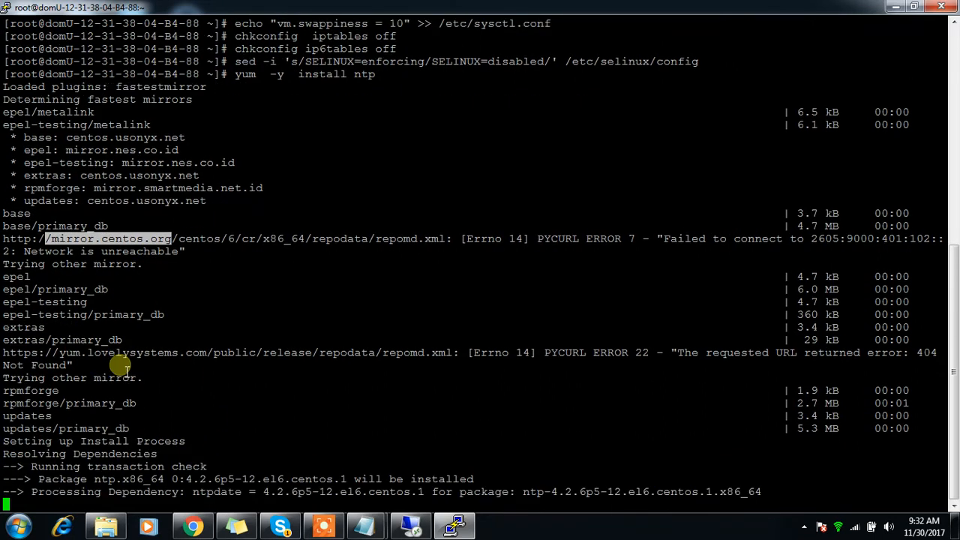
scroll(down, 3)
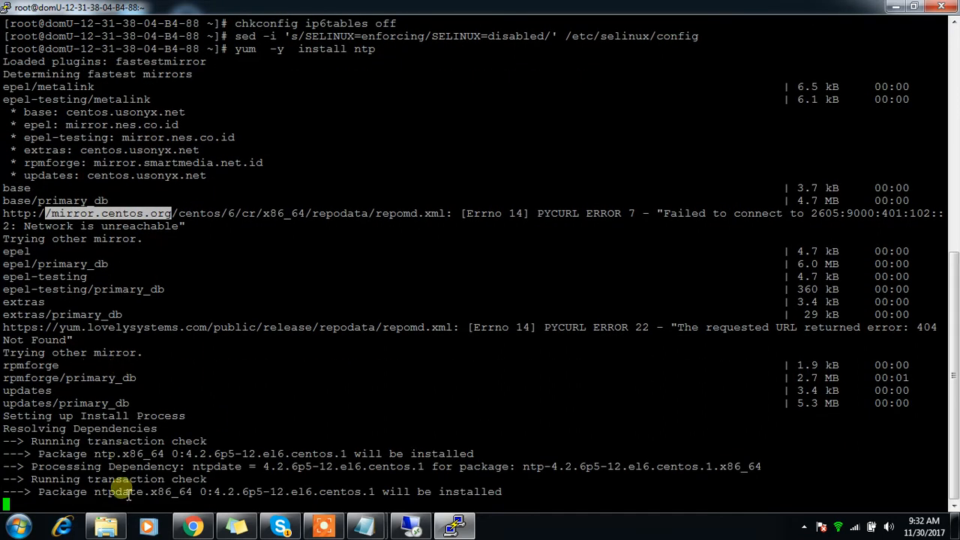
scroll(down, 3)
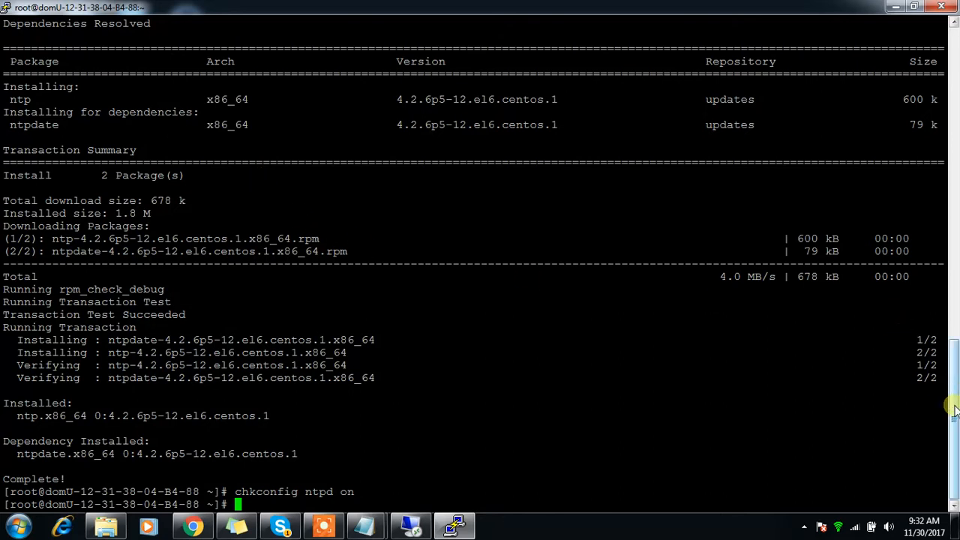
scroll(up, 3)
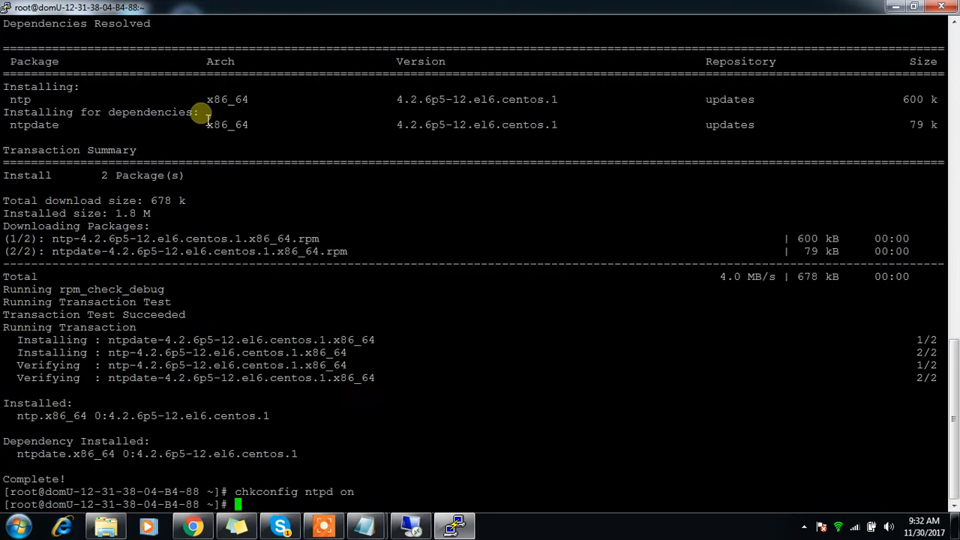
- Move into /etc/yum.repos.d/ and grep the repo files for yum.lovelysystems.com
text(cd /e)
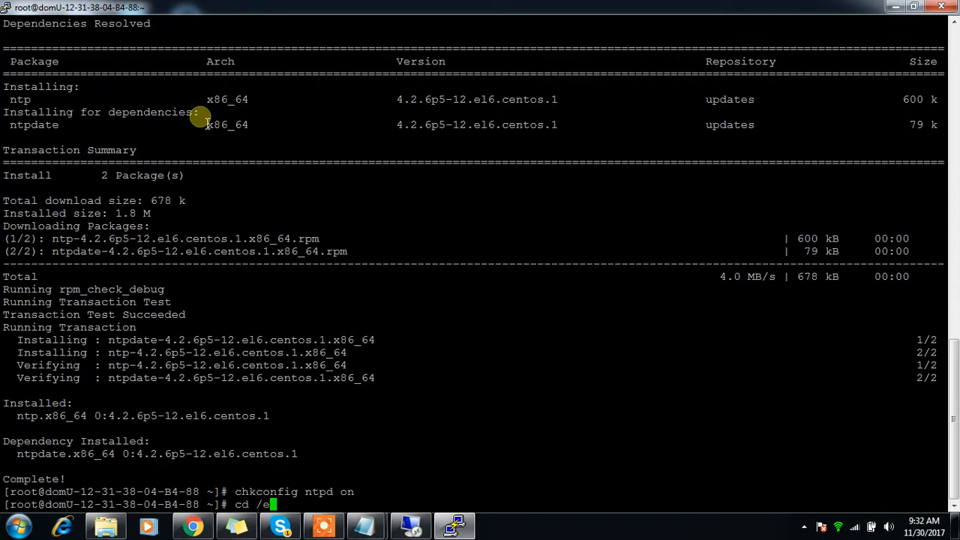
text(tc/yum.)
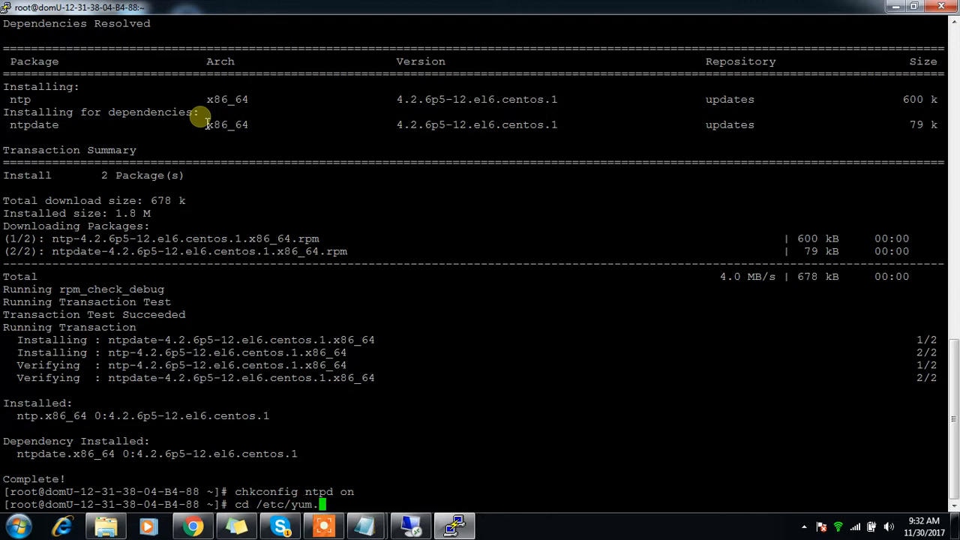
key(Return)
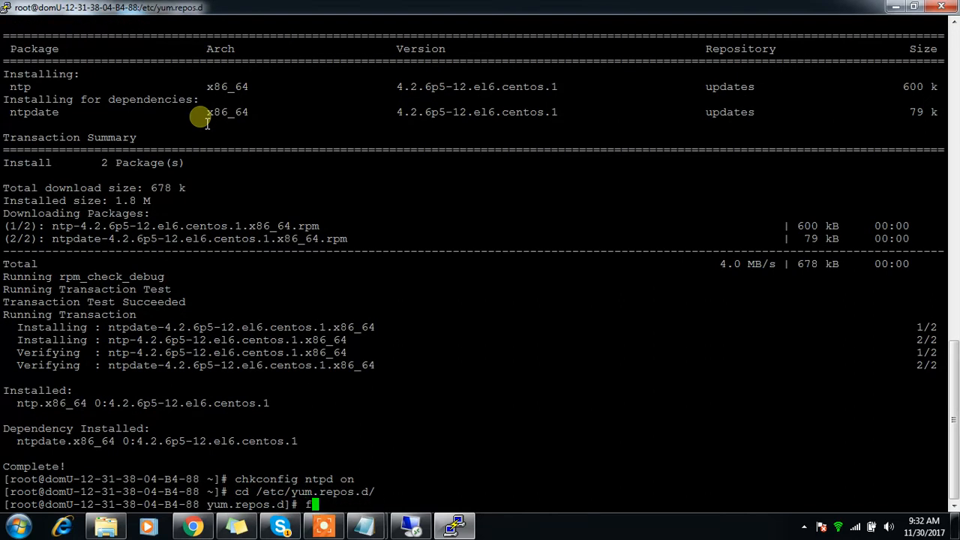
text(find ")
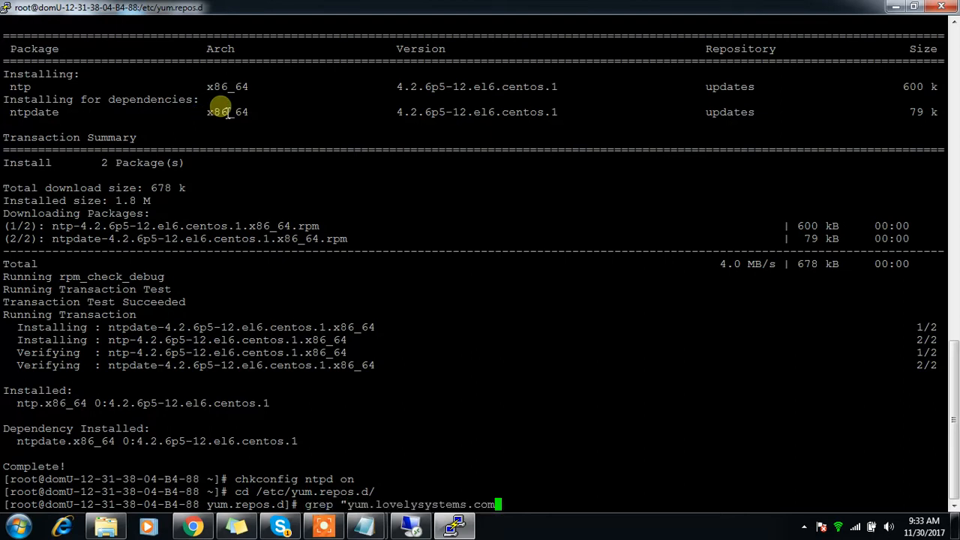
key(Return)
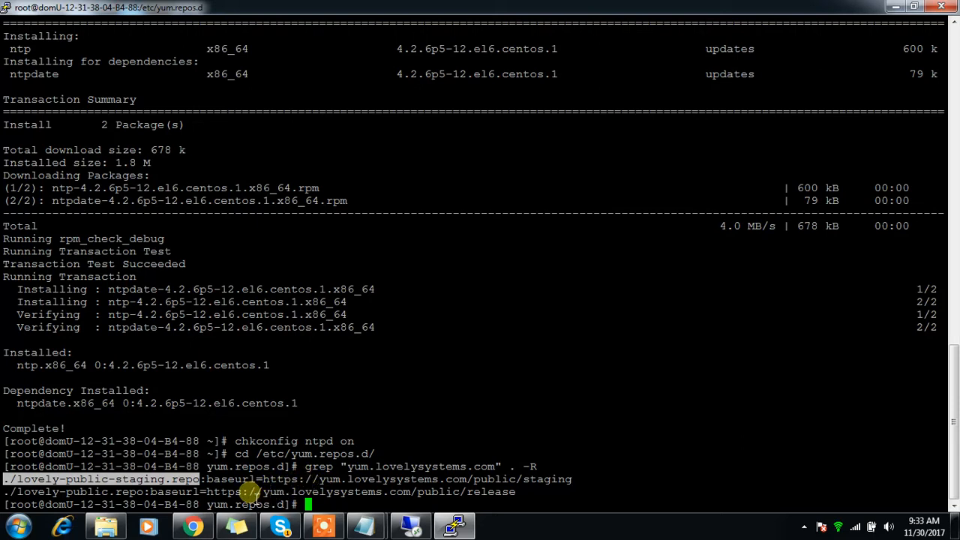
- View the lovely-public-staging.repo file in vim and quit
text(vim)
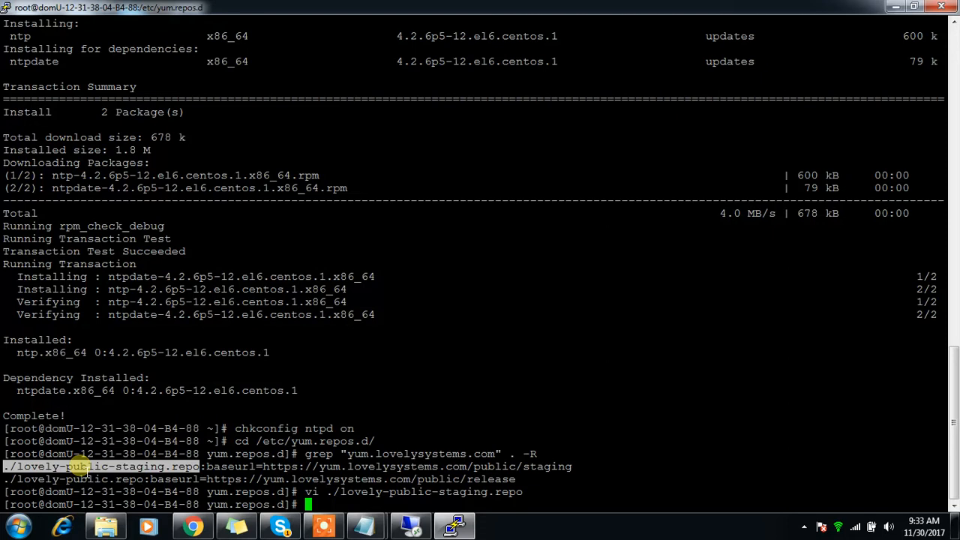
text(vim)
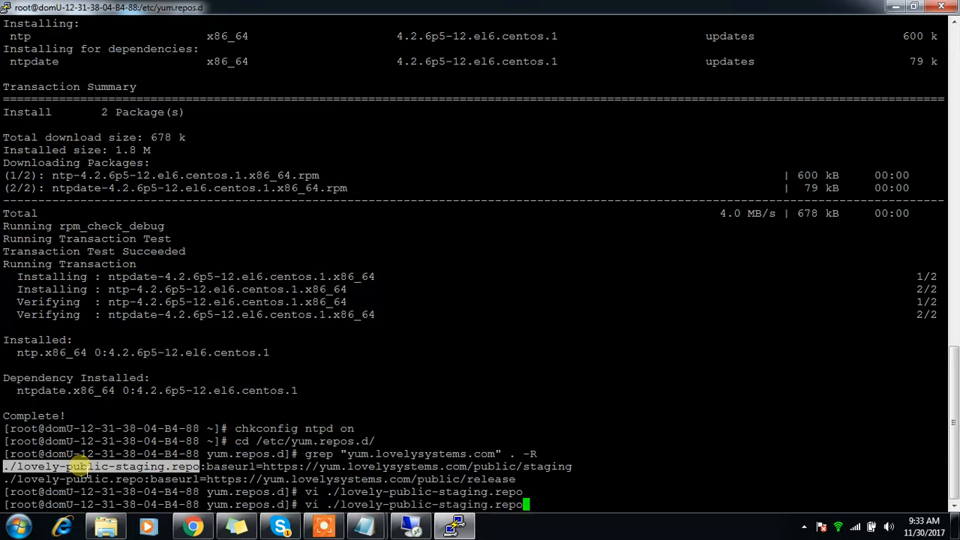
key(Return)
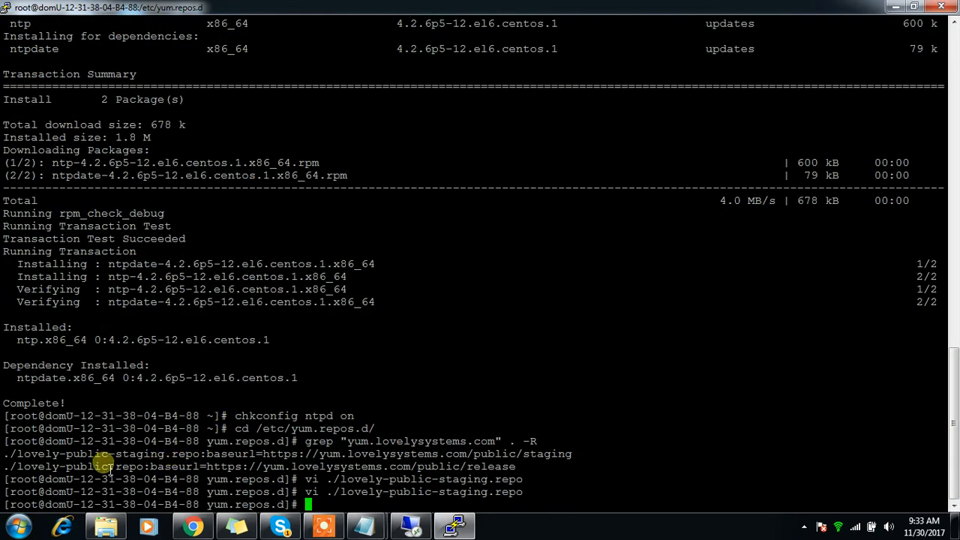
text(vim)
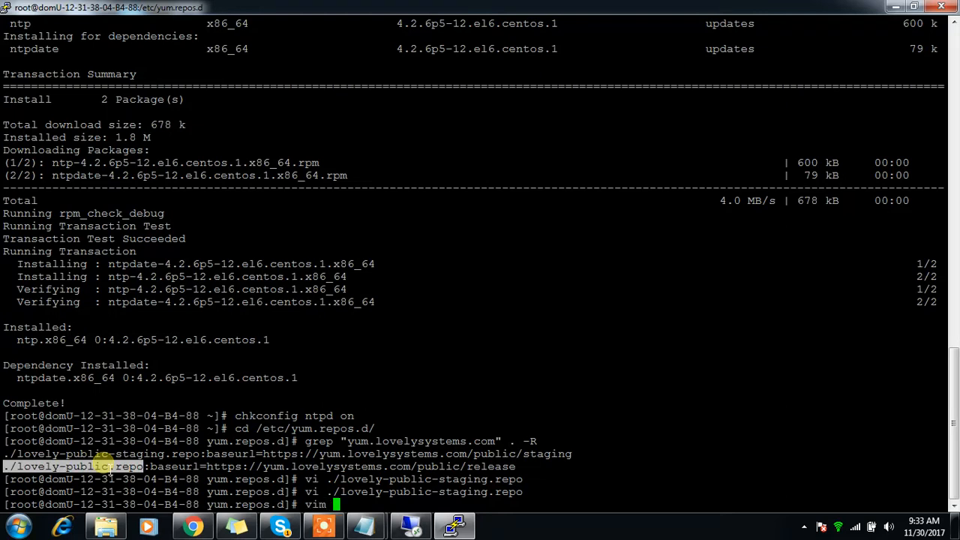
- Edit lovely-public.repo in vim and set enabled=0, then save with :wq
key(Return)
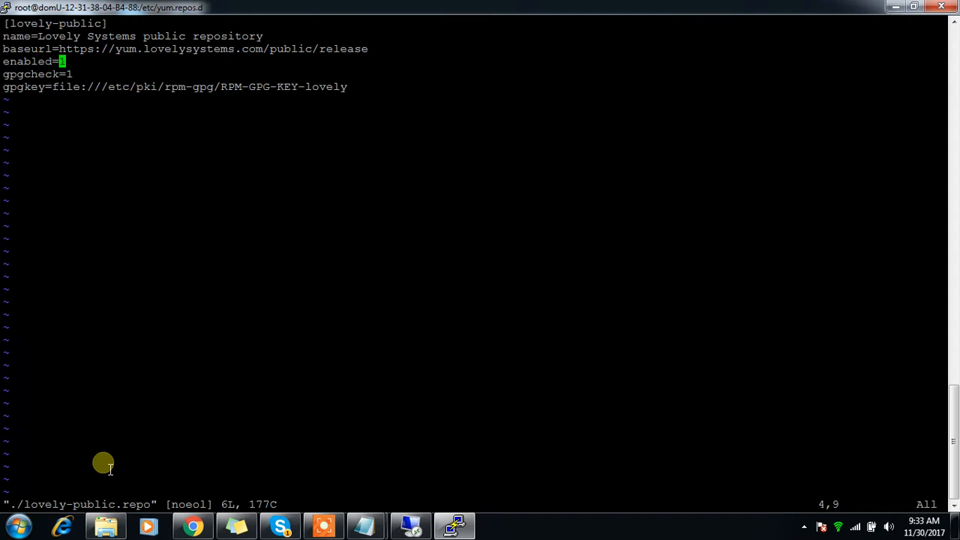
text(0)
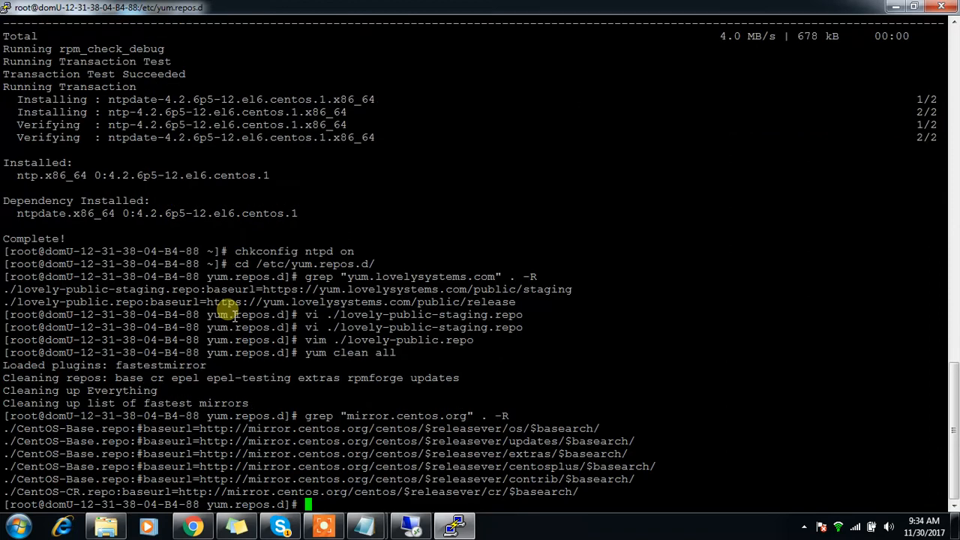
mouse_move(87, 426)
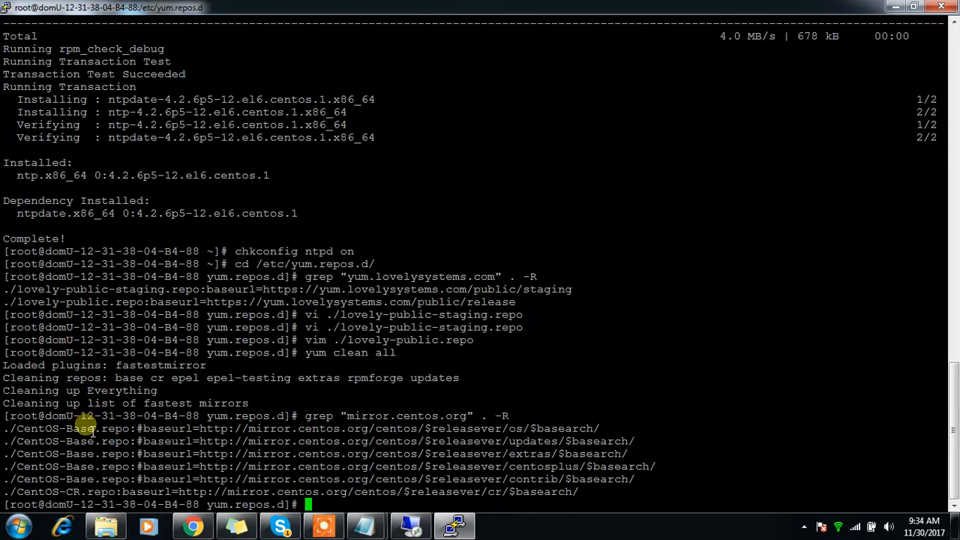
mouse_move(93, 502)
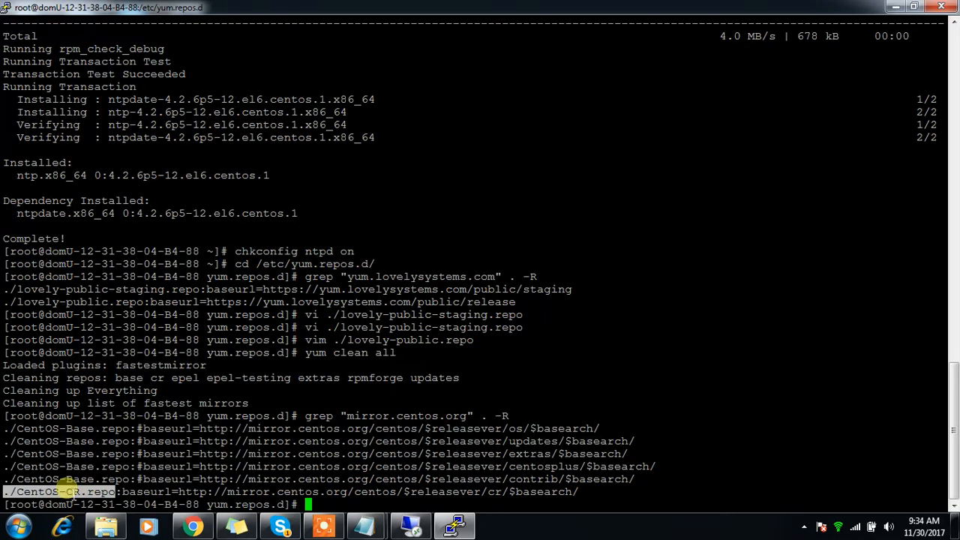
- Load ./CentOS-CR.repo in vim for editing
text(vim ./CentOS-CR.repo)
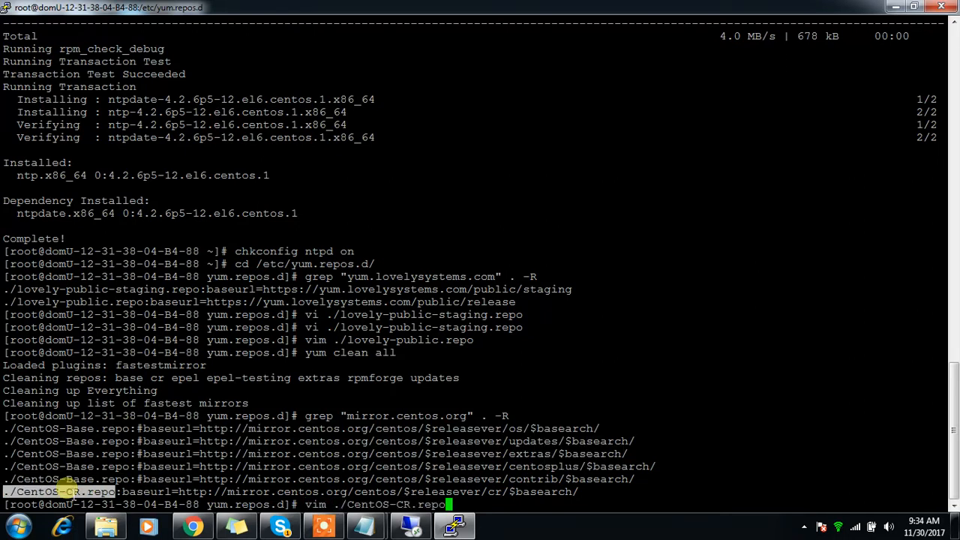
key(Return)
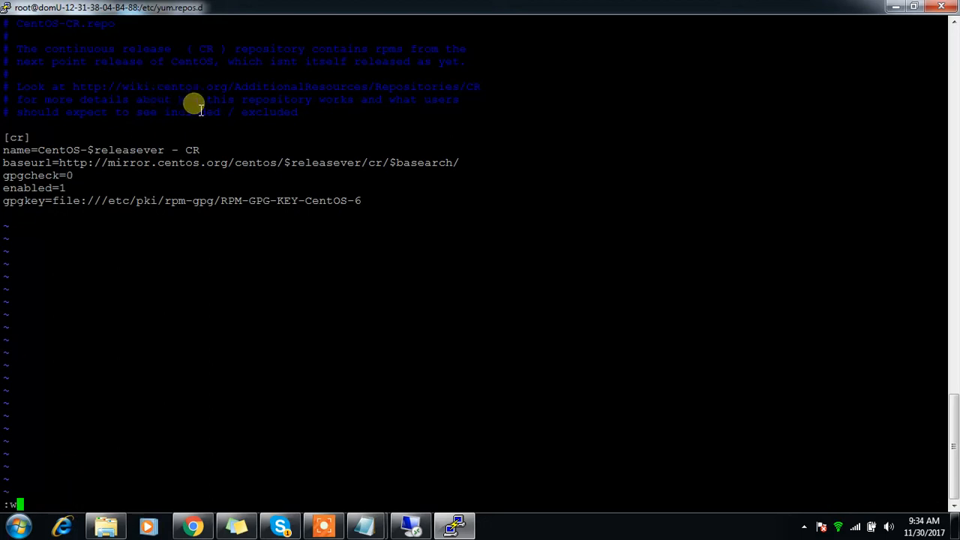
- Edit the enabled line of the [cr] section in CentOS-CR.repo
key(Return)
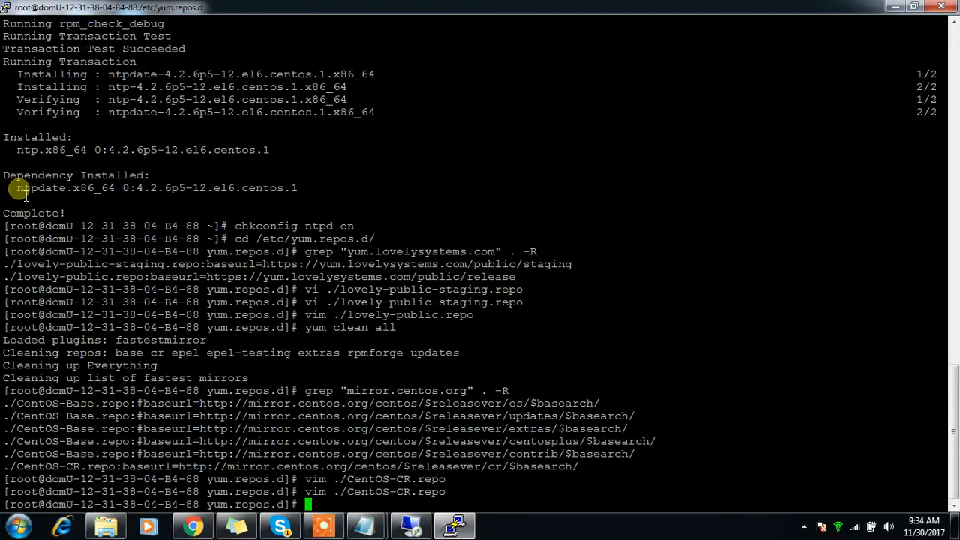
- Run yum clean all and yum makecache, then cd back to root's home directory
text(yum clean all)
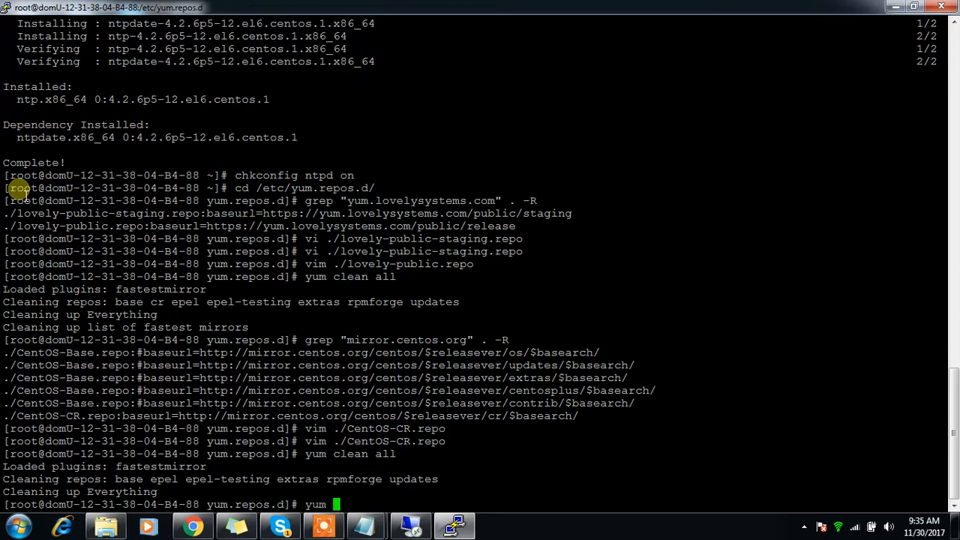
text(makecac)
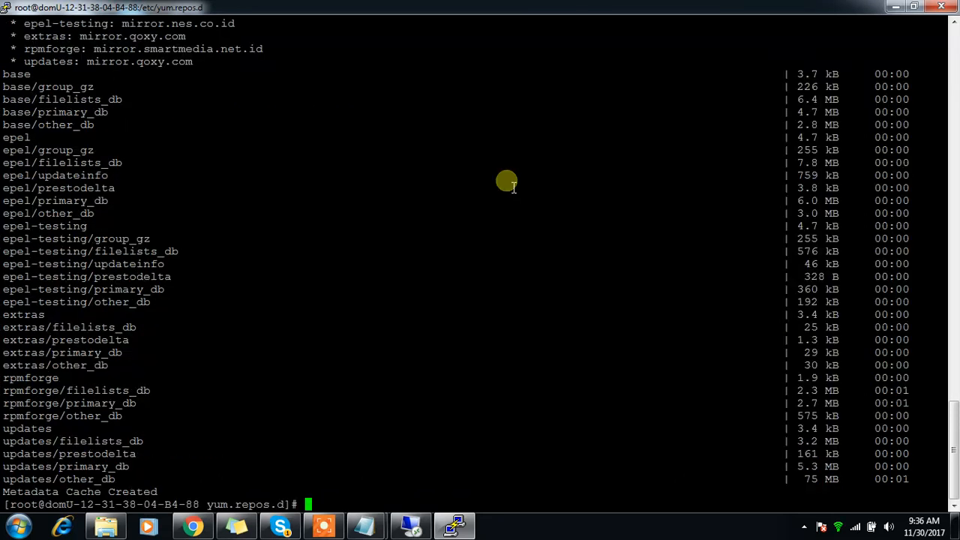
mouse_move(309, 414)
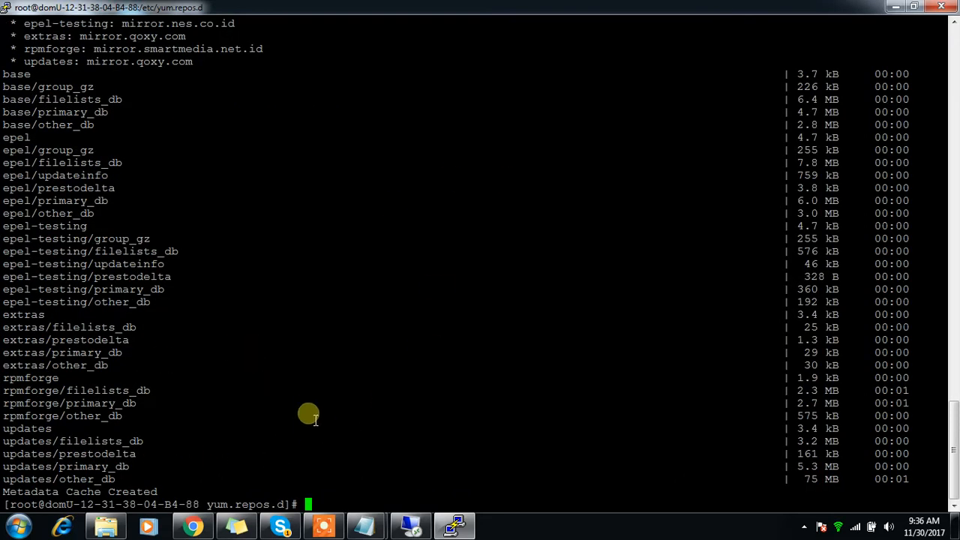
text(cd)
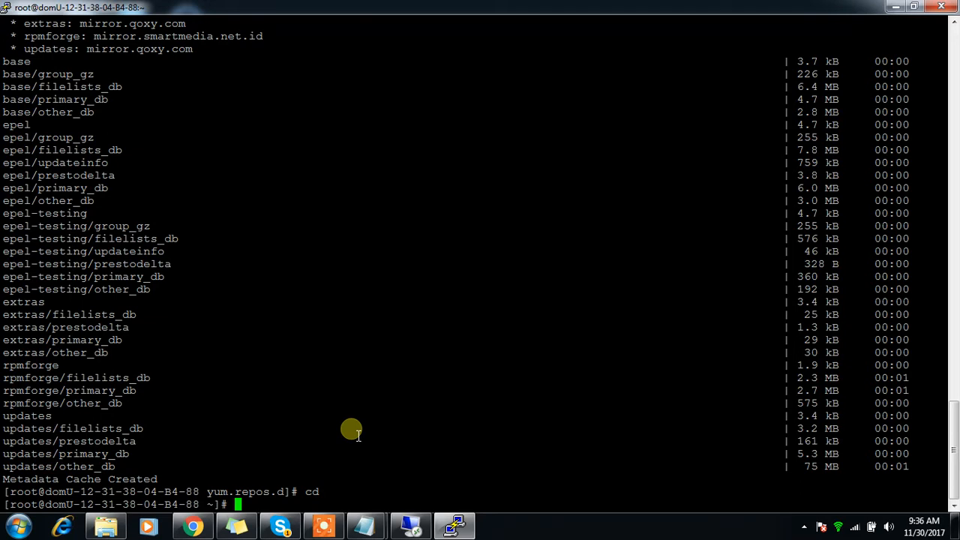
- Create the hadoop group with groupadd after a mistyped first attempt
text(group)
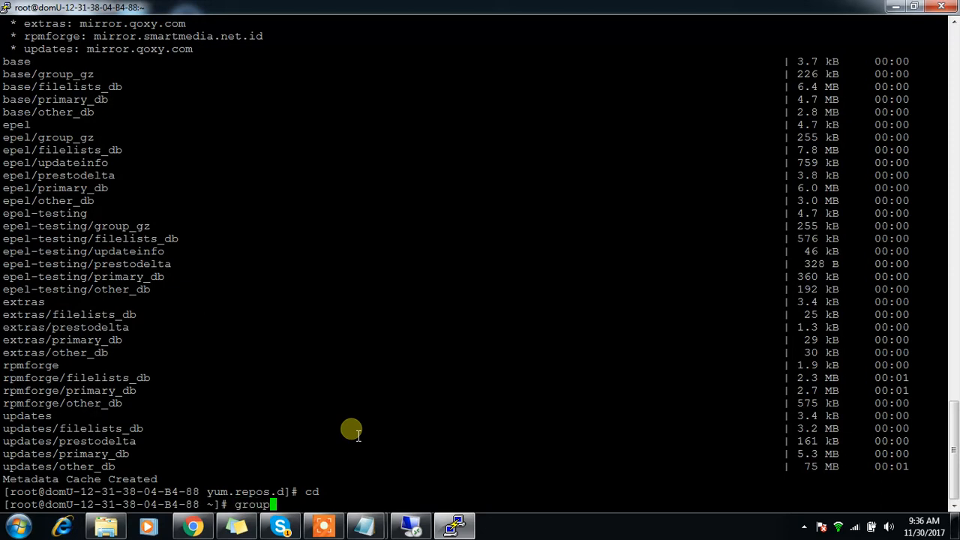
key(Return)
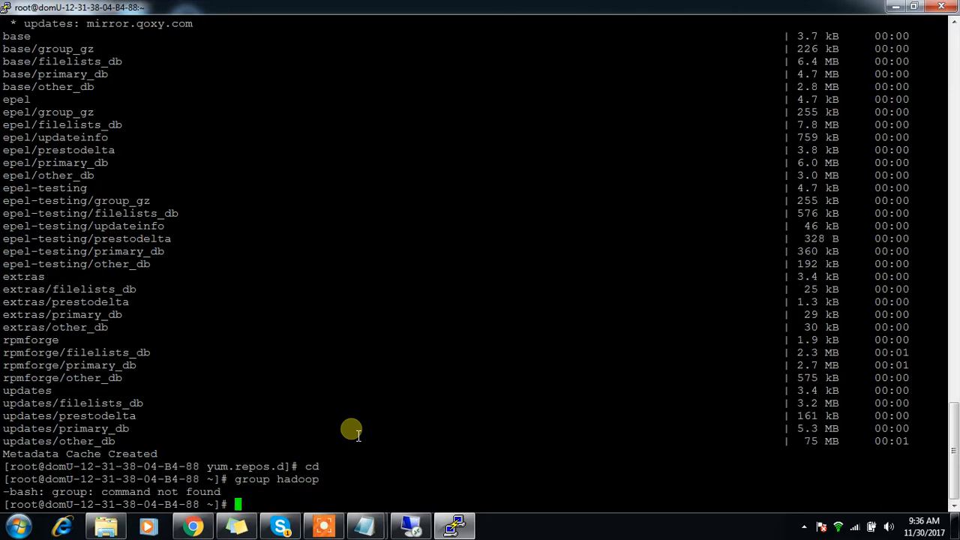
text(group hadoop)
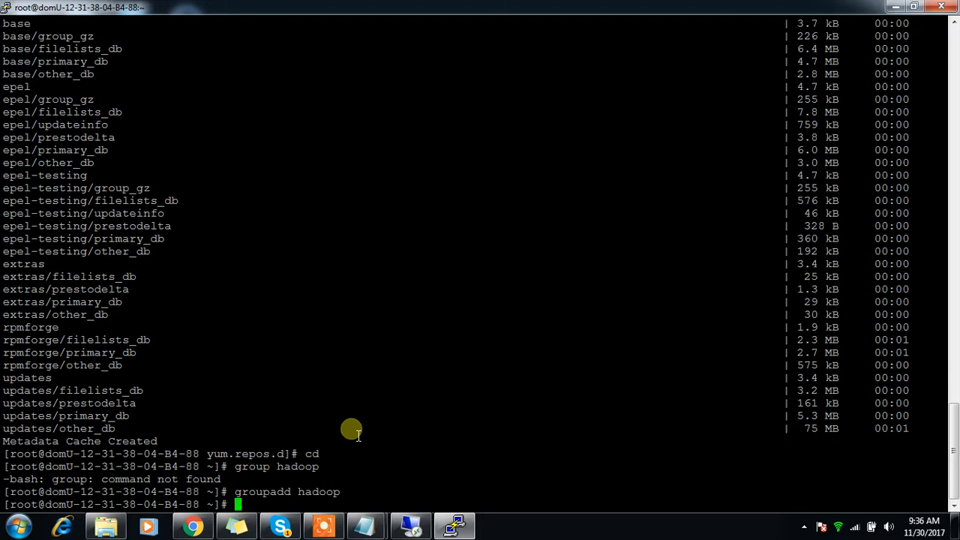
- Create hduser in the hadoop group with useradd -g and set its password
text(useradd)
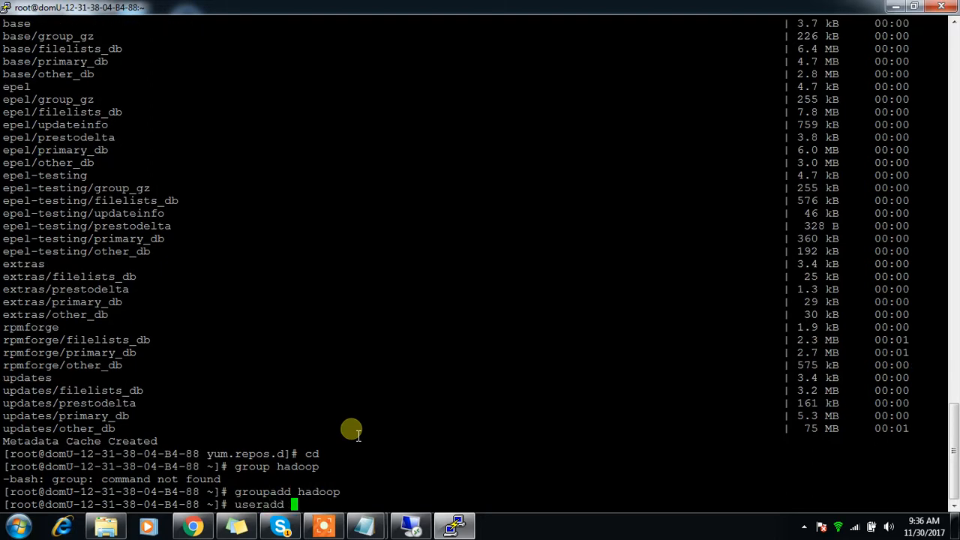
text(-g h)
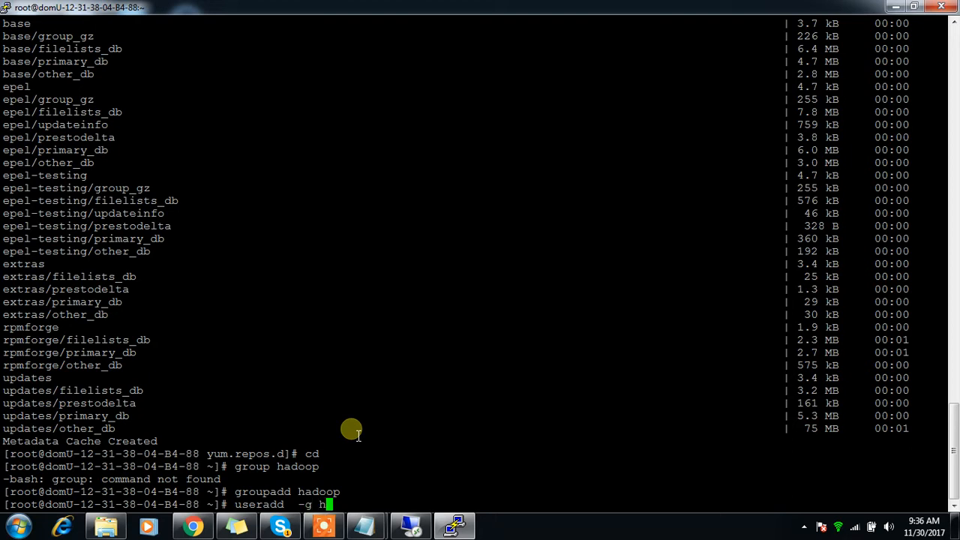
text(adoop hd)
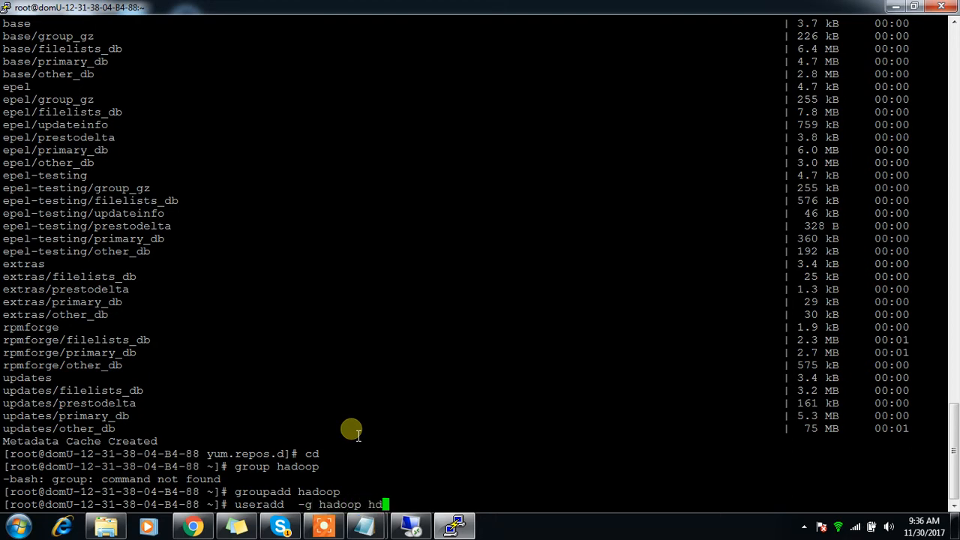
key(Return)
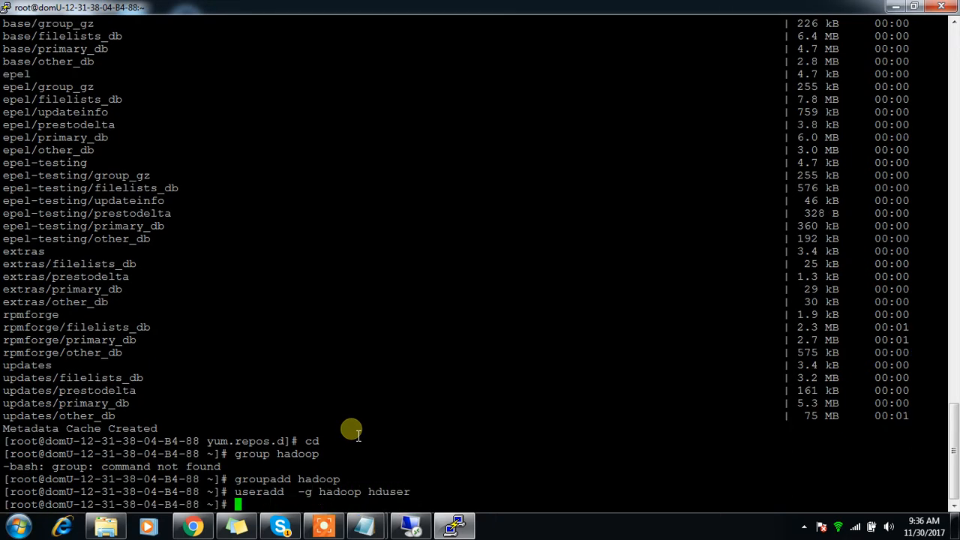
text(passwd hduser)
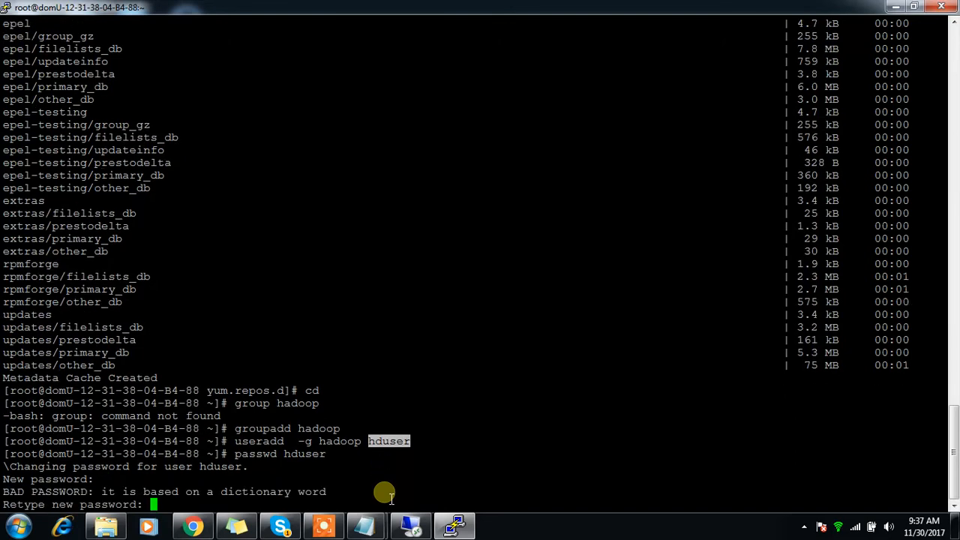
key(Return)
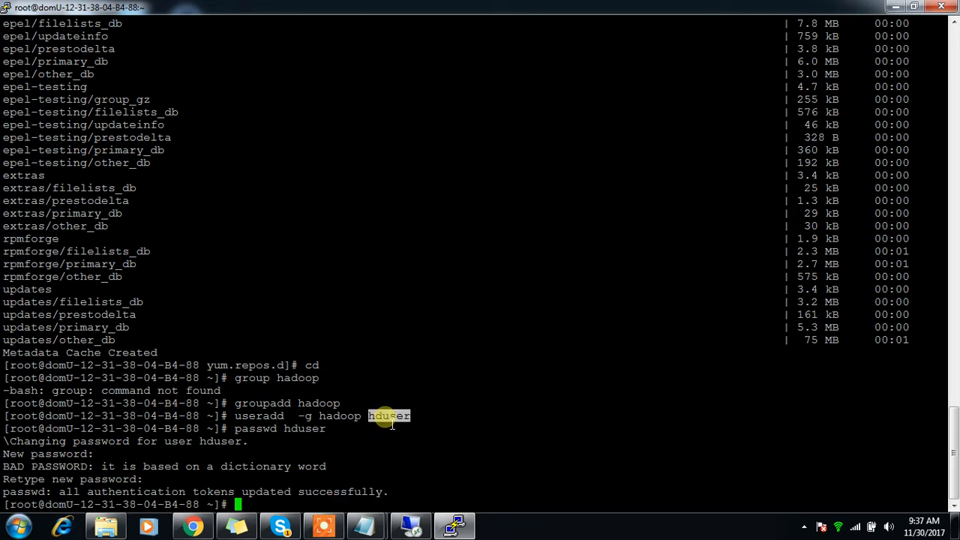
mouse_move(392, 448)
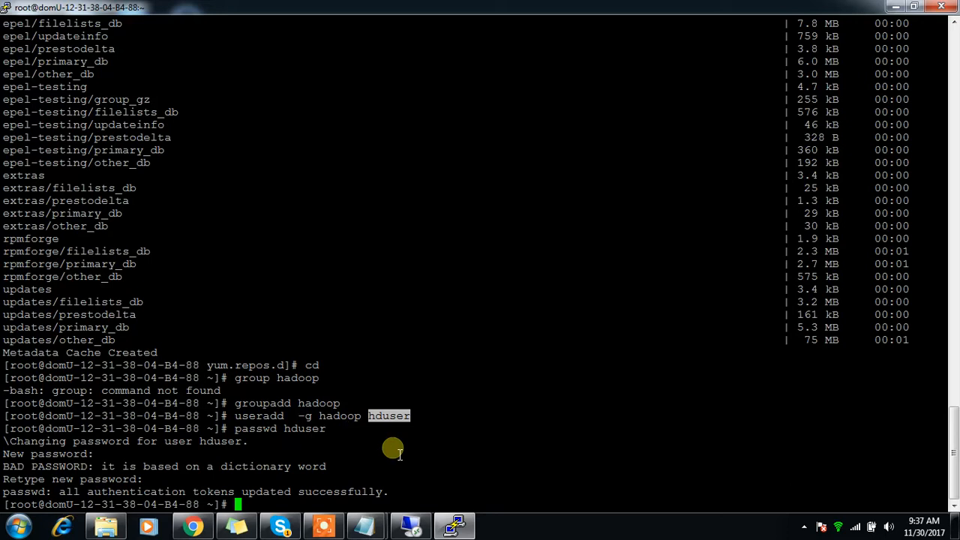
- Via visudo add 'hduser ALL=(ALL) NOPASSWD: ALL' to sudoers and save
text(visudo)
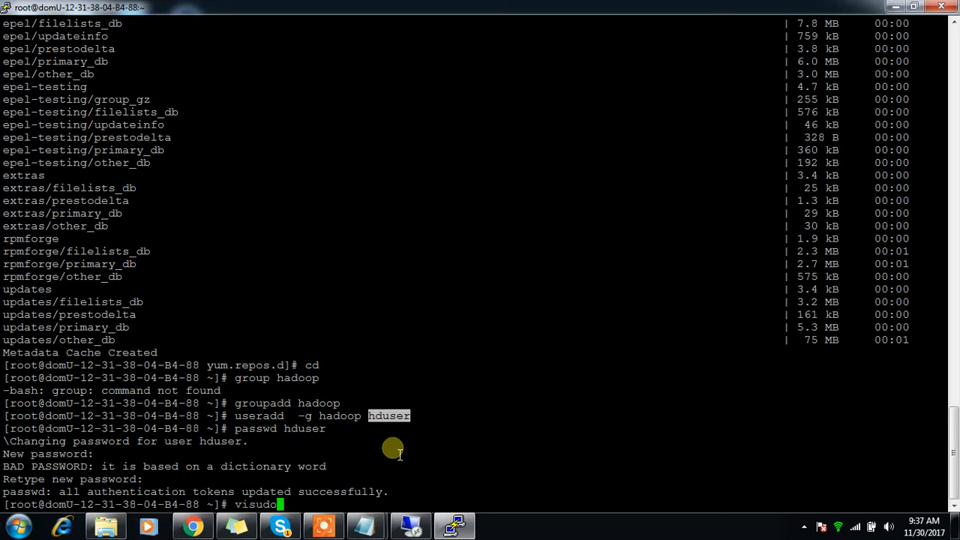
key(Return)
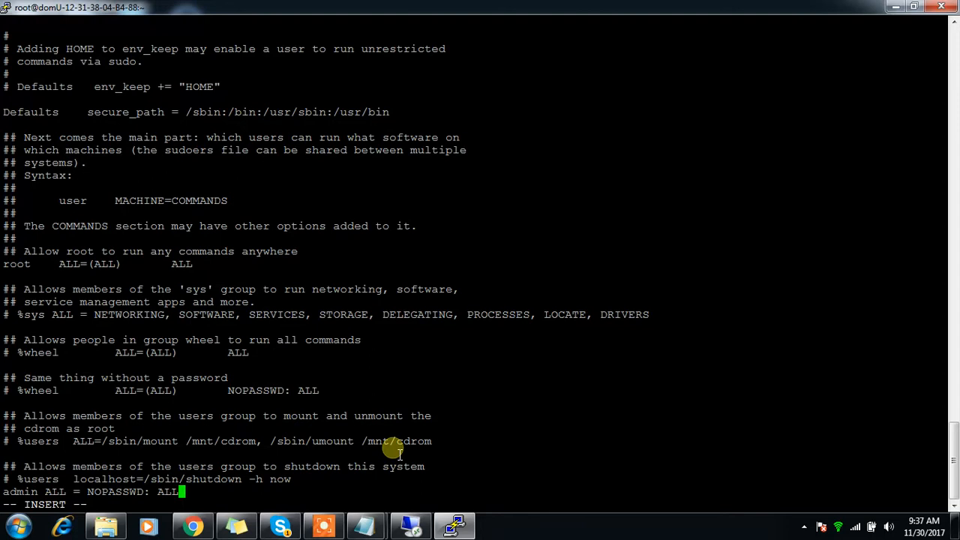
text(hduser)
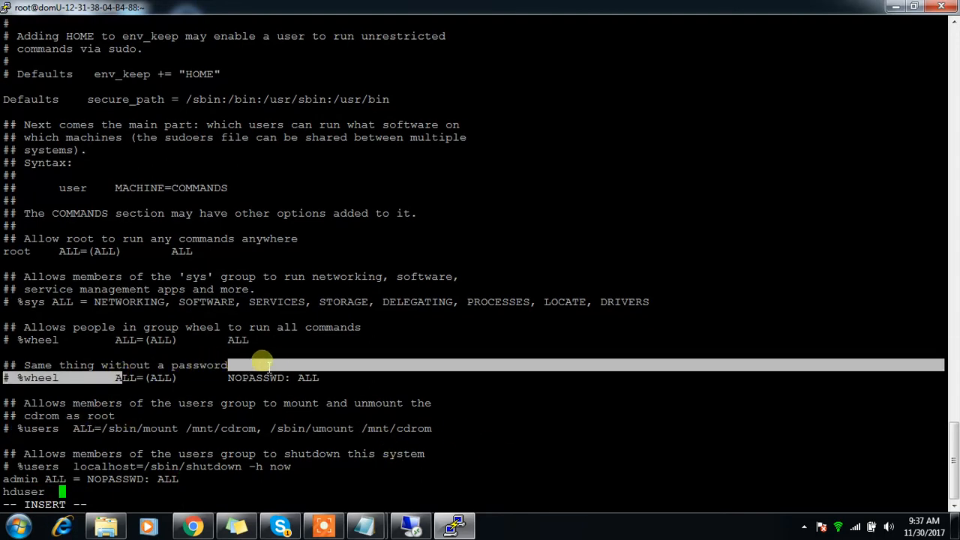
text(ALL=(ALL)	NOPASSWD: ALL)
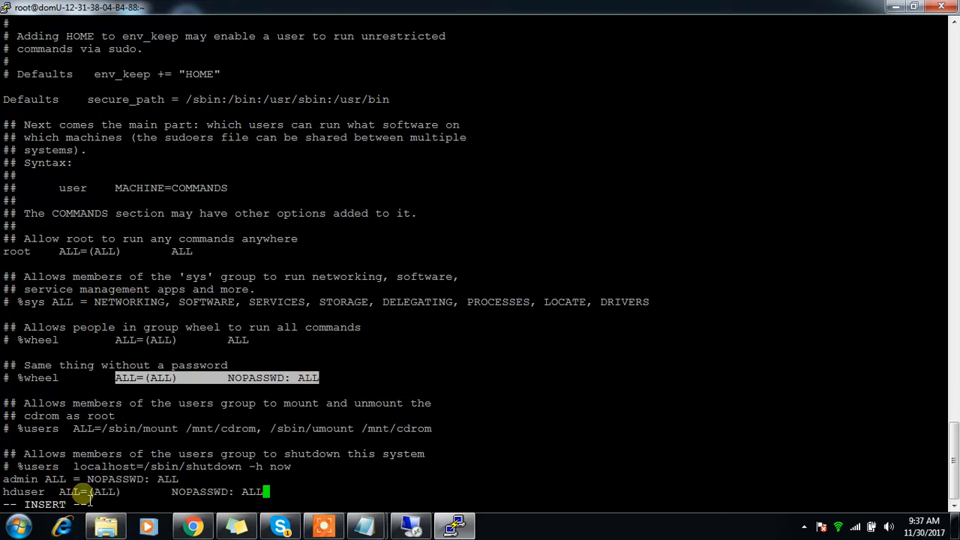
key(Escape)
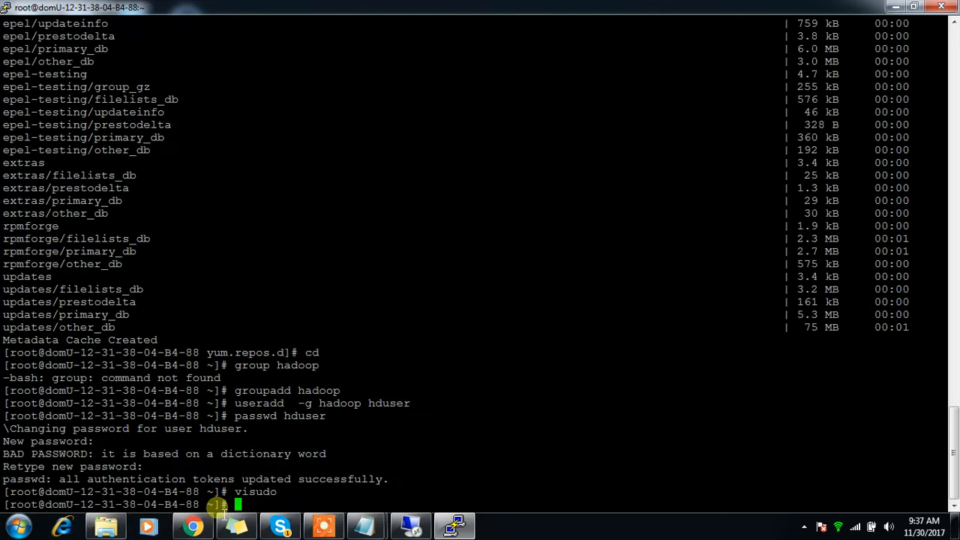
- su - hduser, verify sudo su - gives root without a password, and begin ssh-keygen
text(su -)
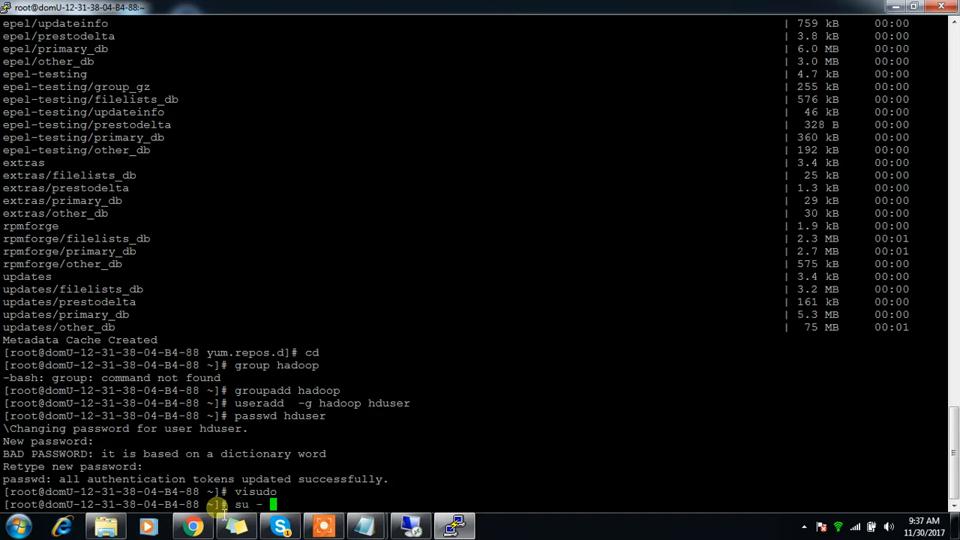
key(Return)
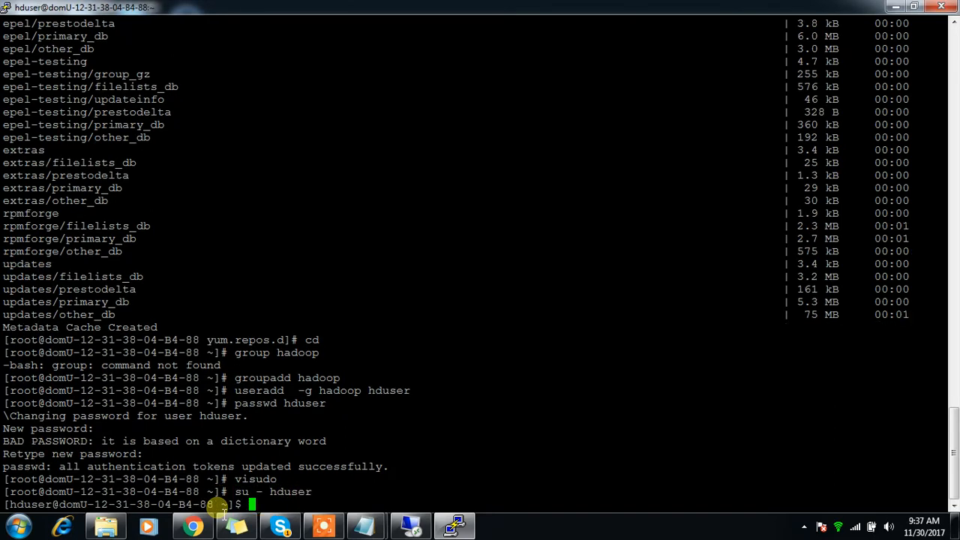
text(sudo s)
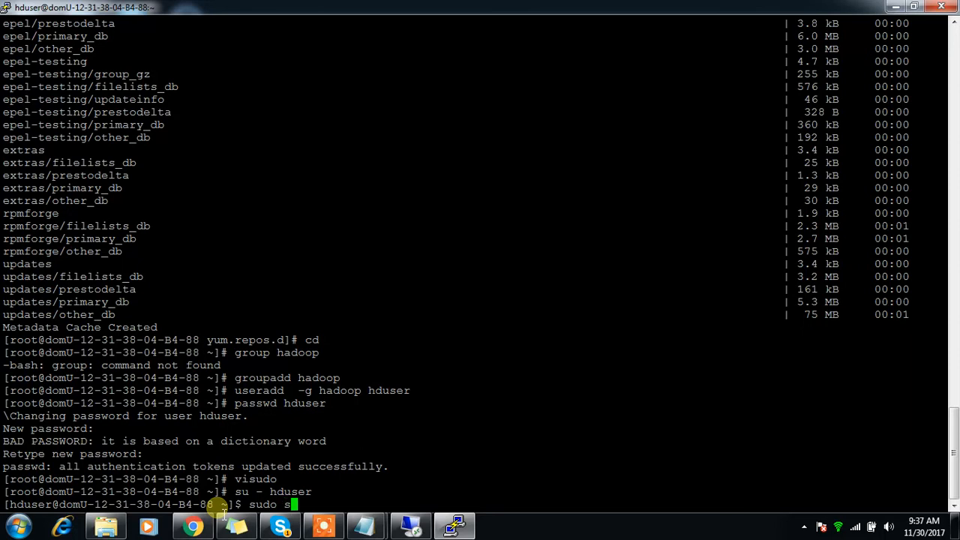
text(u)
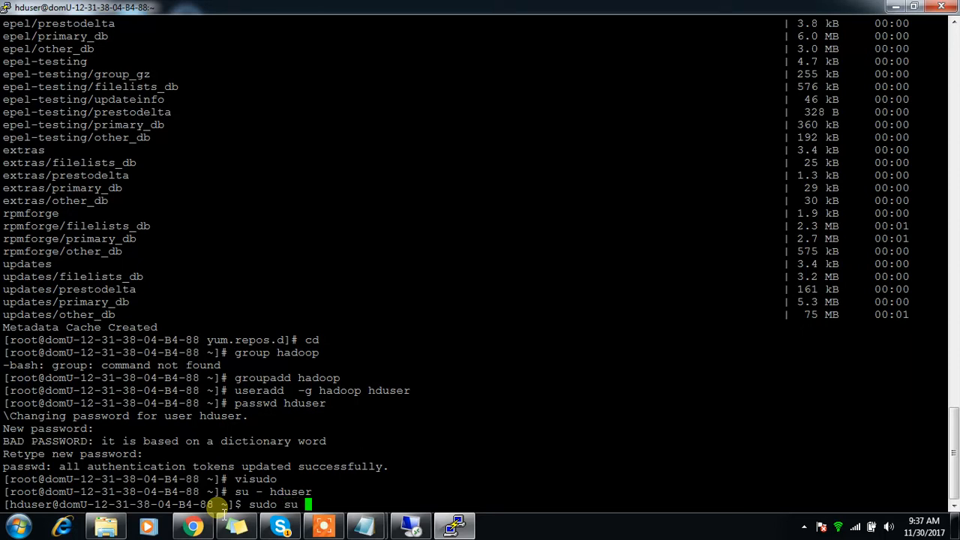
key(Return)
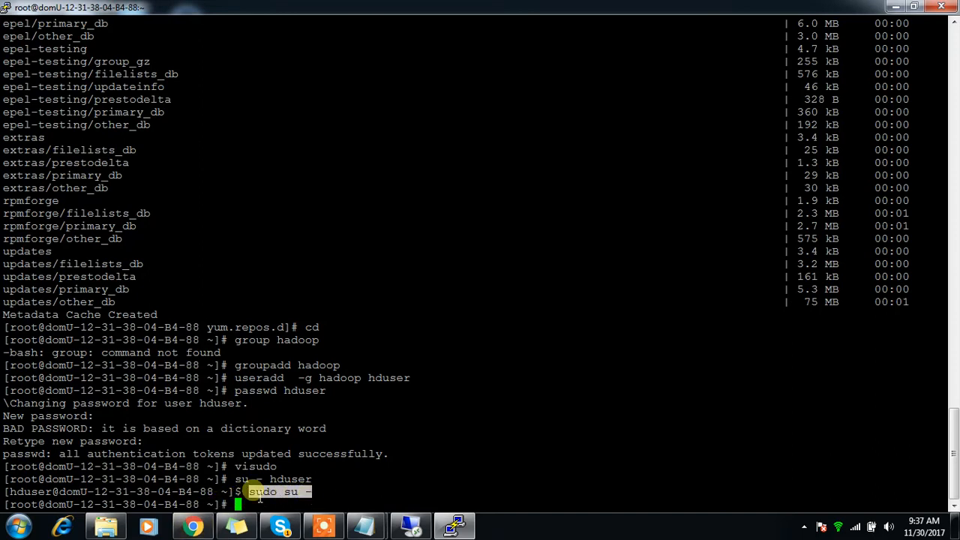
mouse_move(192, 525)
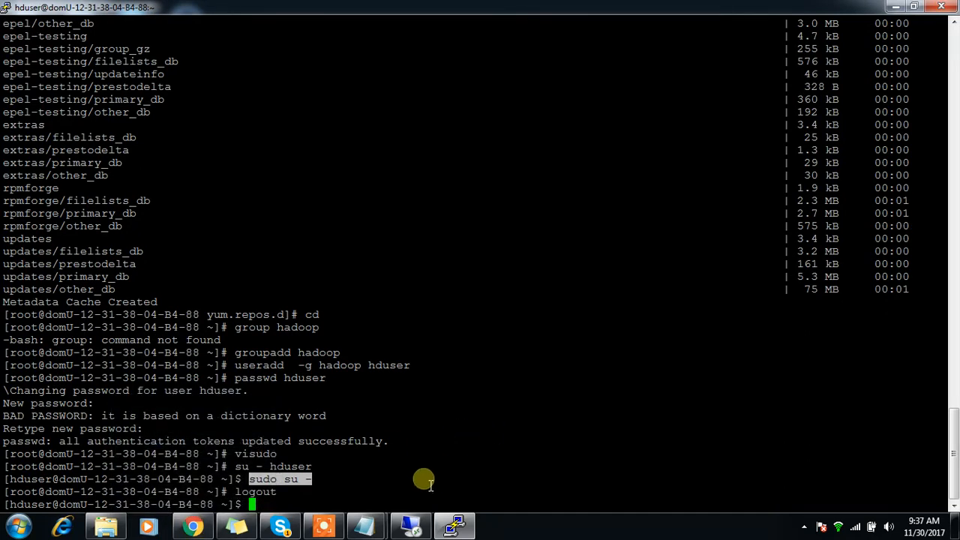
mouse_move(417, 414)
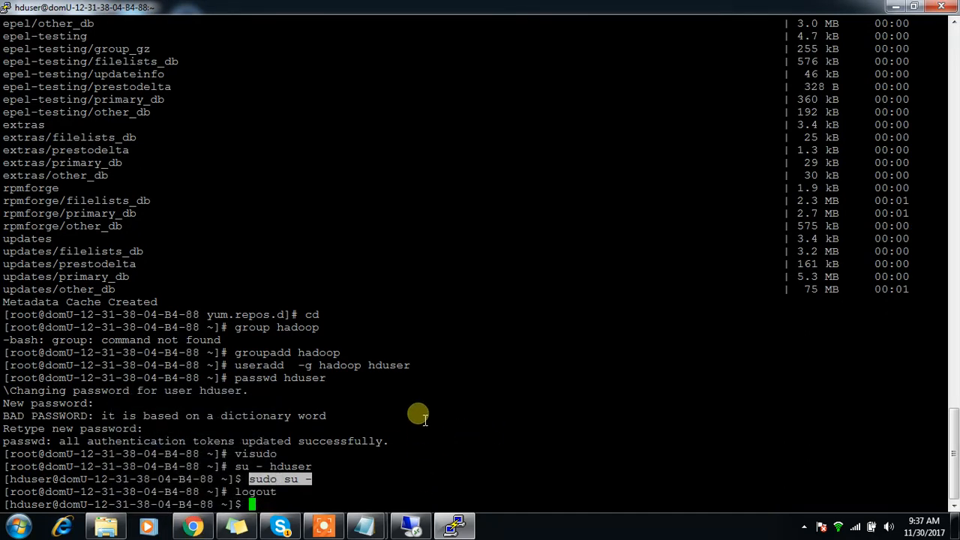
text(ssh-keygen  -t rs)
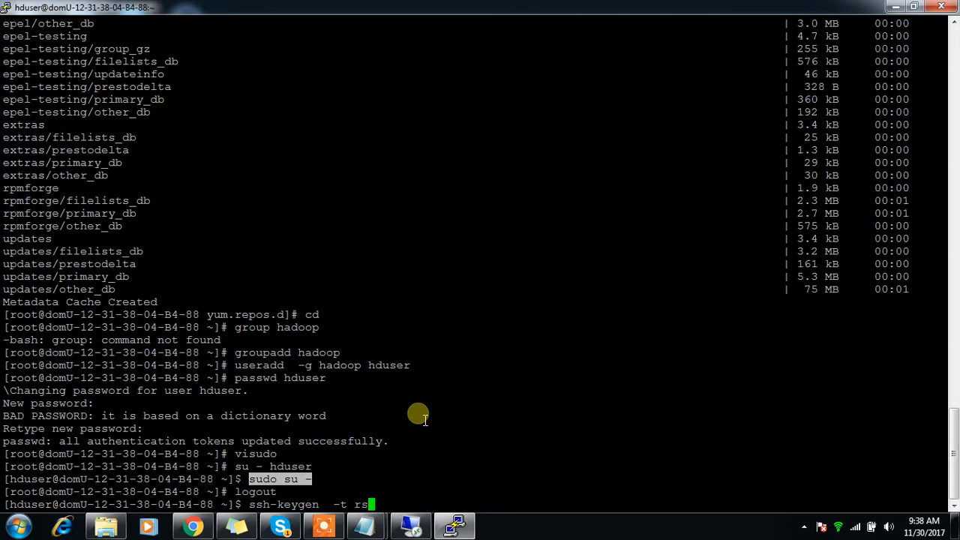
- Generate hduser's RSA key pair and copy id_rsa.pub to authorized_keys
key(Return)
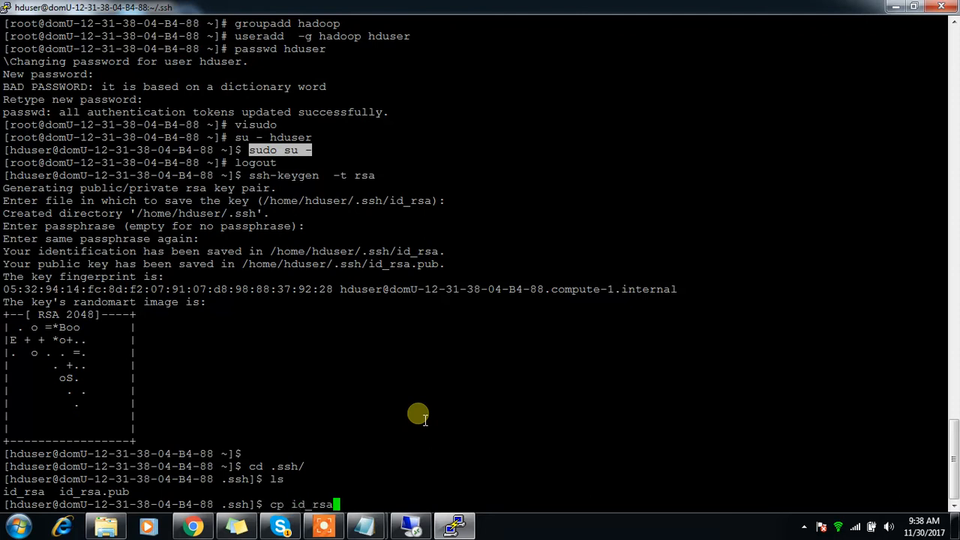
text(.pub au)
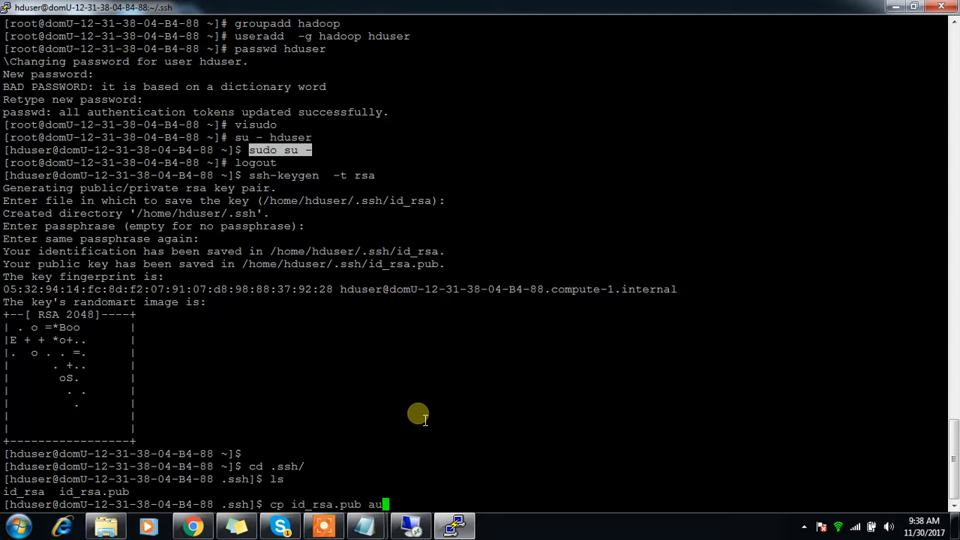
text(thorized)
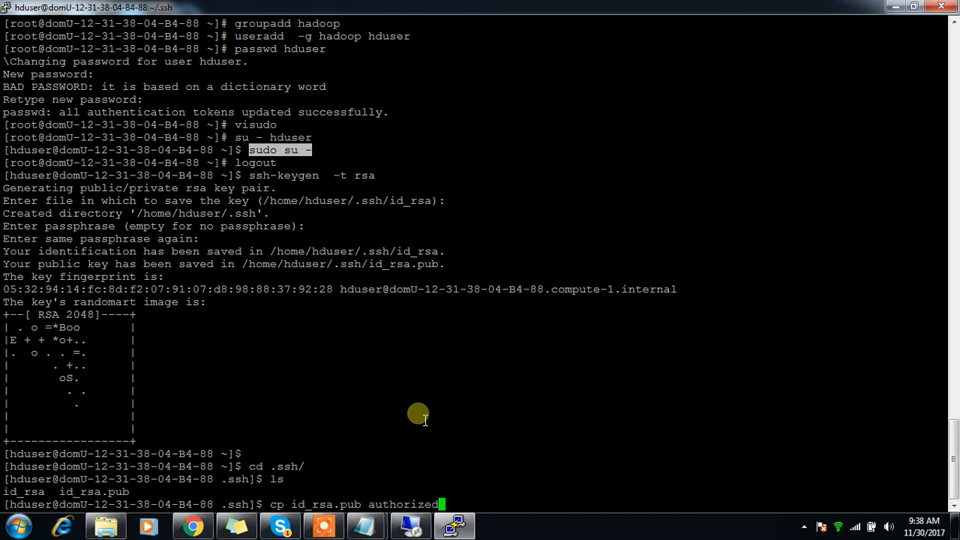
key(Return)
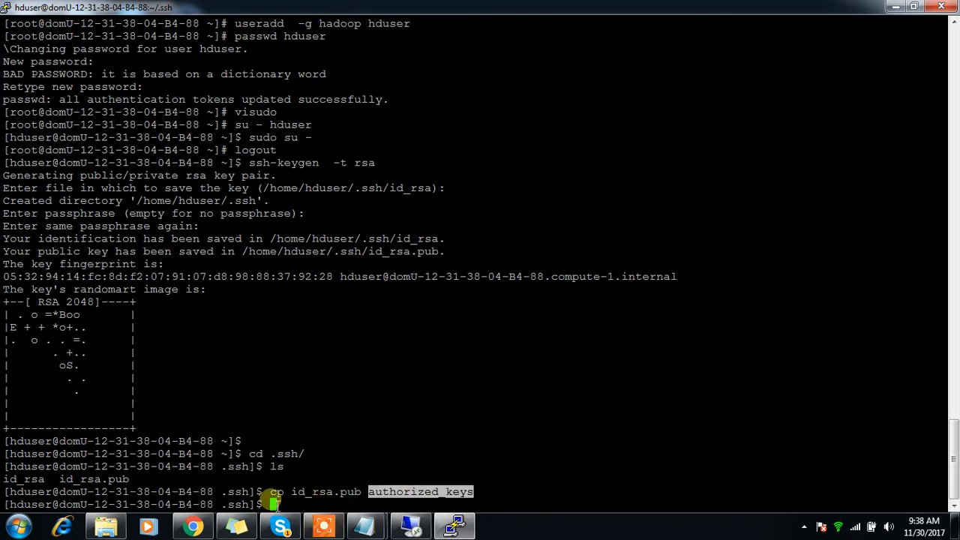
mouse_move(417, 448)
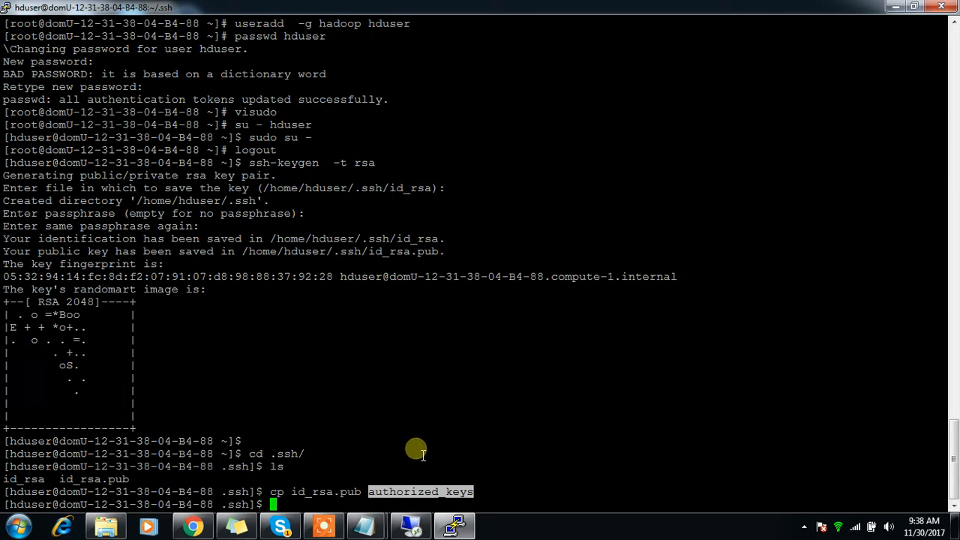
mouse_move(144, 485)
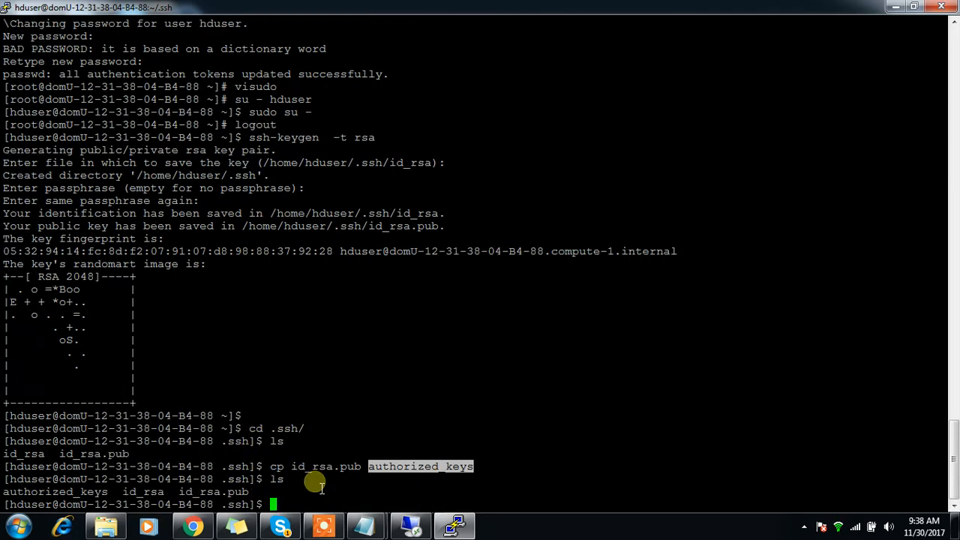
- Print the id_rsa private key with cat
text(cat)
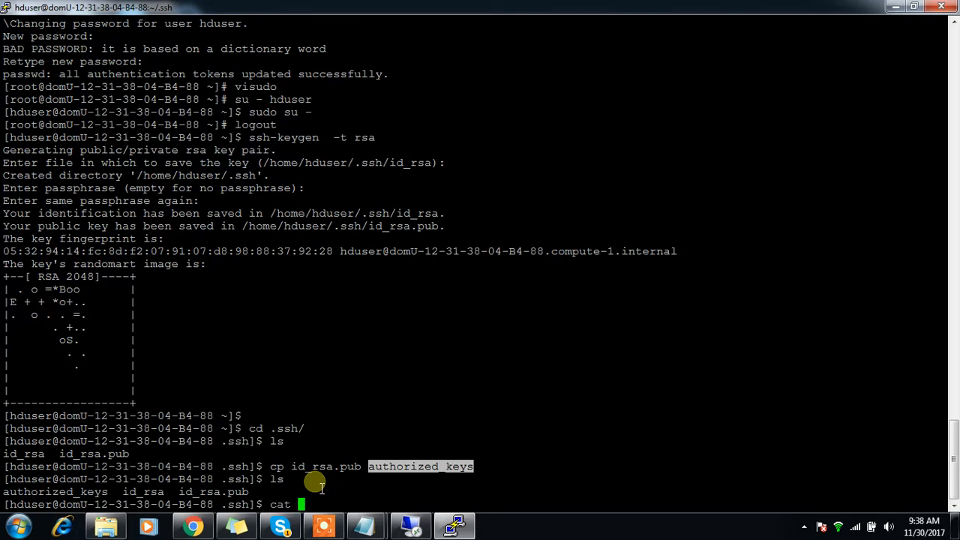
key(Return)
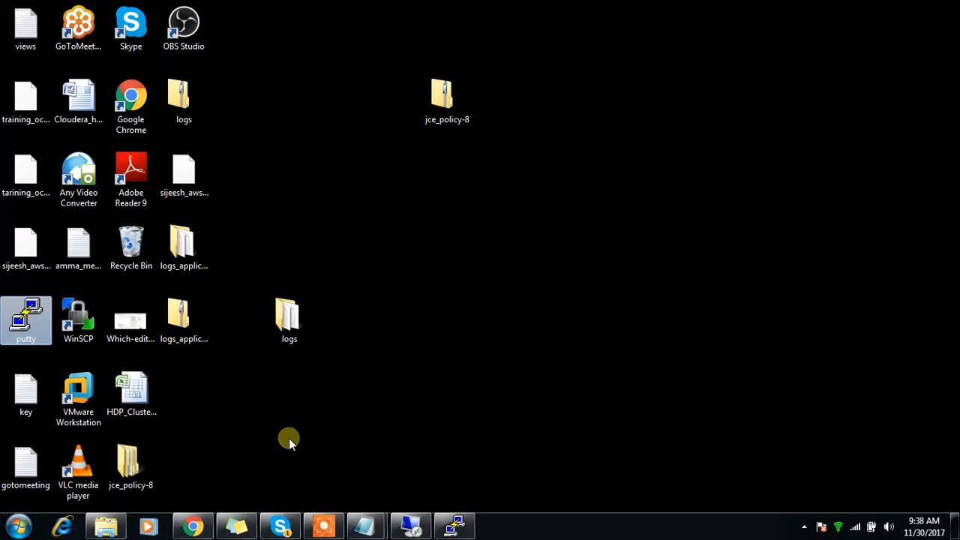
double_click(26, 389)
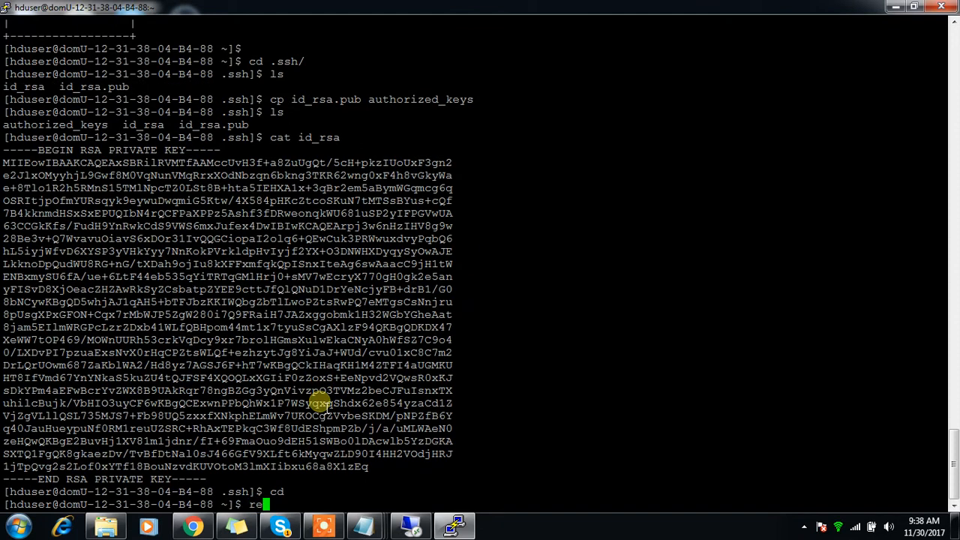
- After reboot fails as hduser, log out to root and reboot the server
key(Return)
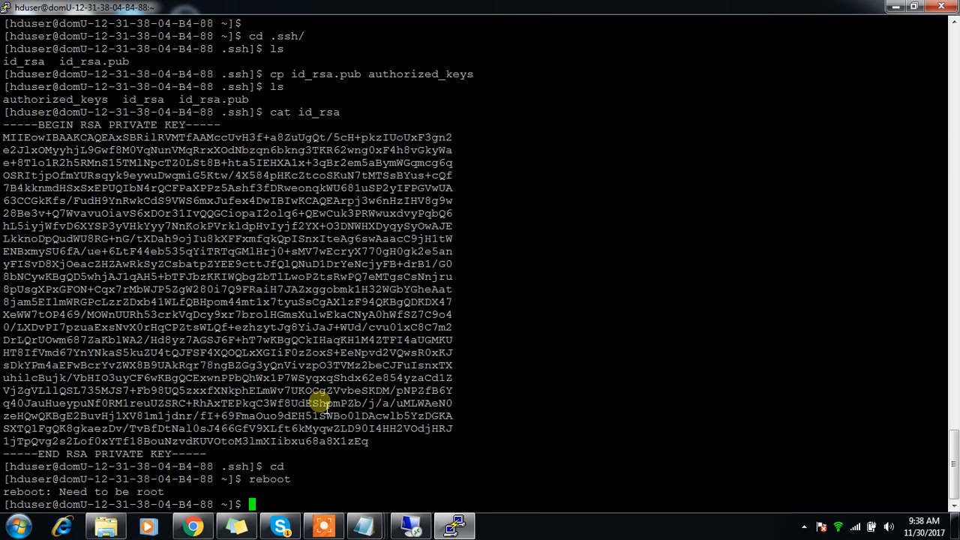
text(su)
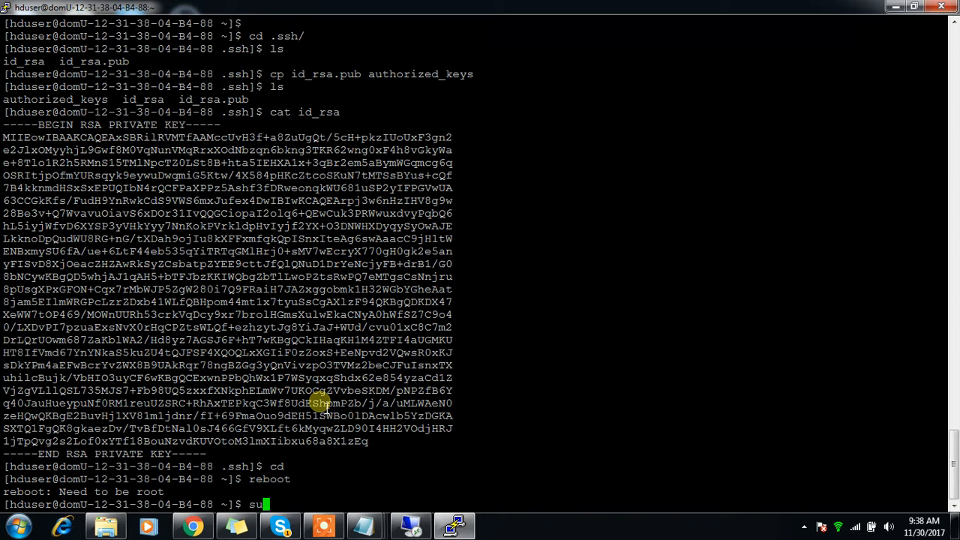
key(Return)
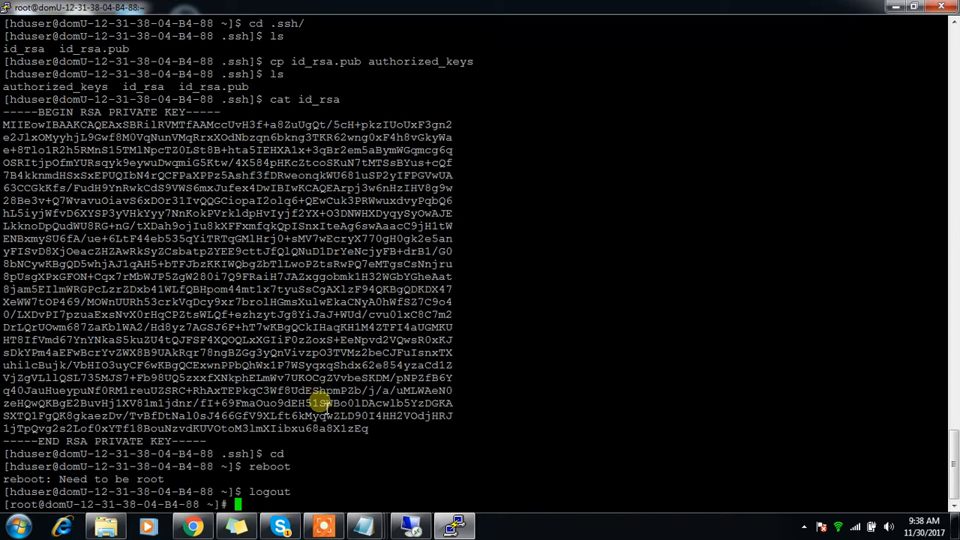
text(reboot)
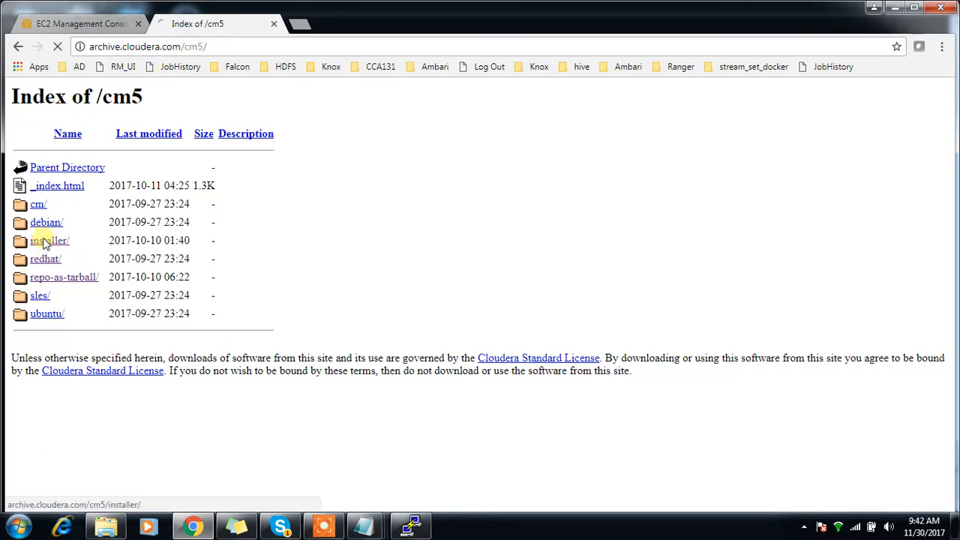
- Browse into installer/5.13.0/ and copy the link address of cloudera-manager-installer.bin
click(49, 240)
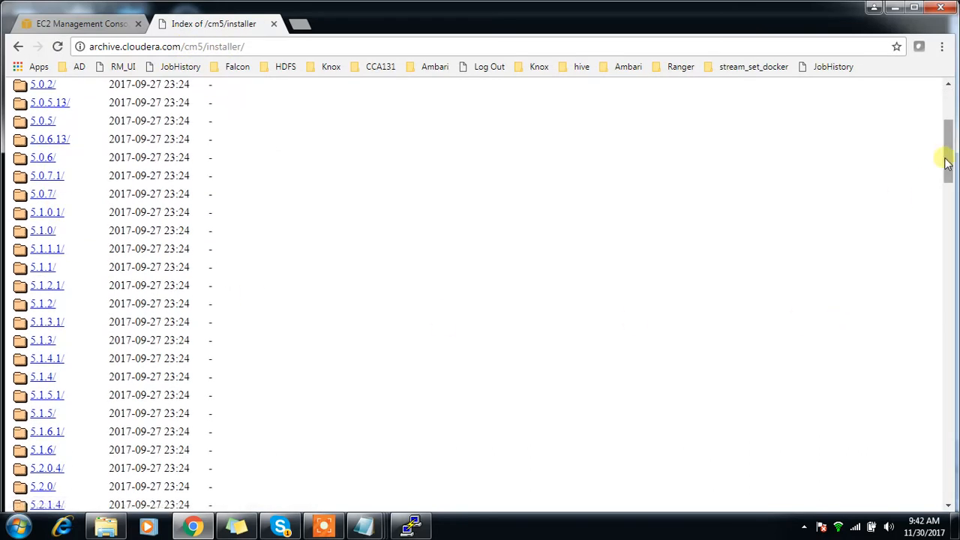
scroll(down, 3)
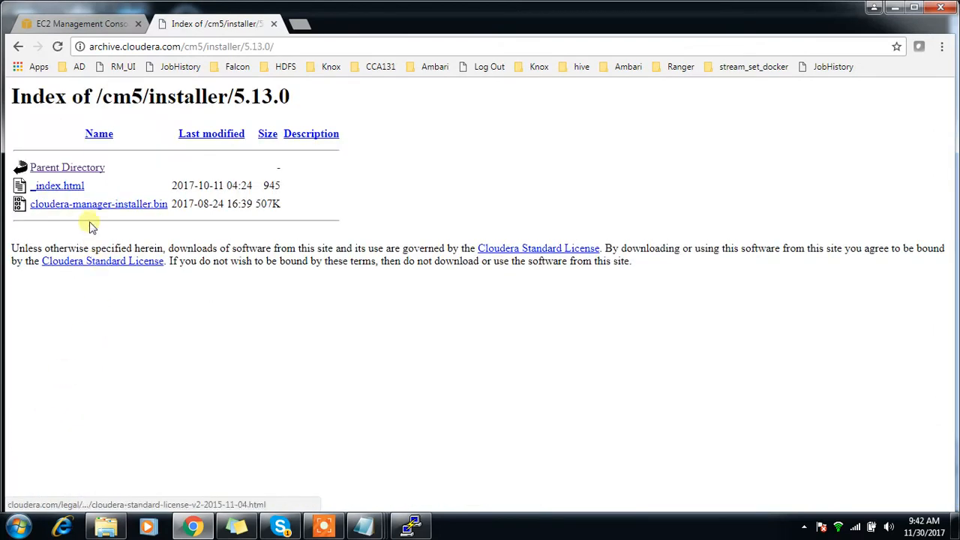
right_click(99, 204)
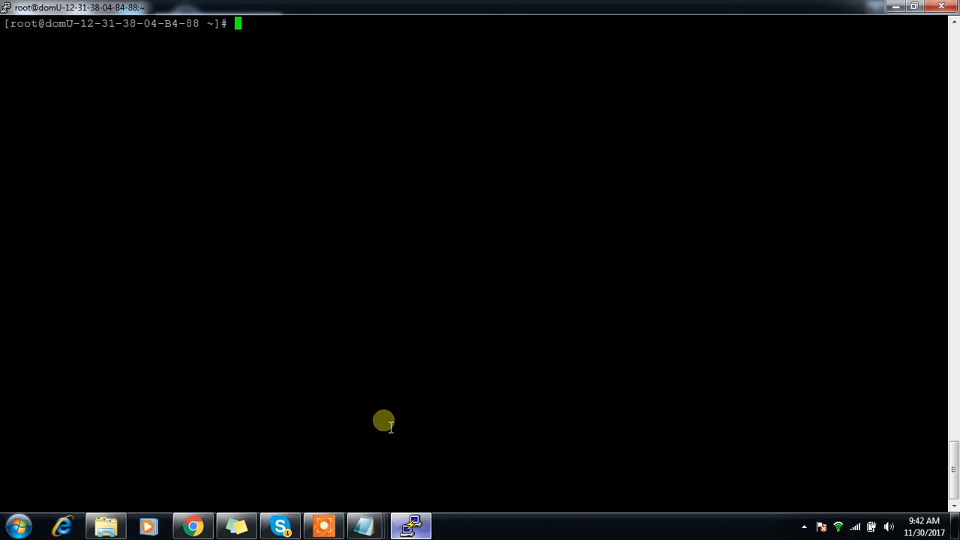
- Download cloudera-manager-installer.bin with wget and make it executable with chmod +x
text(wget)
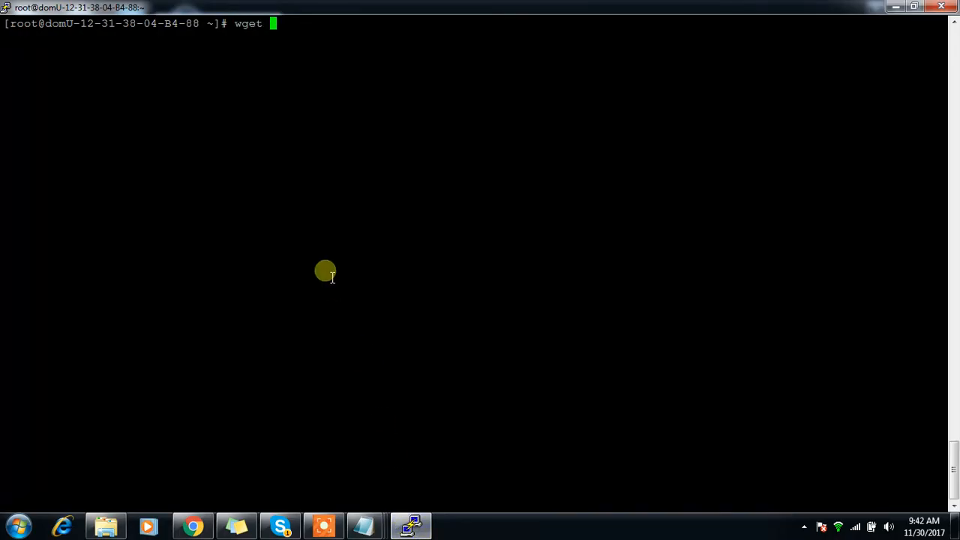
key(Return)
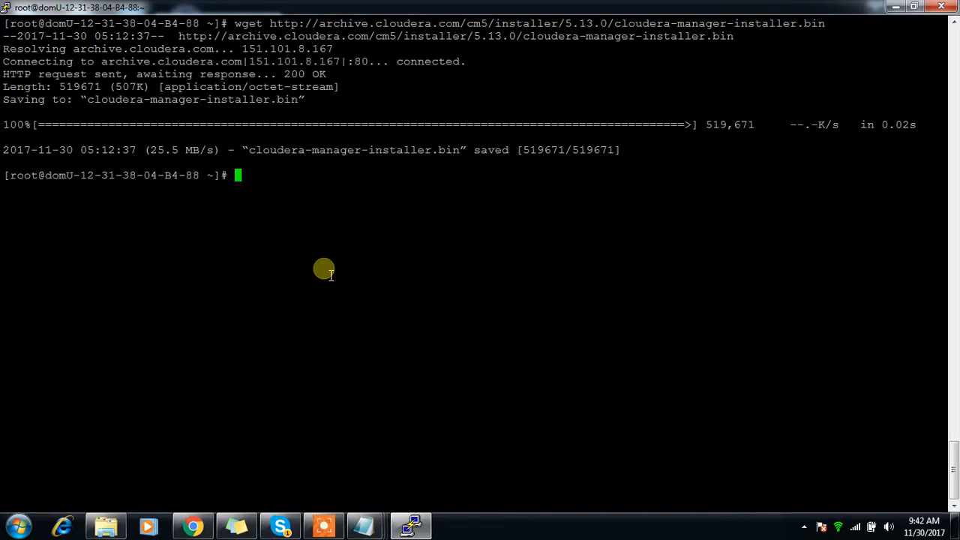
text(chmod +x c)
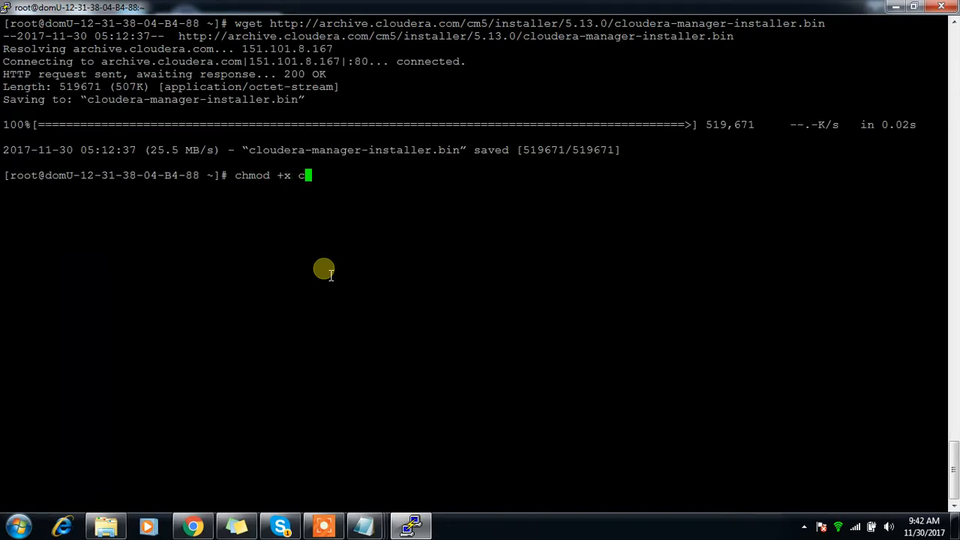
key(Return)
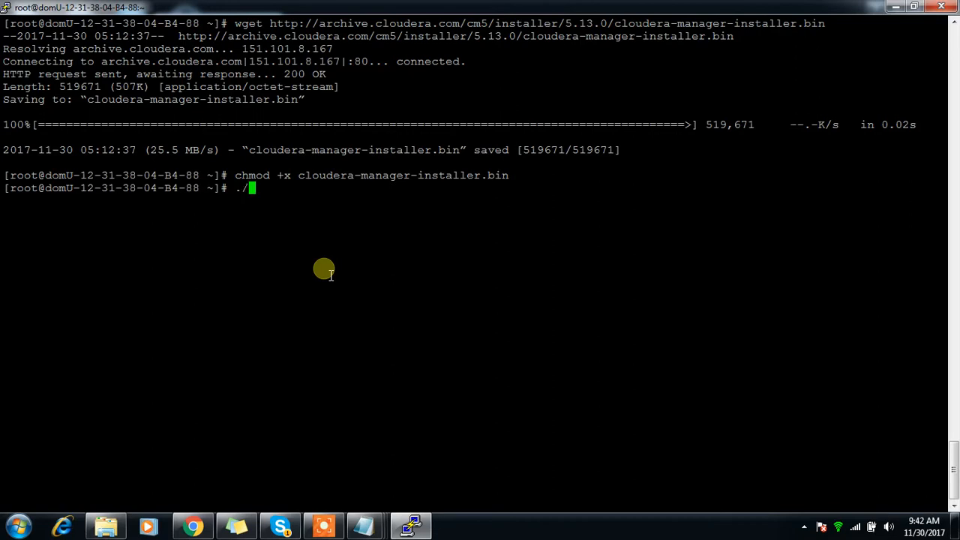
- Run ./cloudera-manager-installer.bin and accept the Cloudera Express and Oracle Java licenses
text(cloudera-manager-installer.bin)
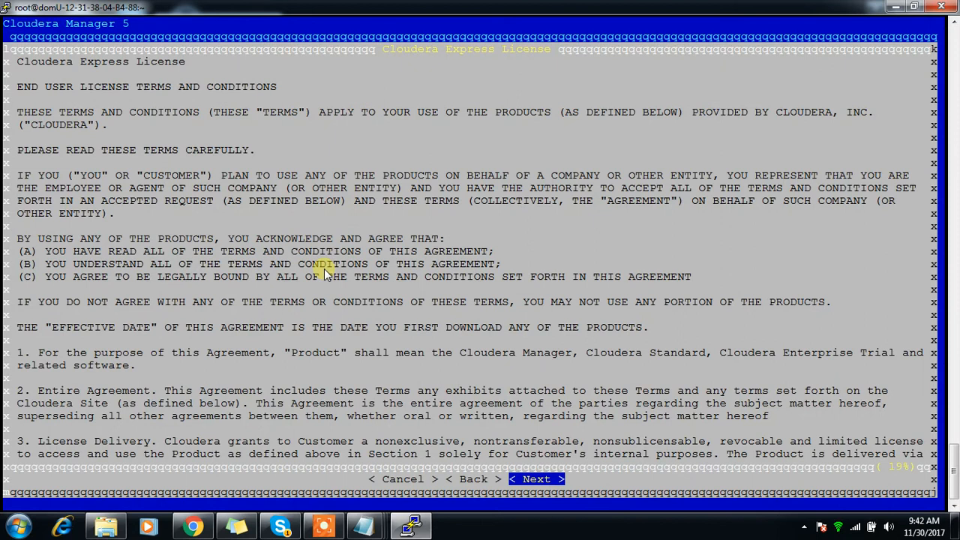
click(537, 478)
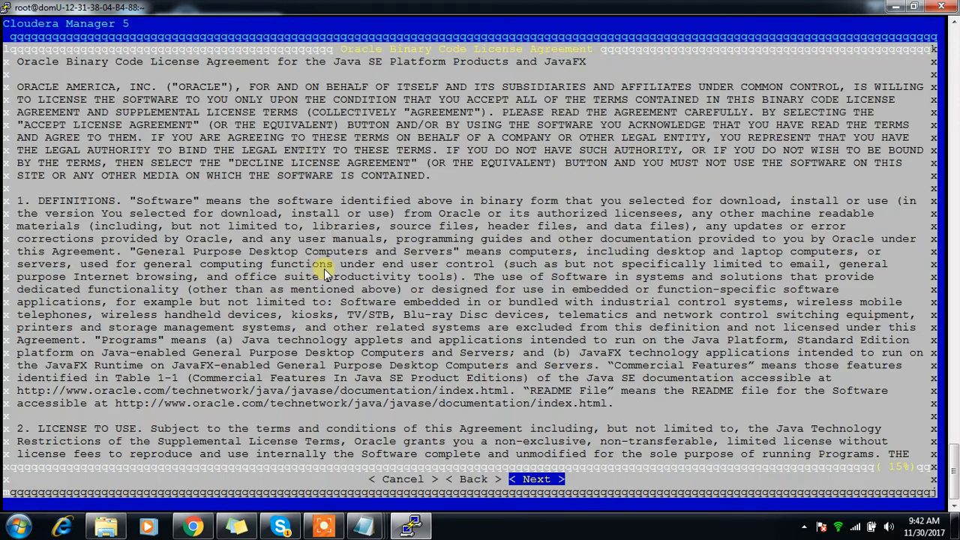
click(536, 478)
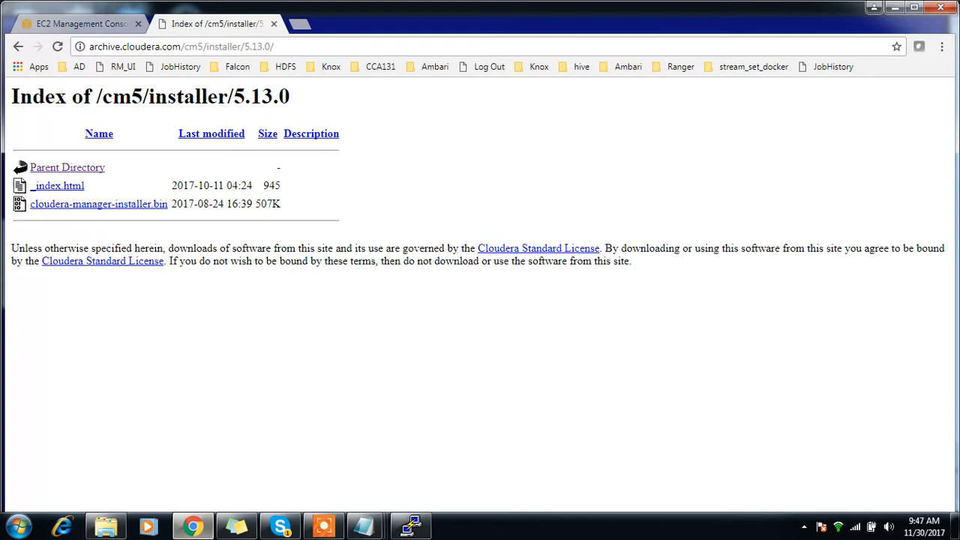
- Copy the CDH-Single instance's public IP from EC2 and load Cloudera Manager at 54.169.188.32:7180
click(78, 24)
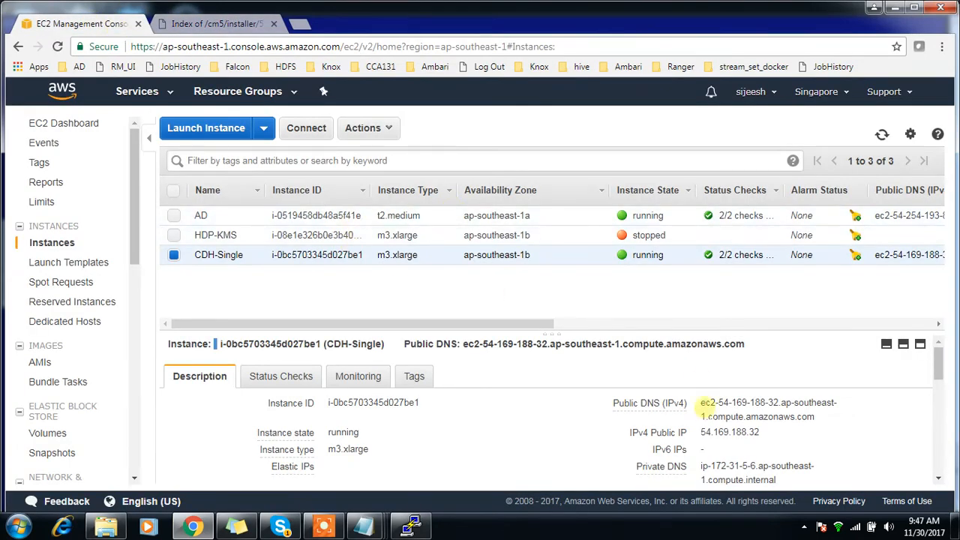
right_click(704, 432)
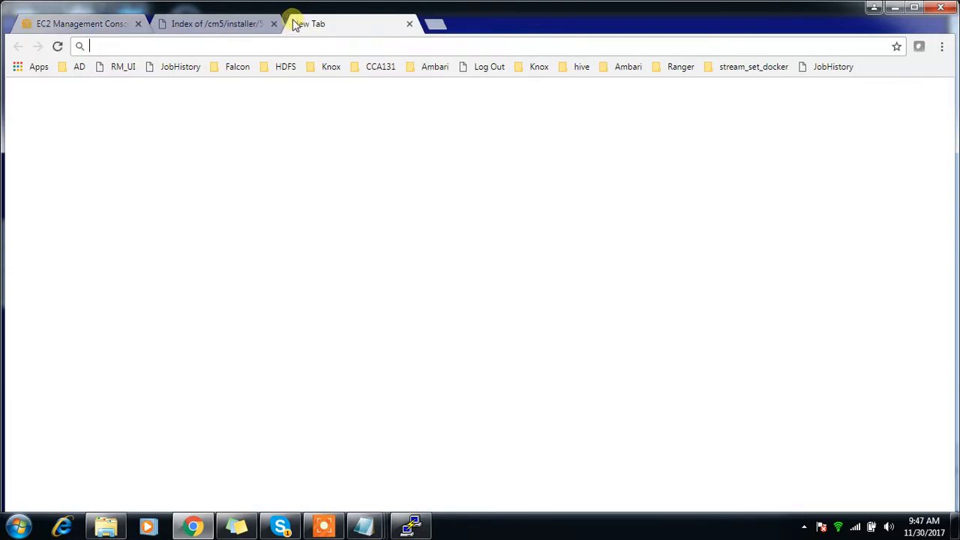
text(54.169.188.32:7)
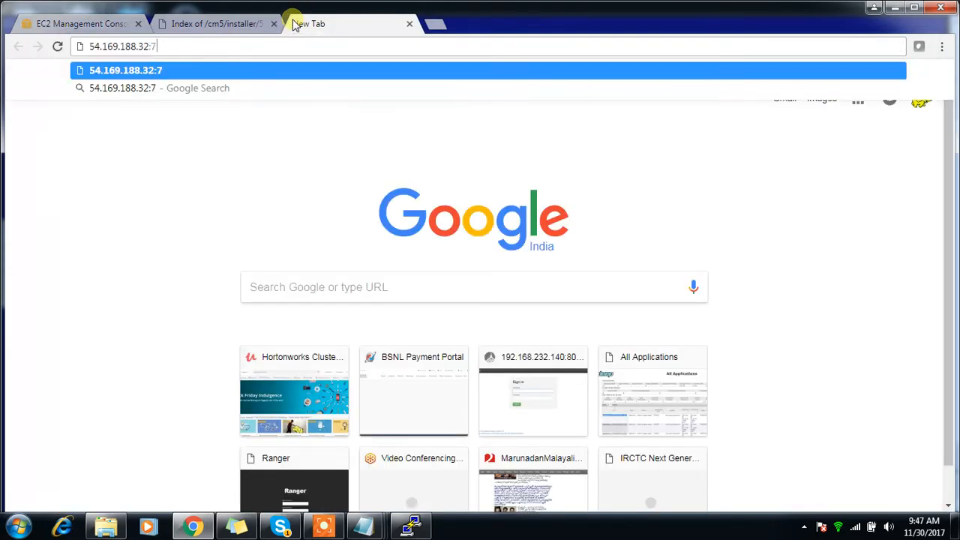
key(Return)
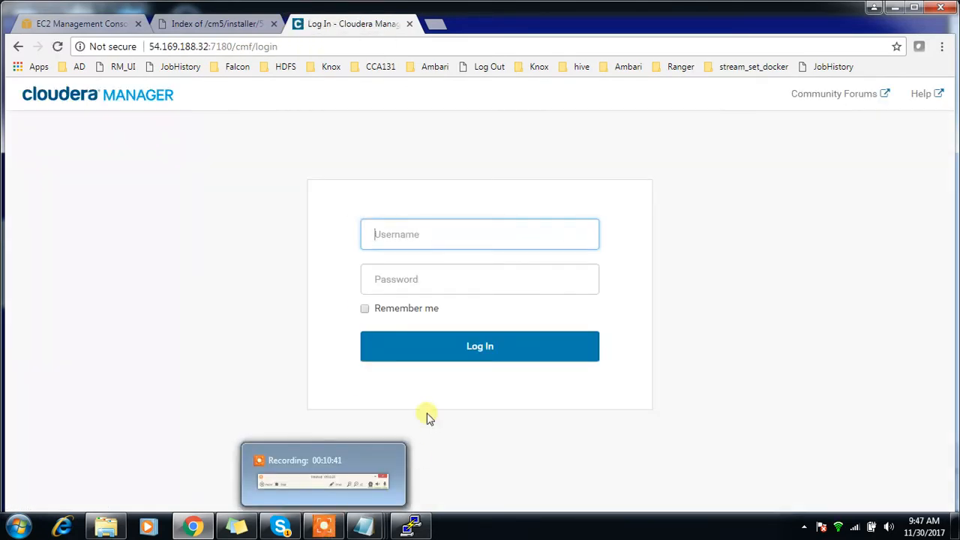
- Sign in to Cloudera Manager as admin/admin
text(admin)
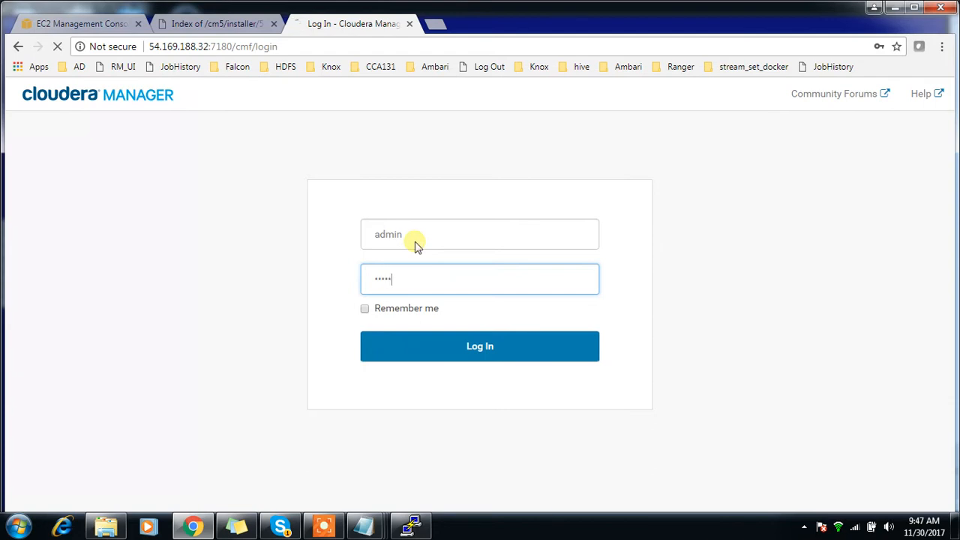
click(480, 345)
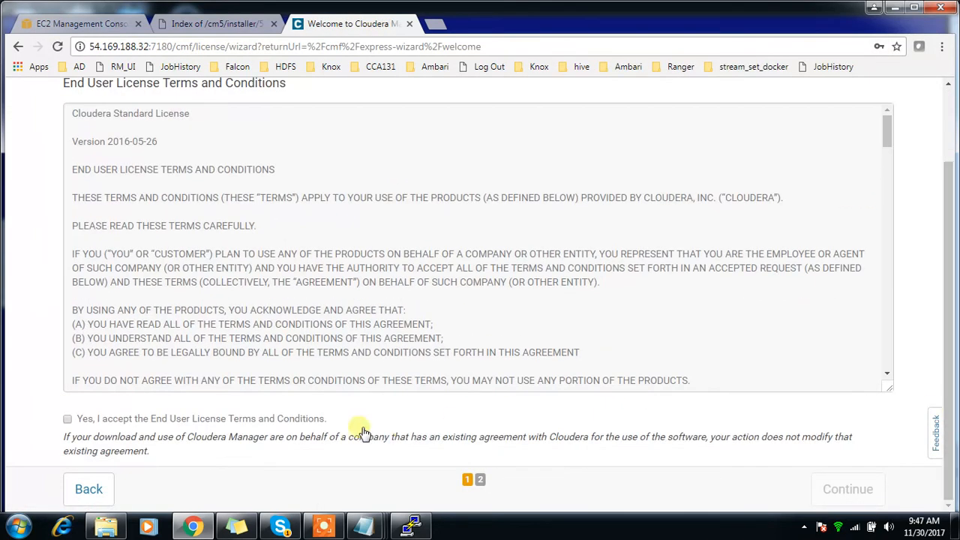
- Accept the End User License Terms, select Cloudera Enterprise Trial and continue past the welcome page
click(68, 419)
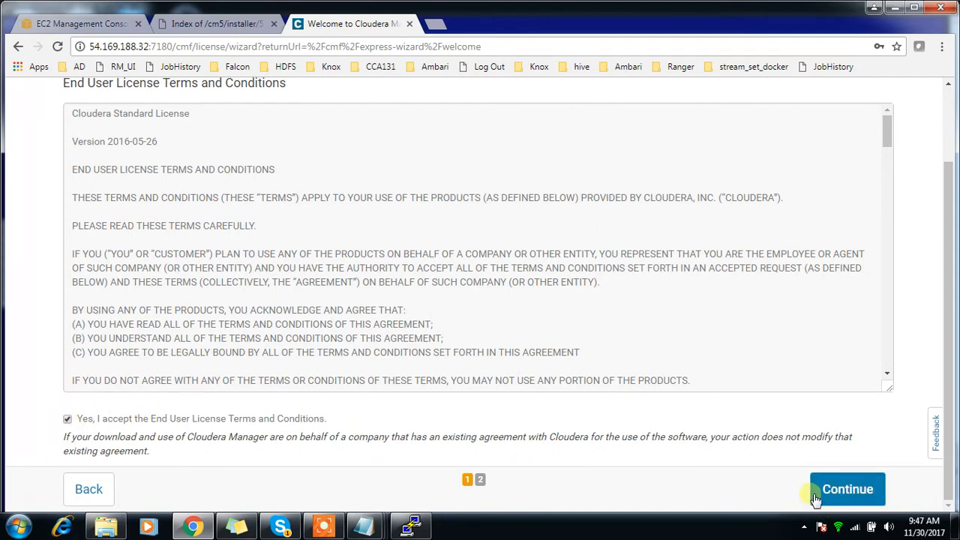
click(847, 489)
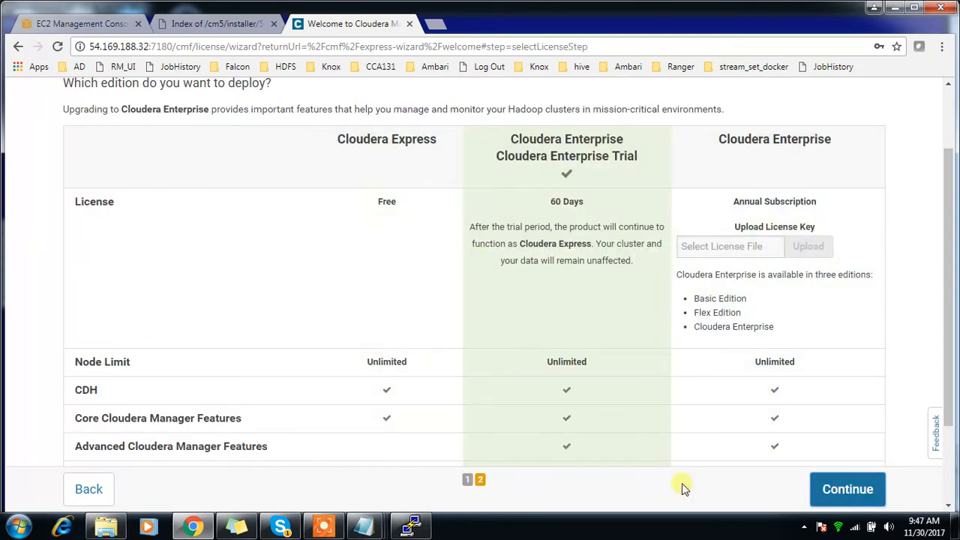
mouse_move(920, 456)
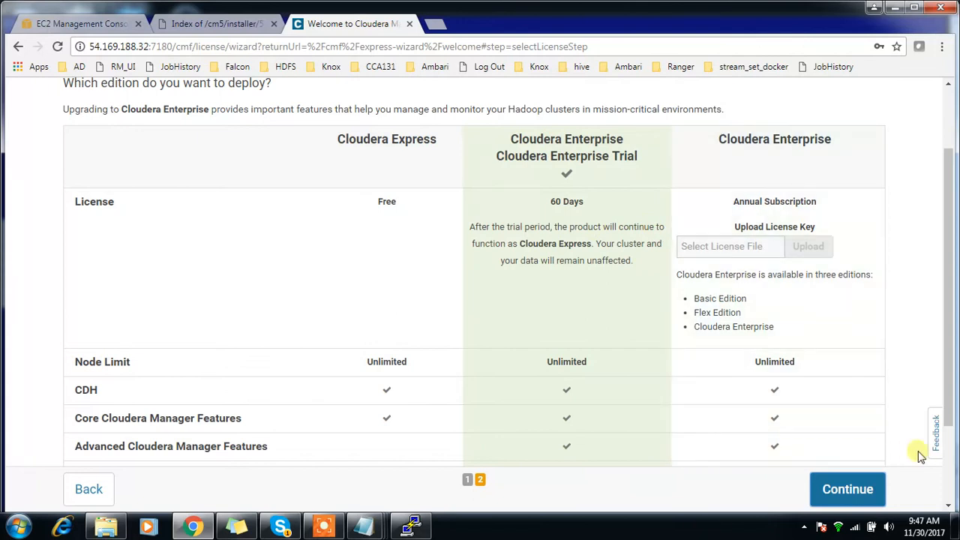
scroll(down, 3)
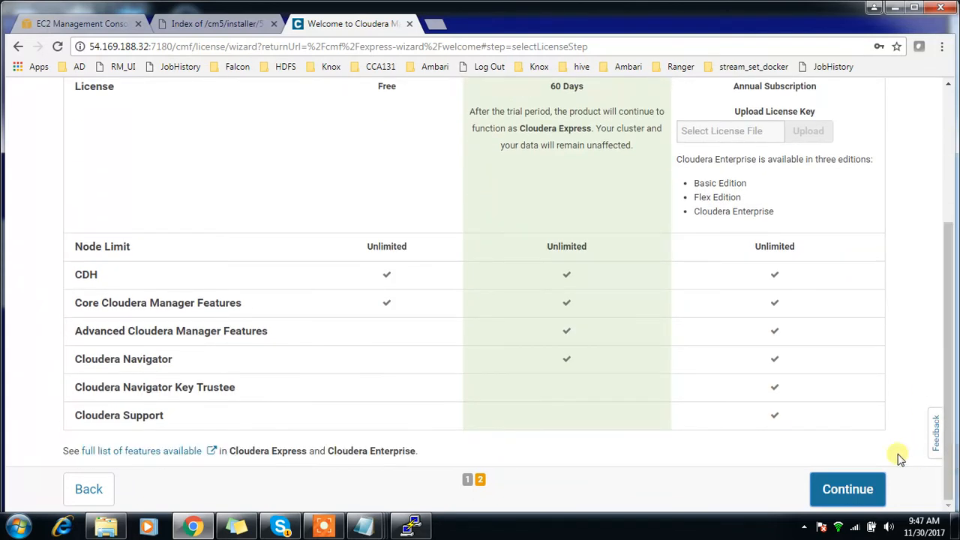
click(848, 489)
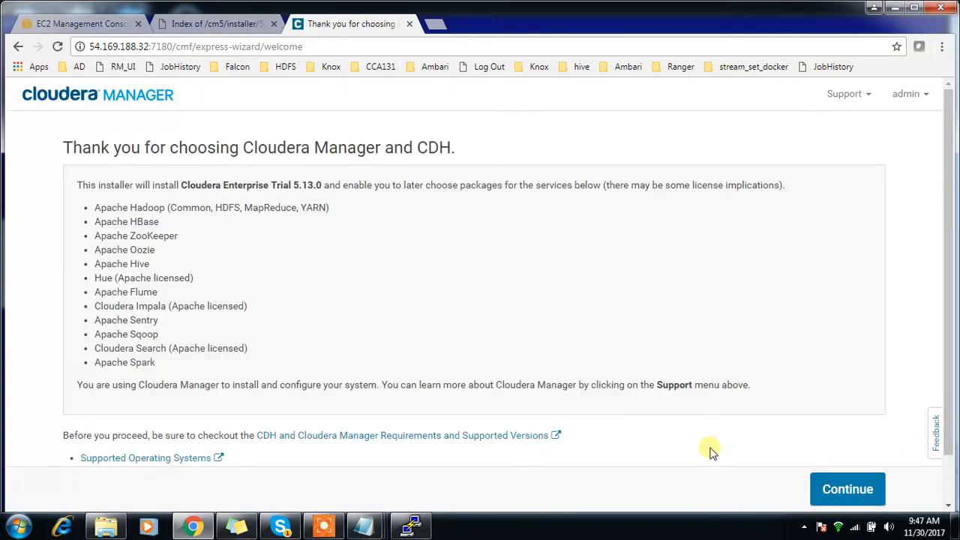
click(847, 489)
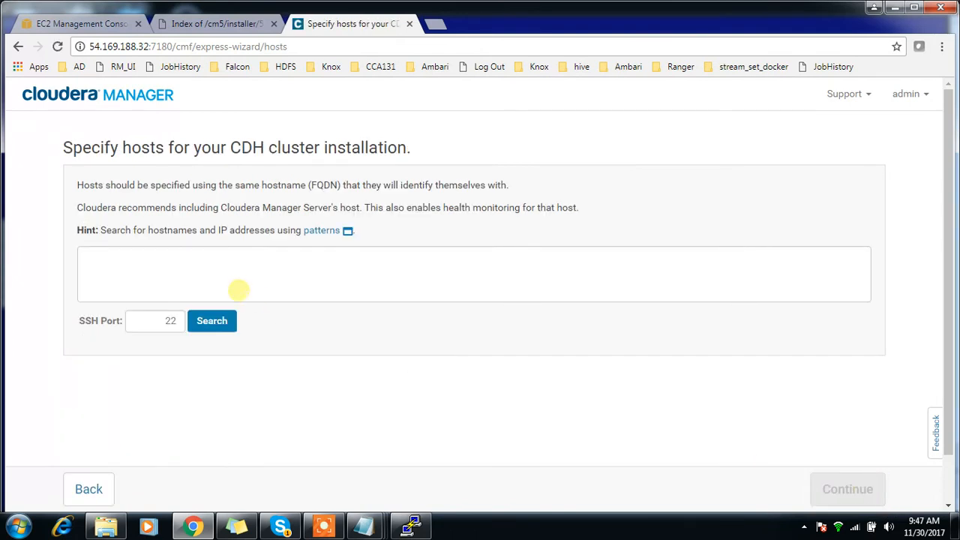
- In PuTTY, dismiss the installer's final message and display the server's hostname
click(411, 525)
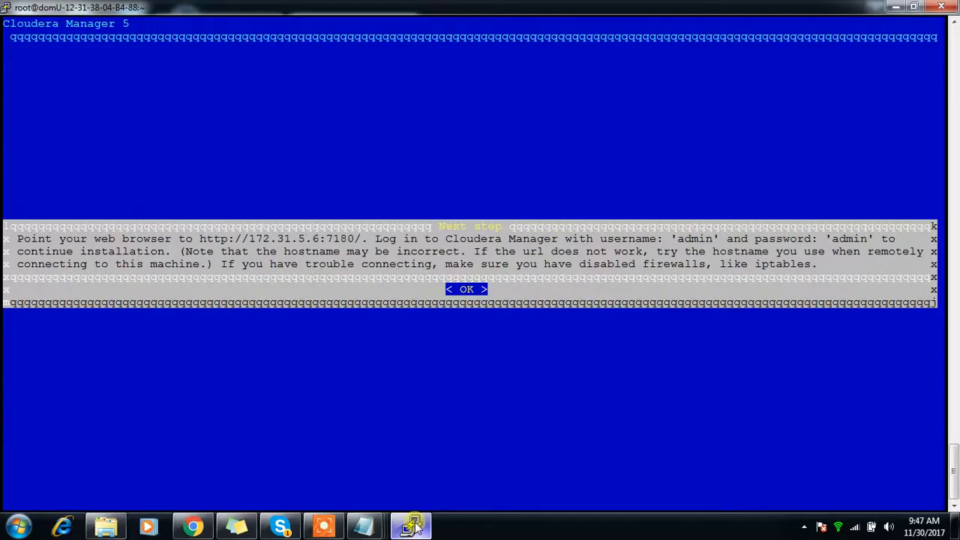
click(465, 288)
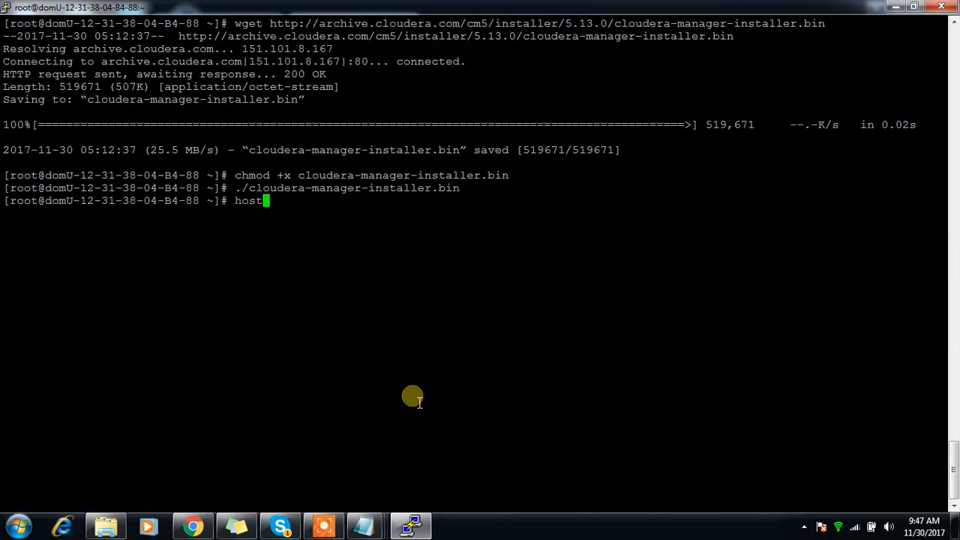
key(Return)
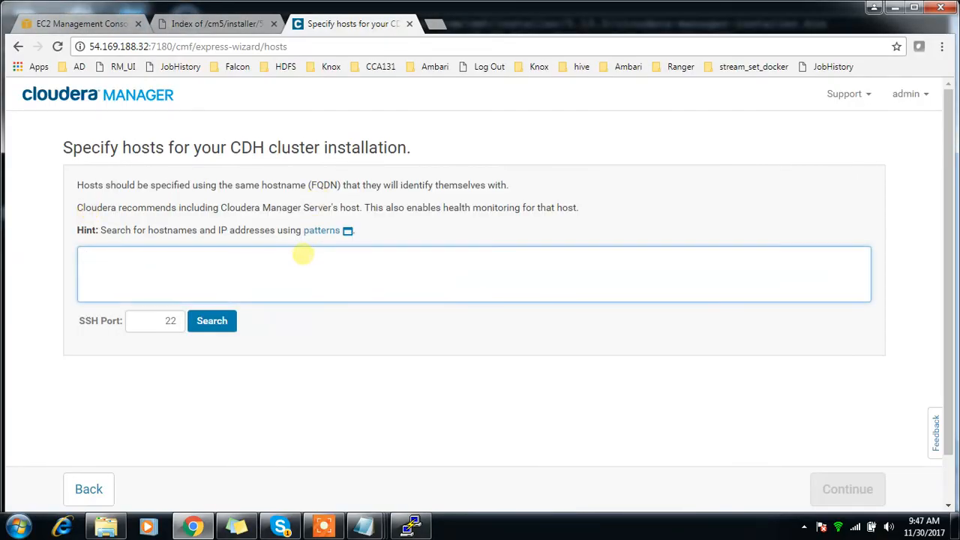
- Search for the cluster host by hostname and accept the found host
click(211, 321)
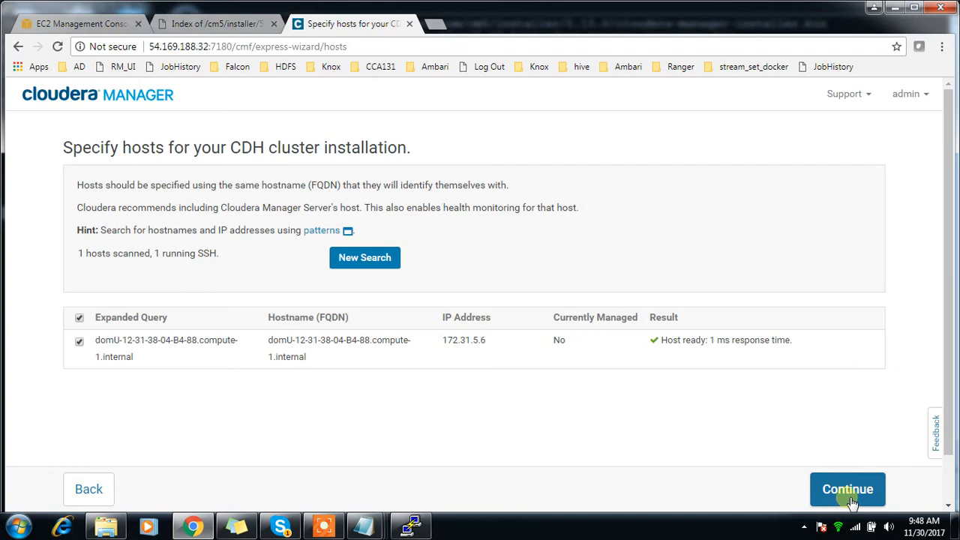
click(847, 489)
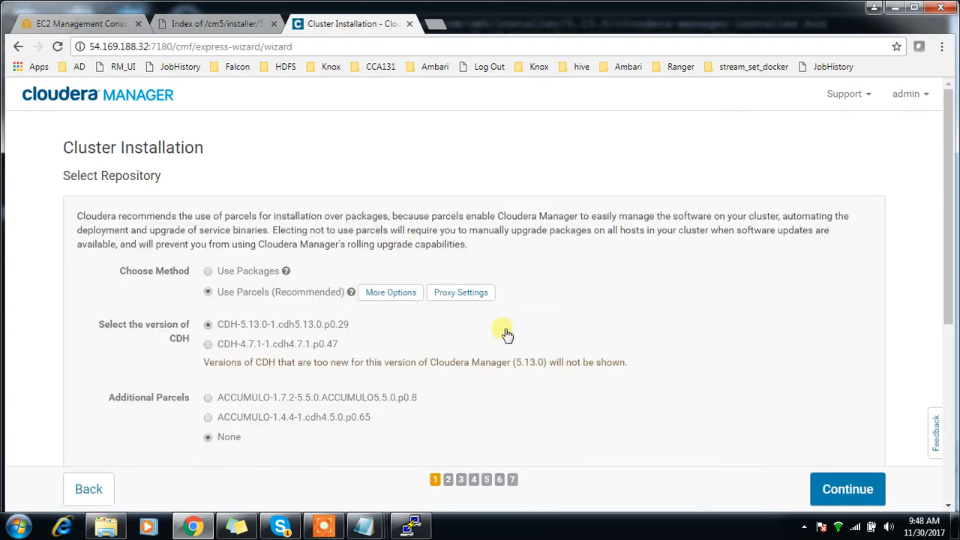
- Review the parcel repository options and keep the default CDH-5.13.0 parcel selected
scroll(down, 3)
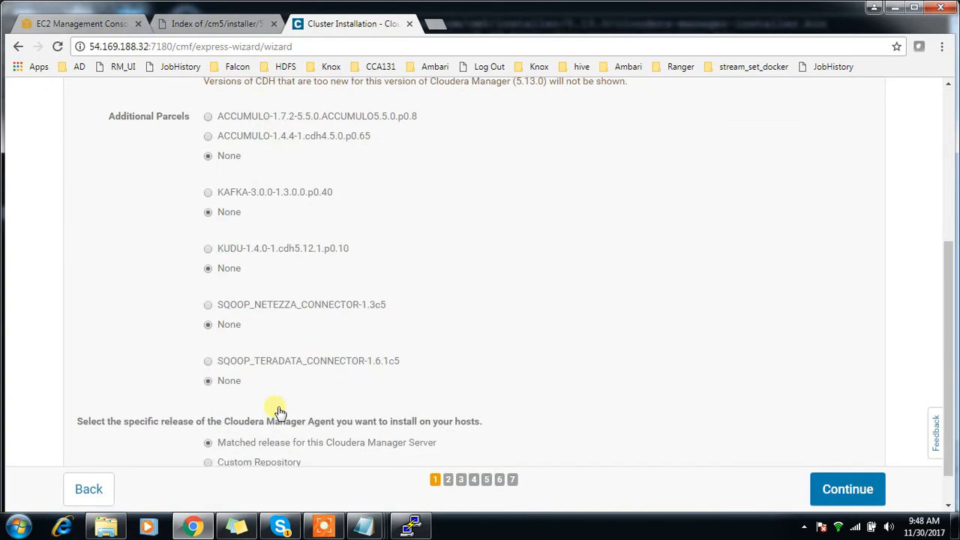
scroll(up, 3)
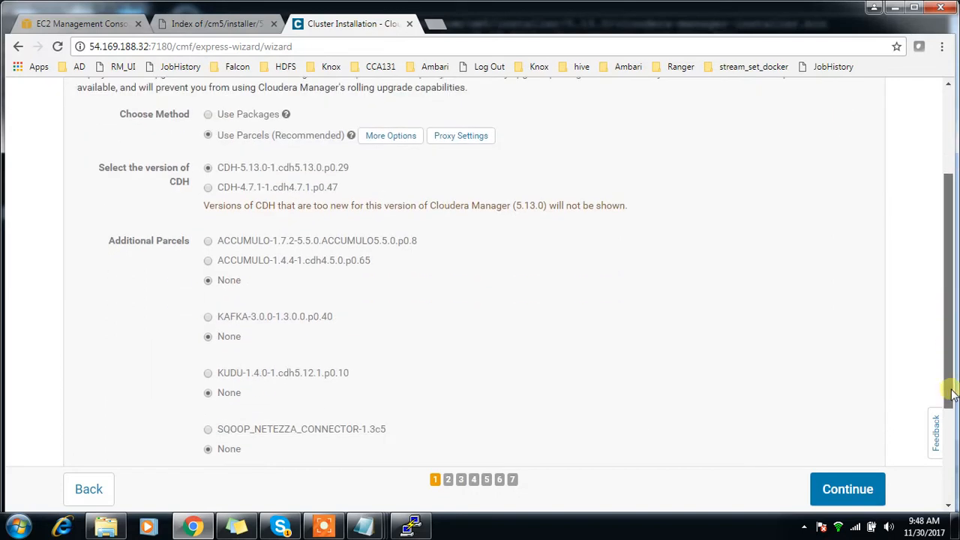
scroll(down, 3)
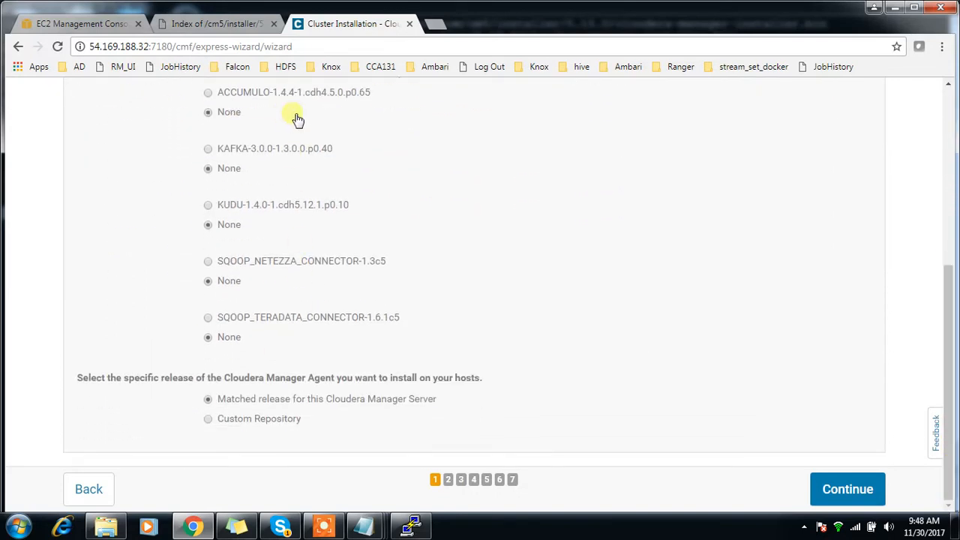
scroll(up, 3)
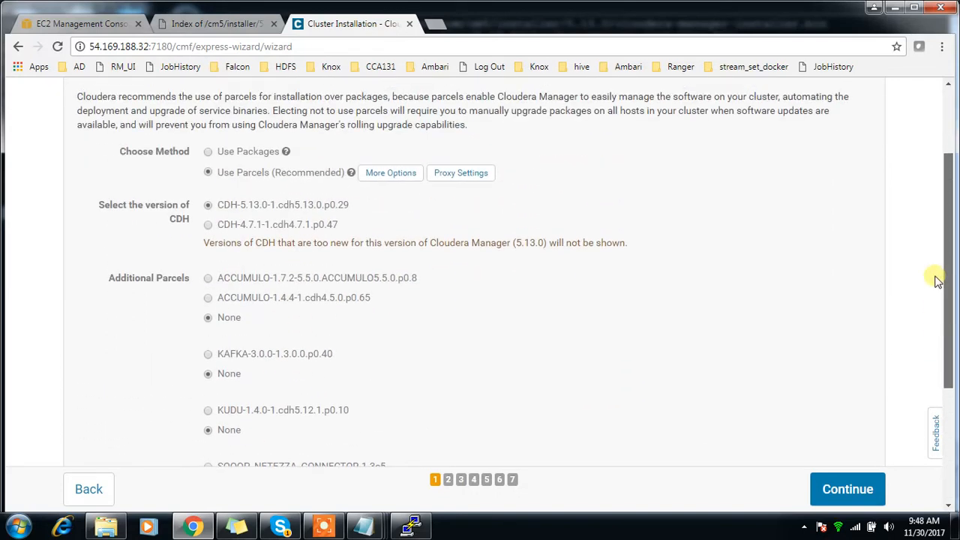
click(847, 489)
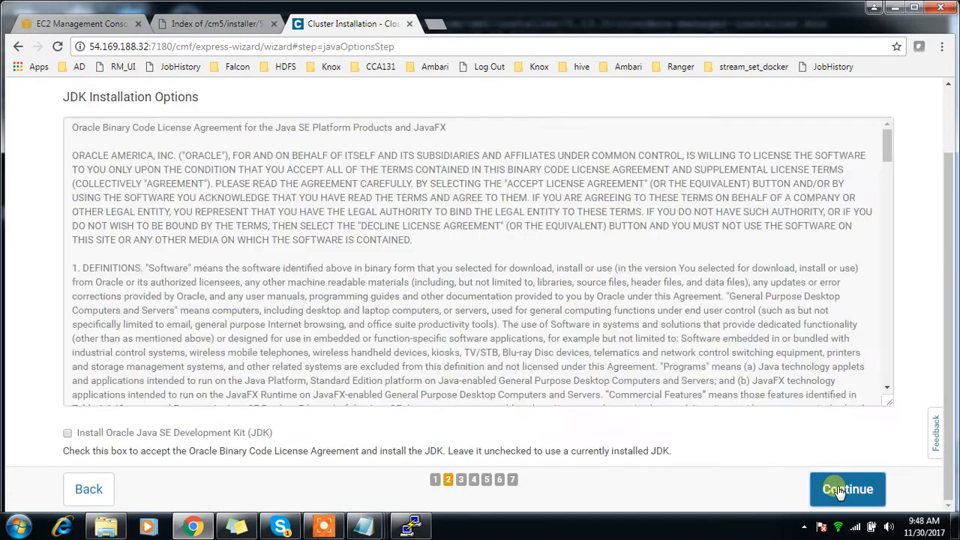
mouse_move(67, 433)
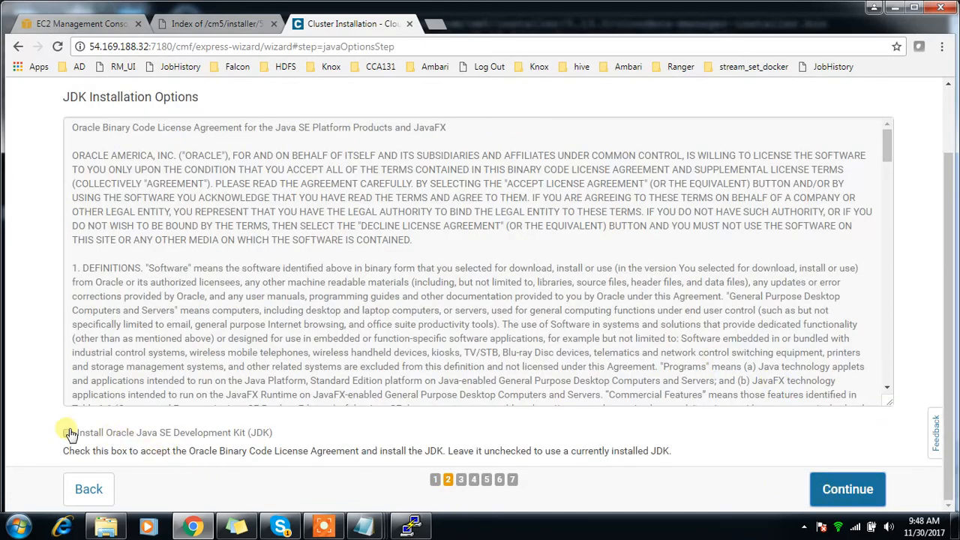
- Enable Oracle JDK and Unlimited Strength Encryption Policy installation, then continue with Single User Mode off
click(67, 432)
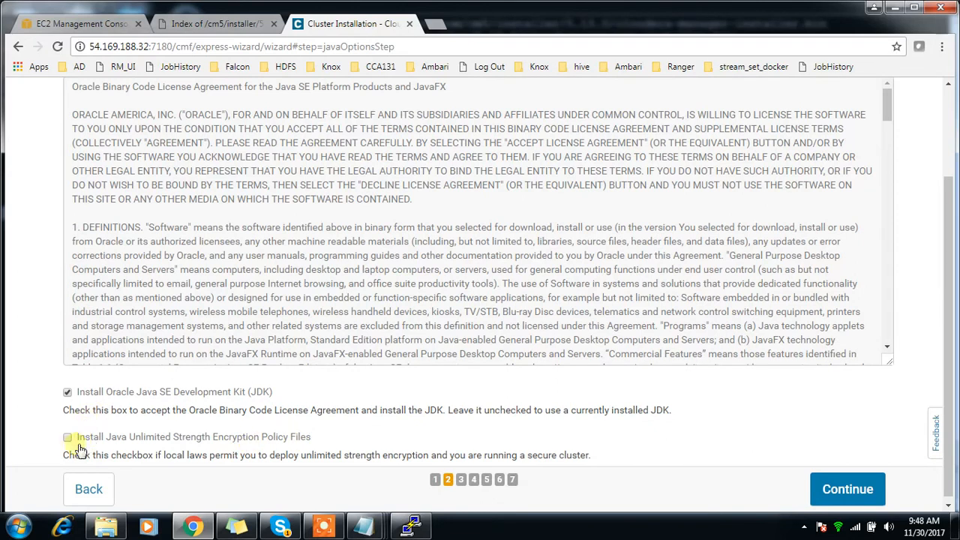
click(68, 436)
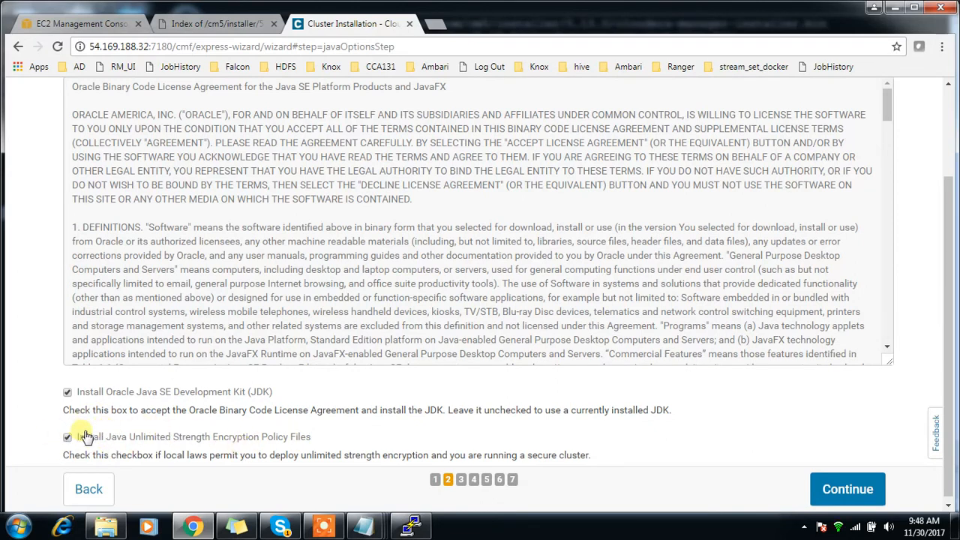
mouse_move(224, 432)
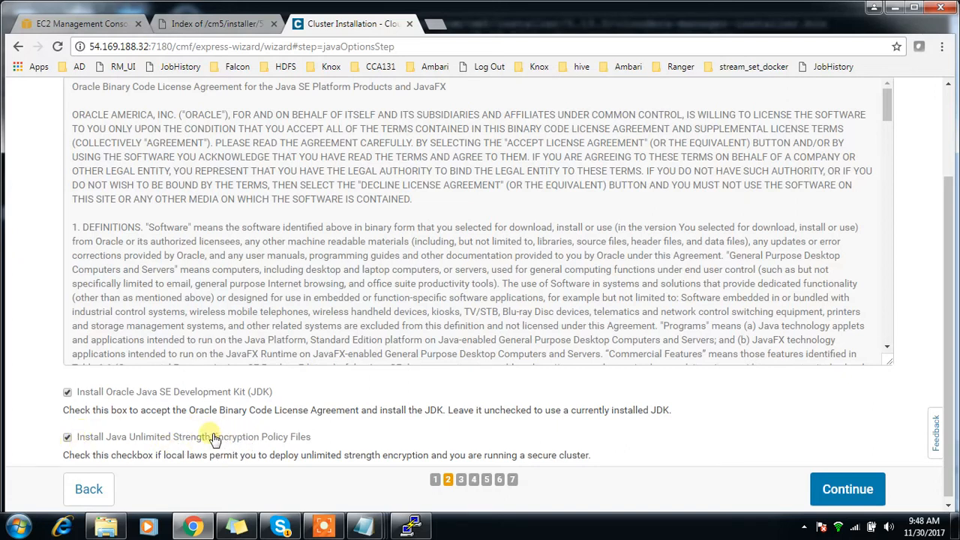
mouse_move(884, 402)
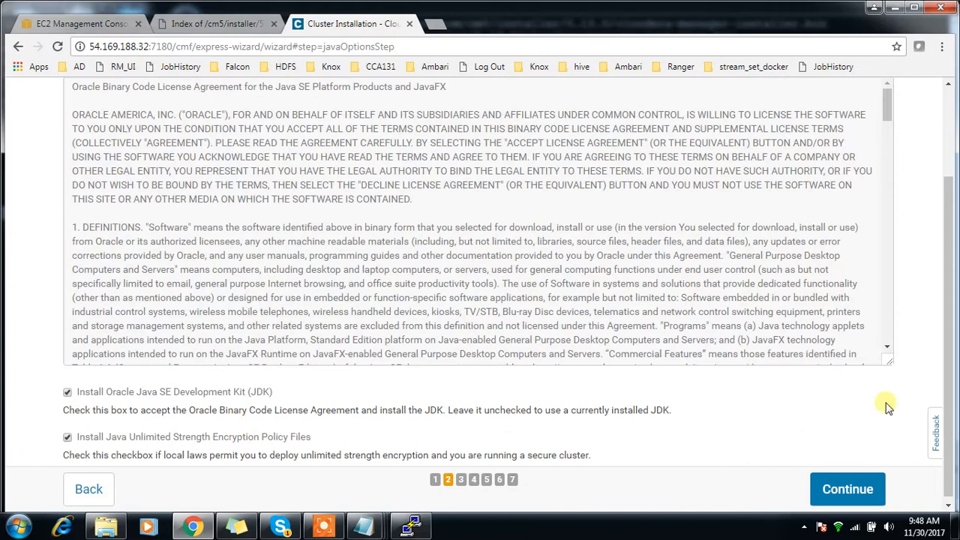
mouse_move(292, 441)
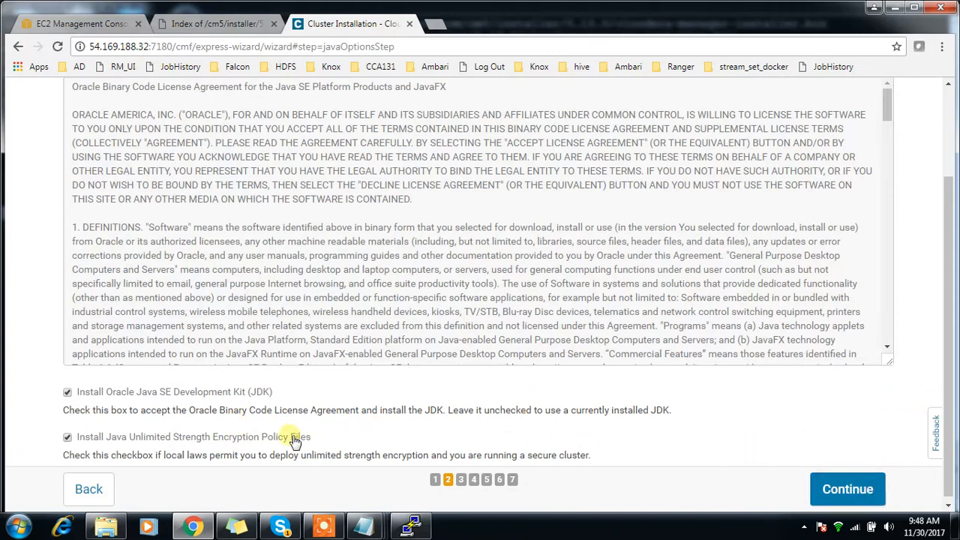
click(848, 488)
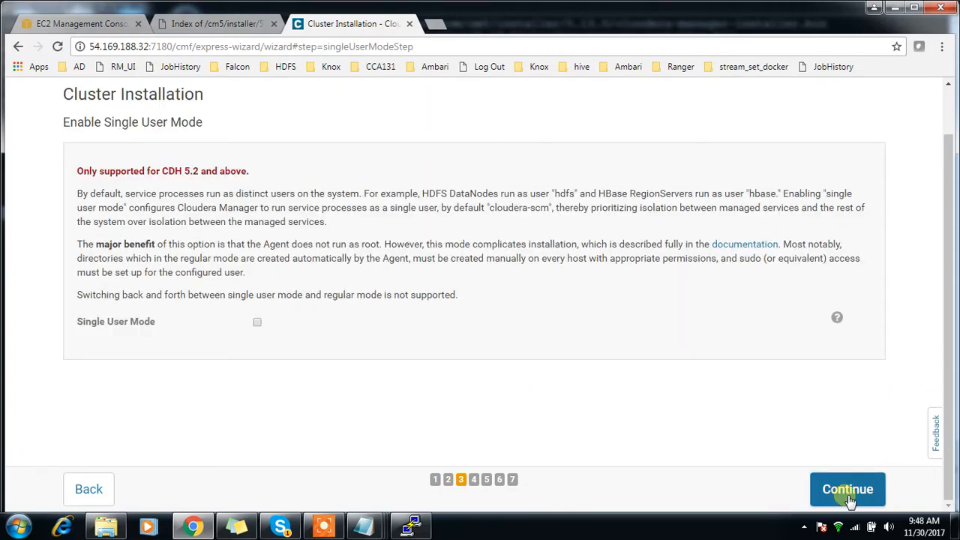
click(847, 489)
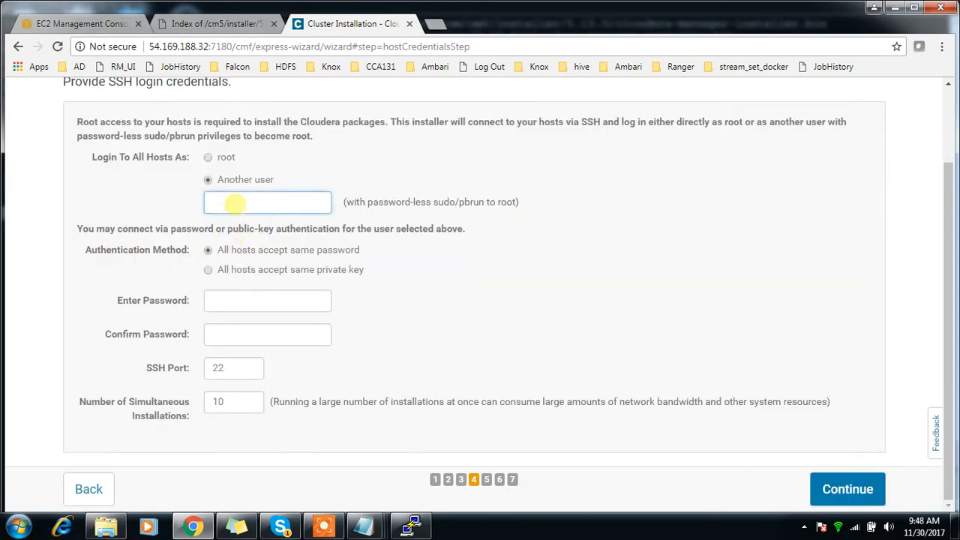
- Log in as hduser with all hosts sharing the key.txt private key and start the agent installation
text(hduser)
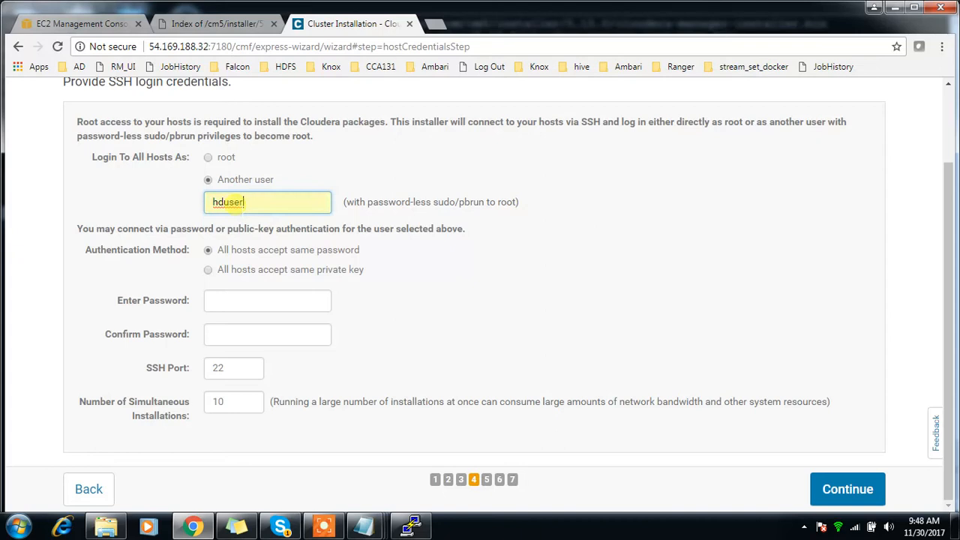
click(207, 270)
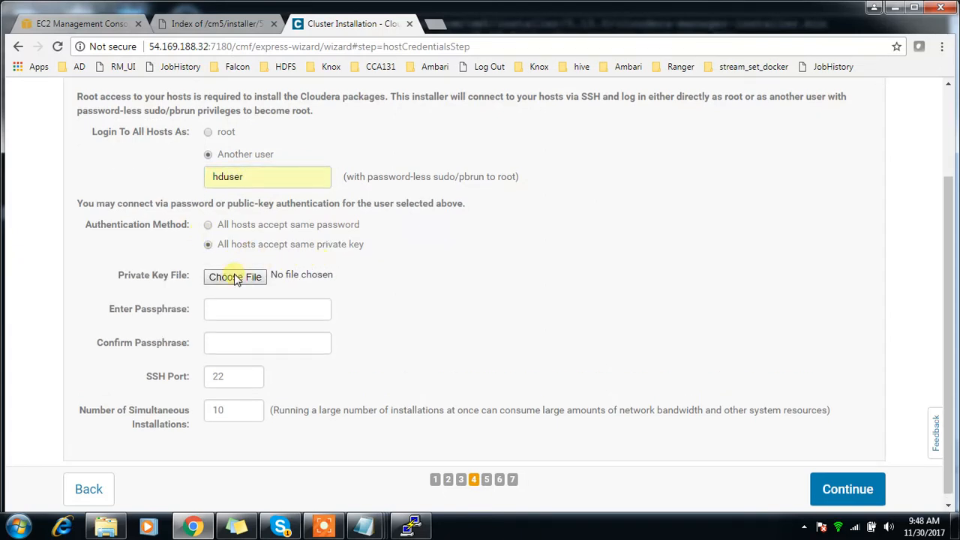
click(234, 276)
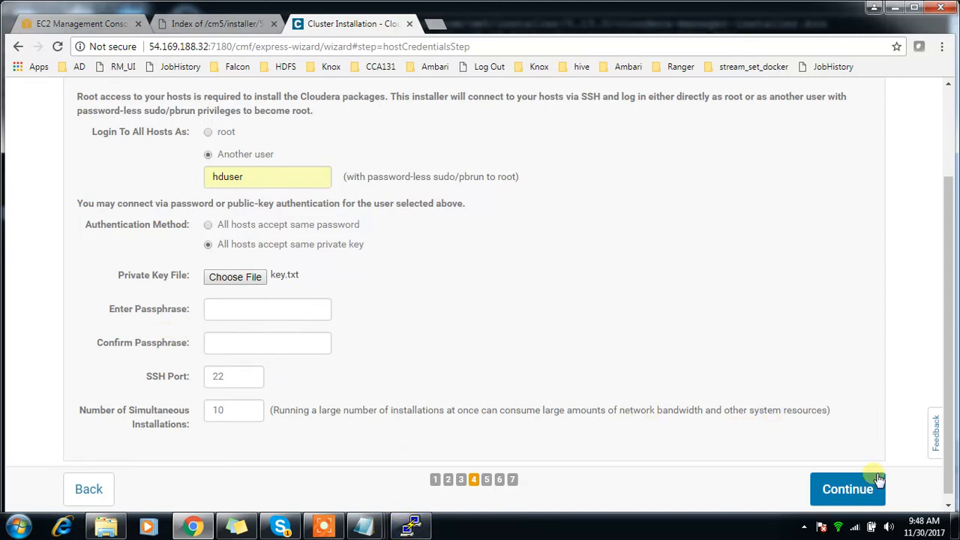
click(847, 489)
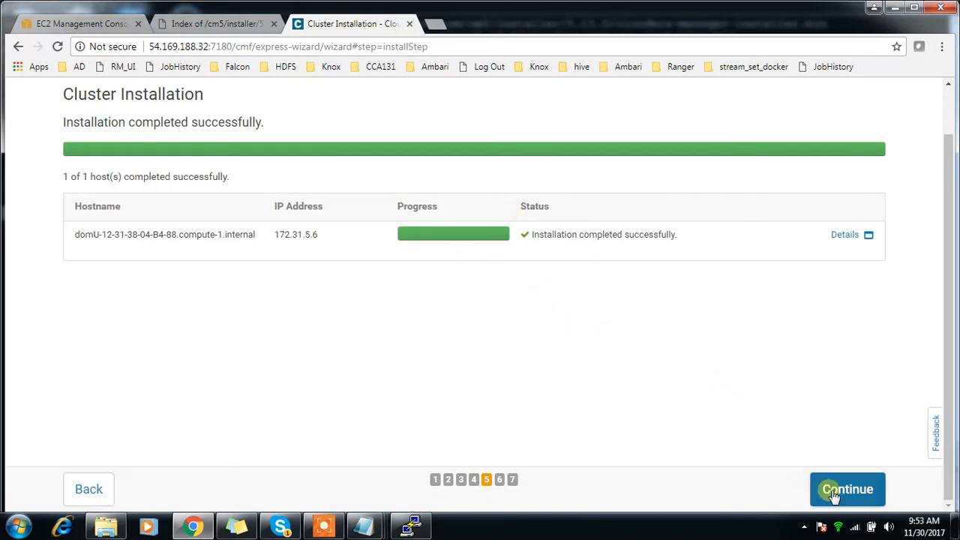
- Continue through parcel installation once CDH 5.13 is activated 1/1 and start the Host Inspector
click(847, 488)
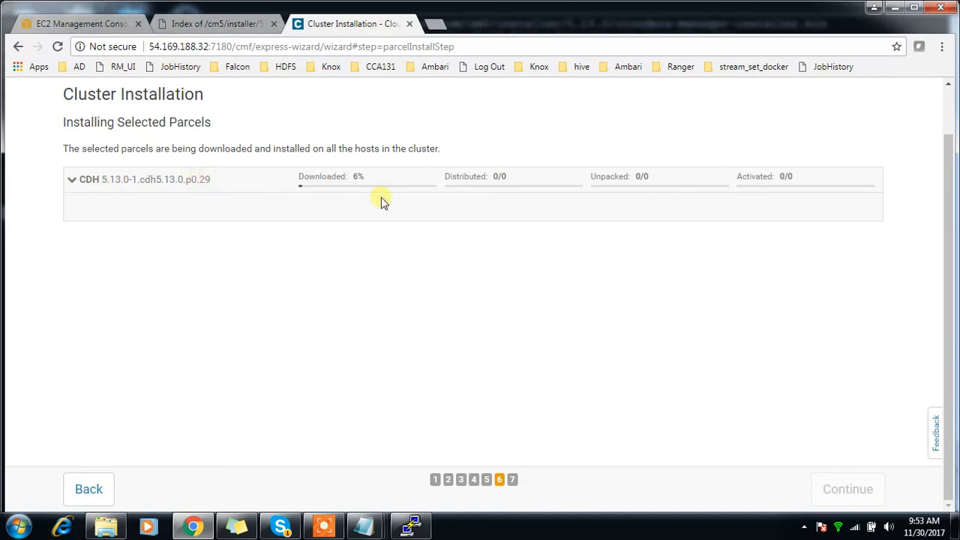
mouse_move(483, 357)
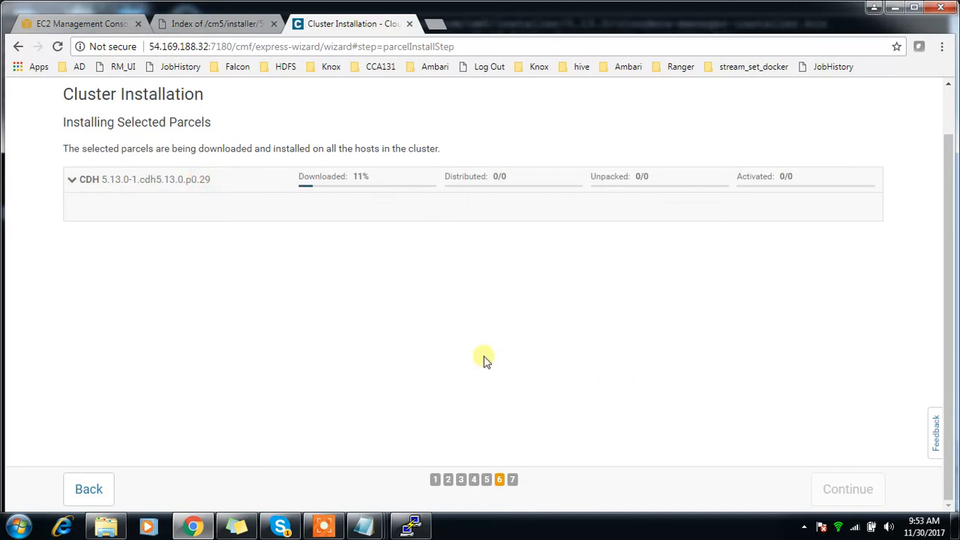
mouse_move(337, 208)
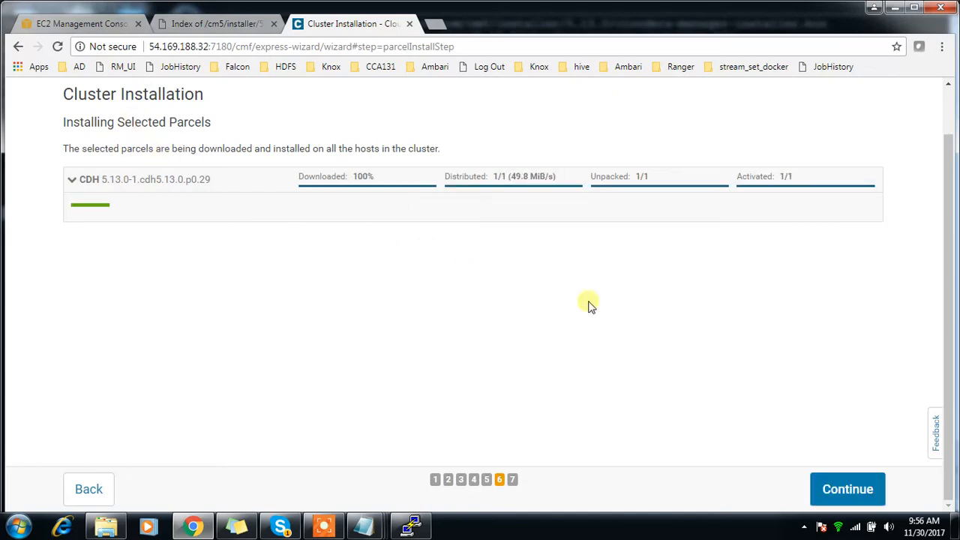
click(846, 489)
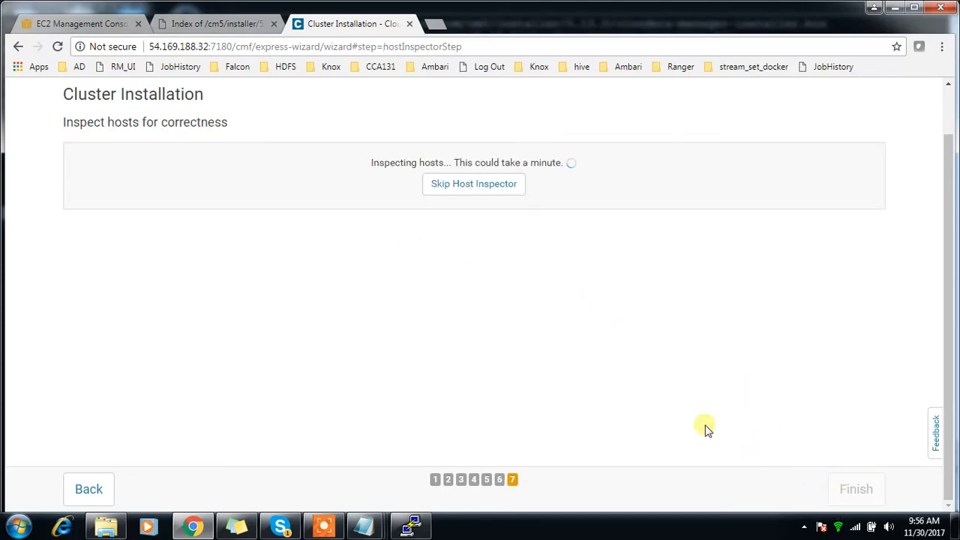
mouse_move(607, 238)
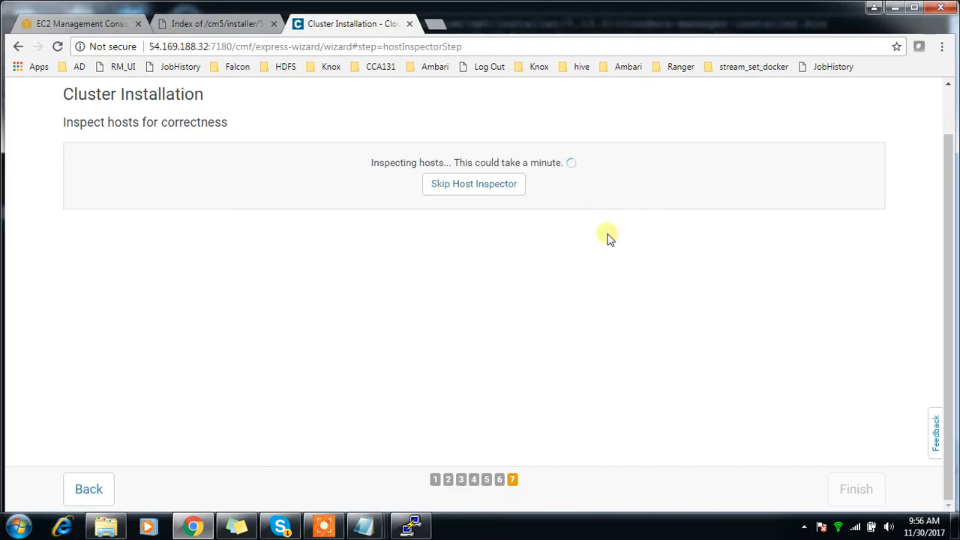
mouse_move(944, 249)
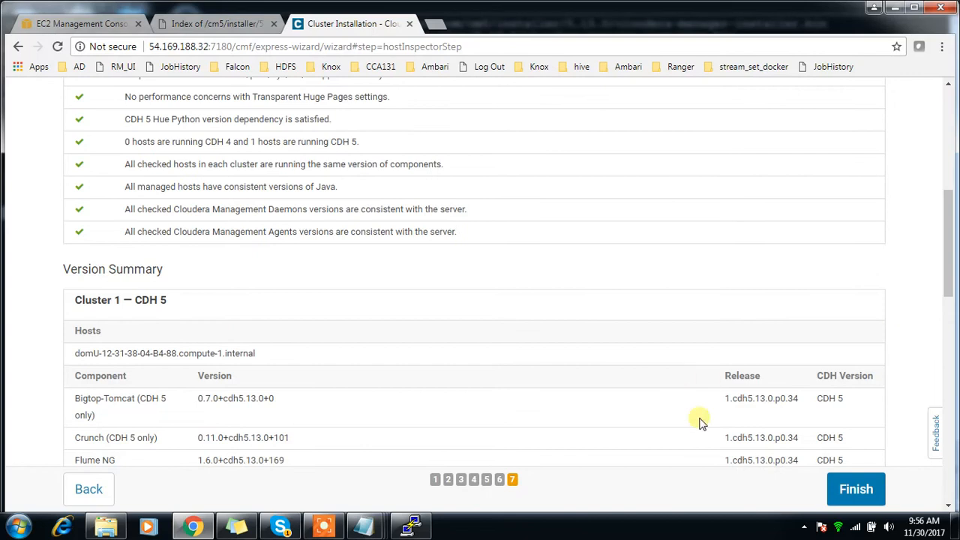
- Review the host inspector validations and version summary, then finish to start Cluster Setup
scroll(down, 3)
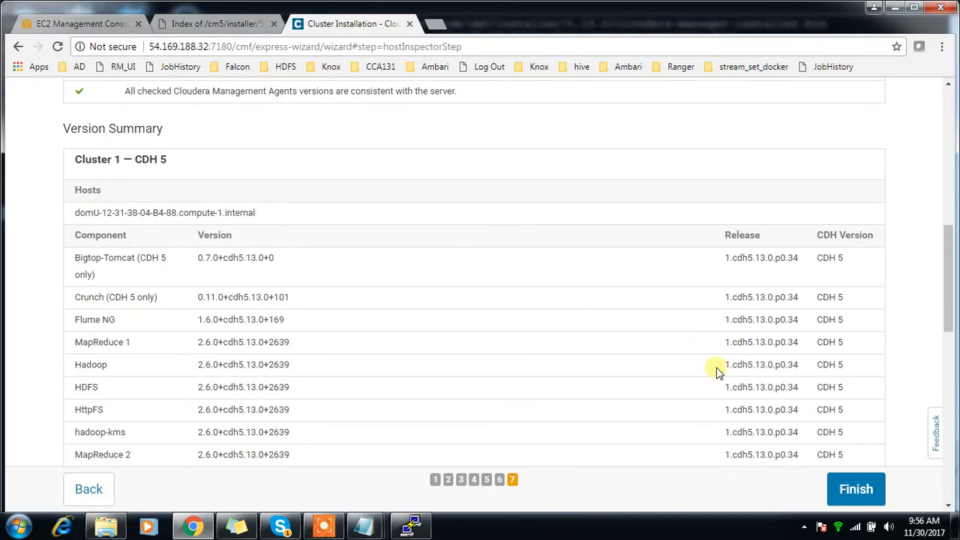
scroll(down, 3)
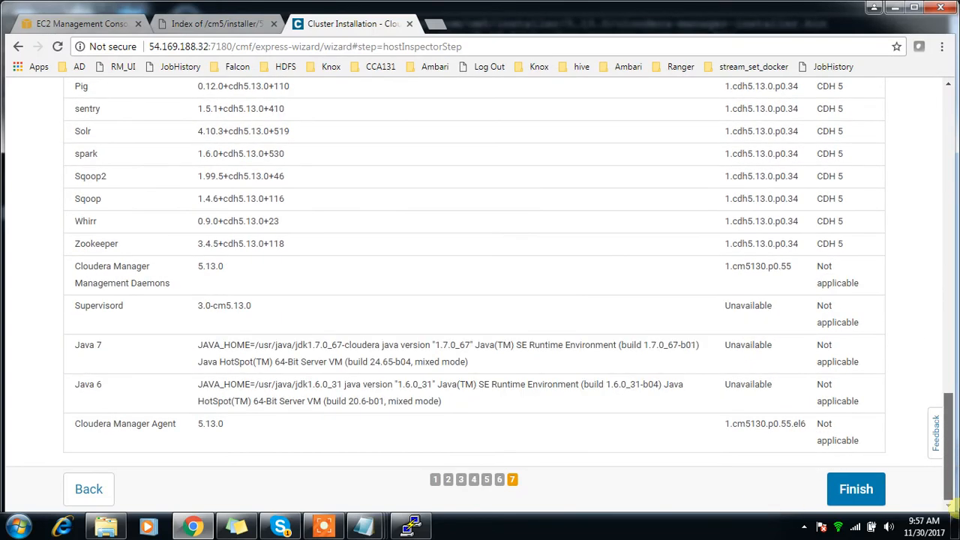
scroll(up, 3)
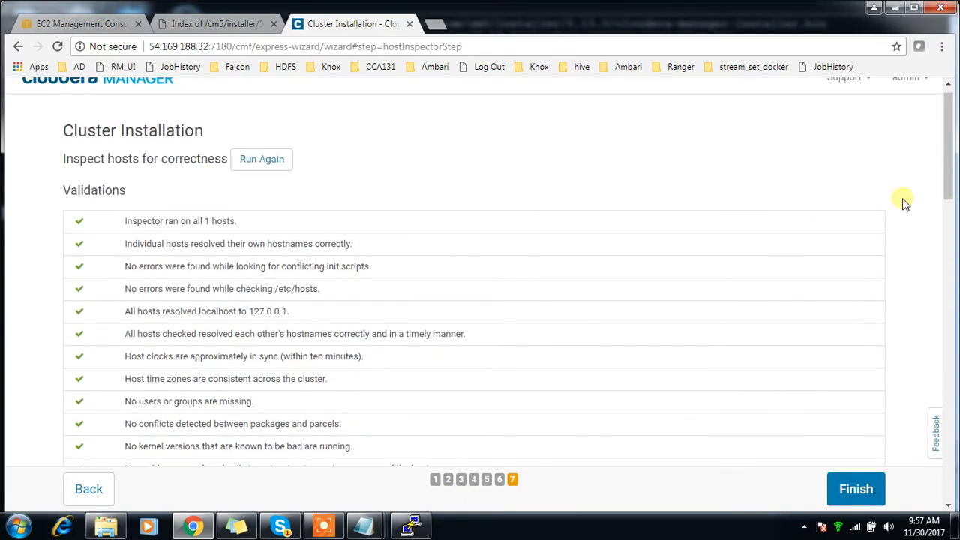
mouse_move(543, 366)
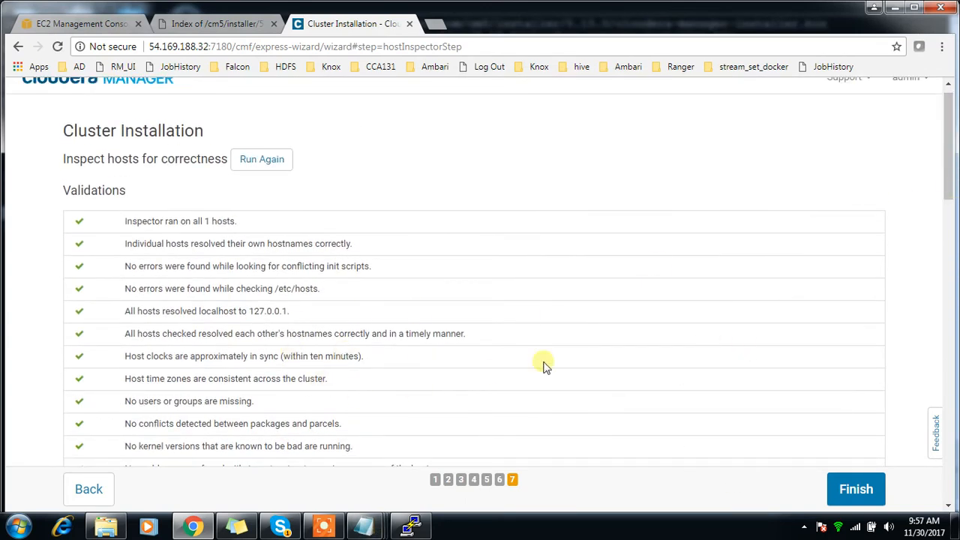
click(855, 489)
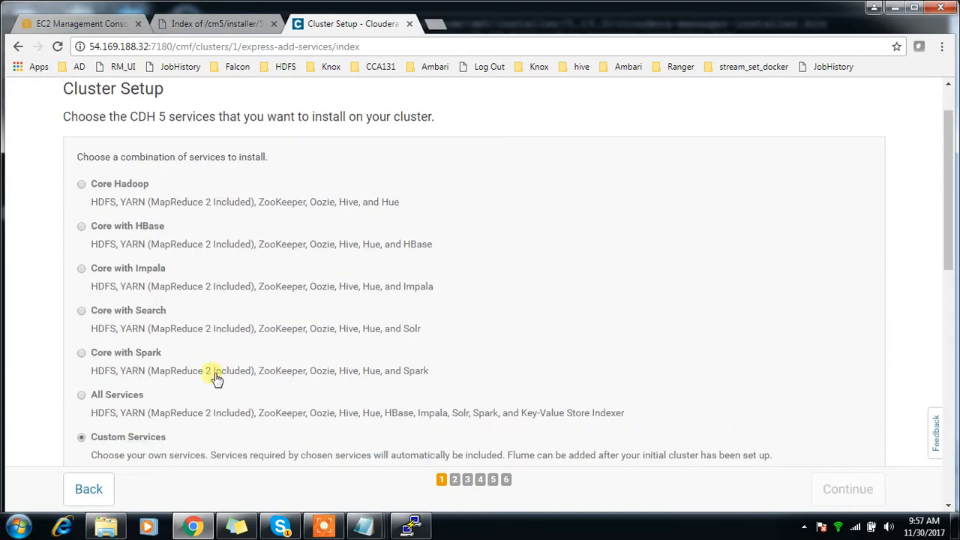
- Add ZooKeeper and YARN (MR2 Included) to the custom services alongside HDFS and continue to role assignment
scroll(down, 3)
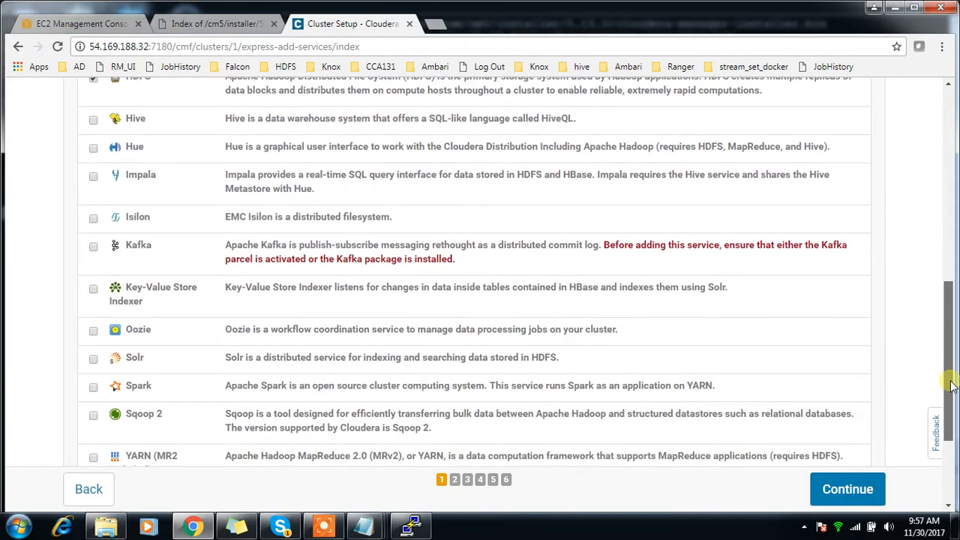
scroll(down, 3)
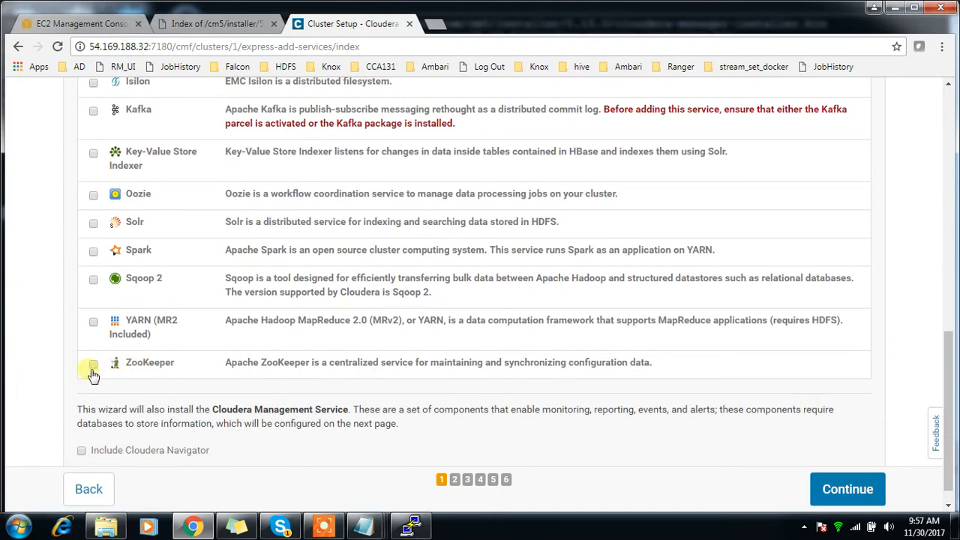
click(93, 364)
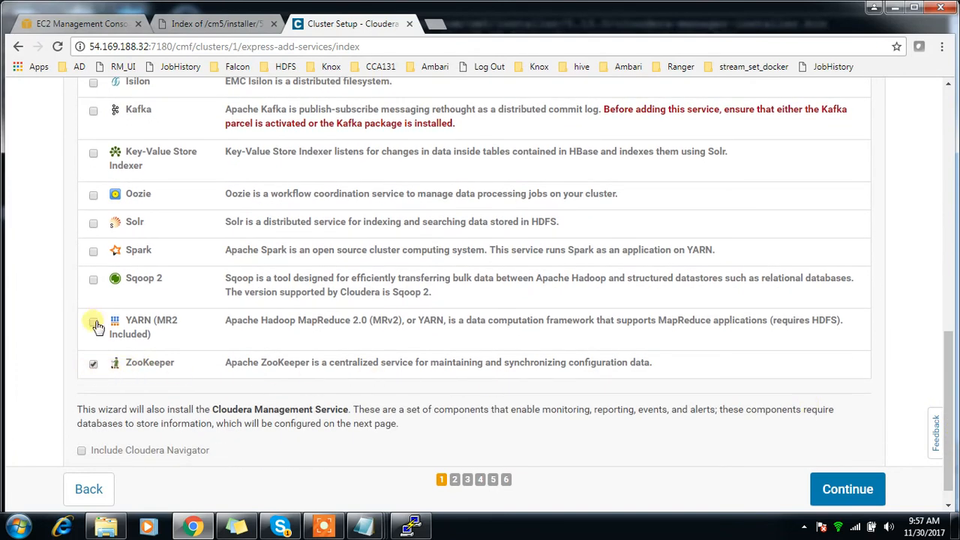
click(93, 321)
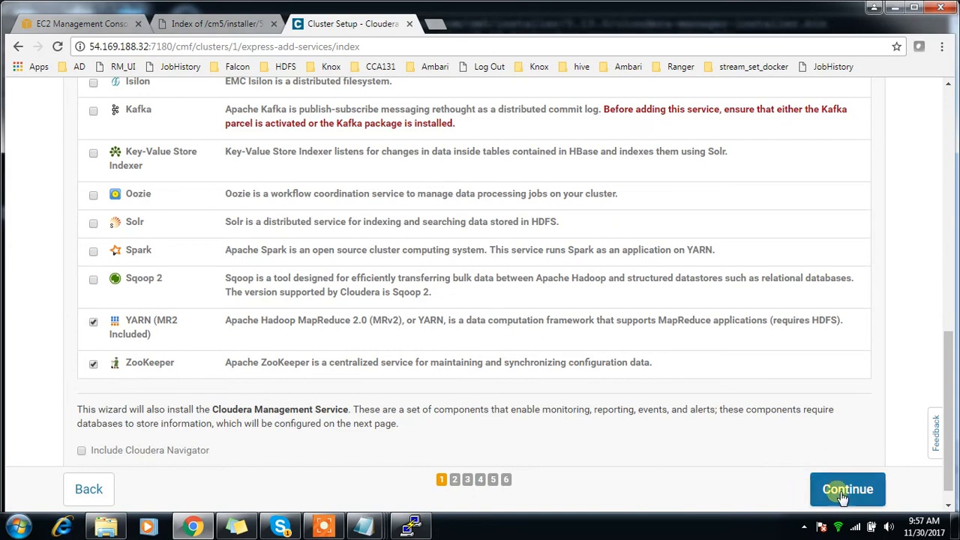
click(848, 489)
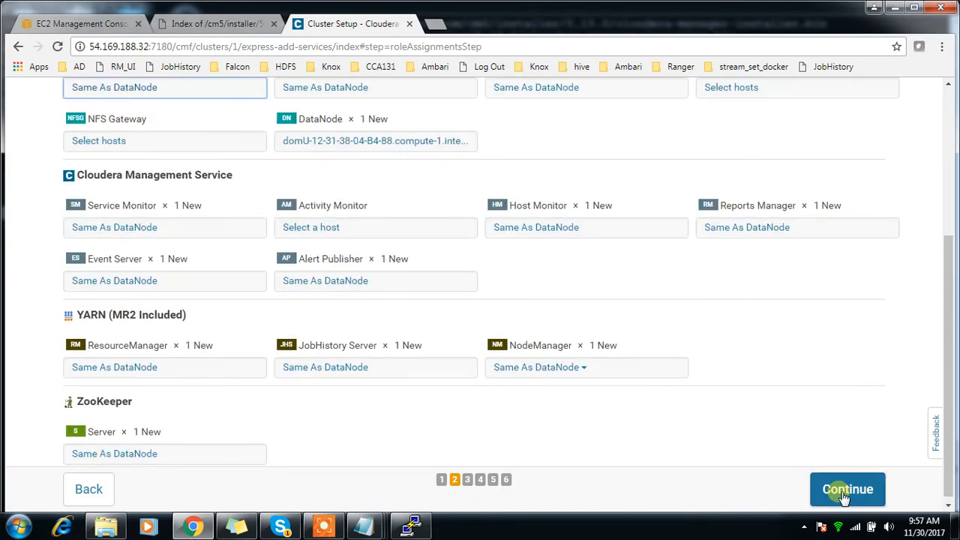
- Accept the default HDFS, YARN, ZooKeeper and management role assignments and continue
scroll(up, 3)
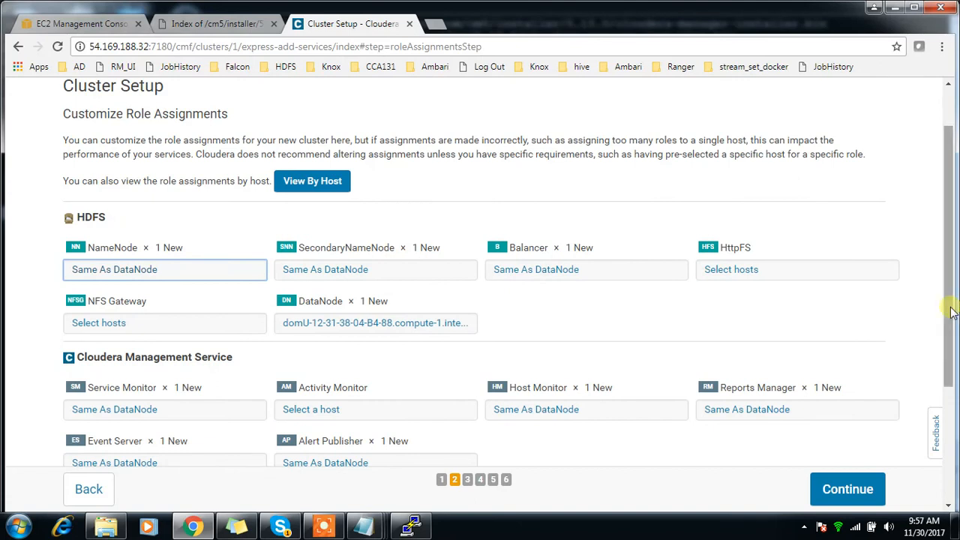
scroll(down, 3)
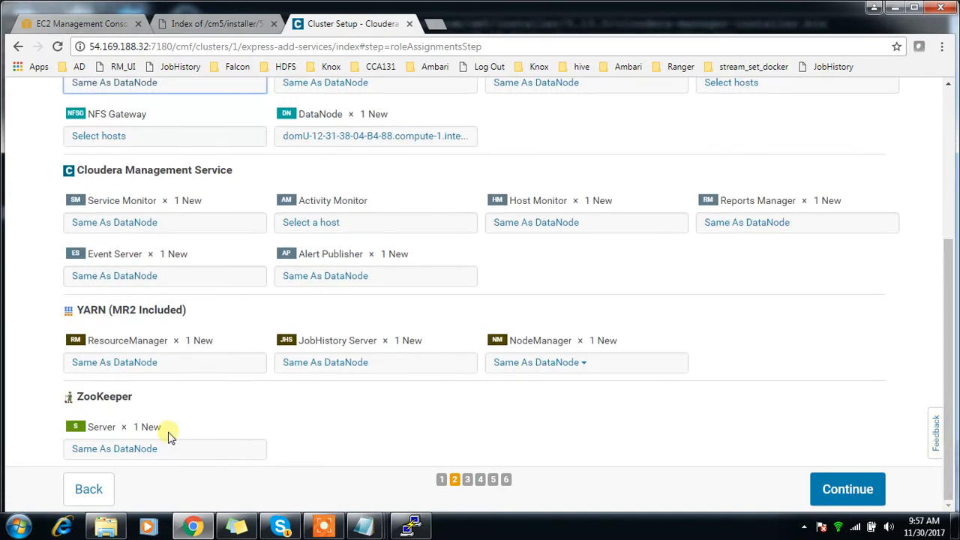
mouse_move(648, 375)
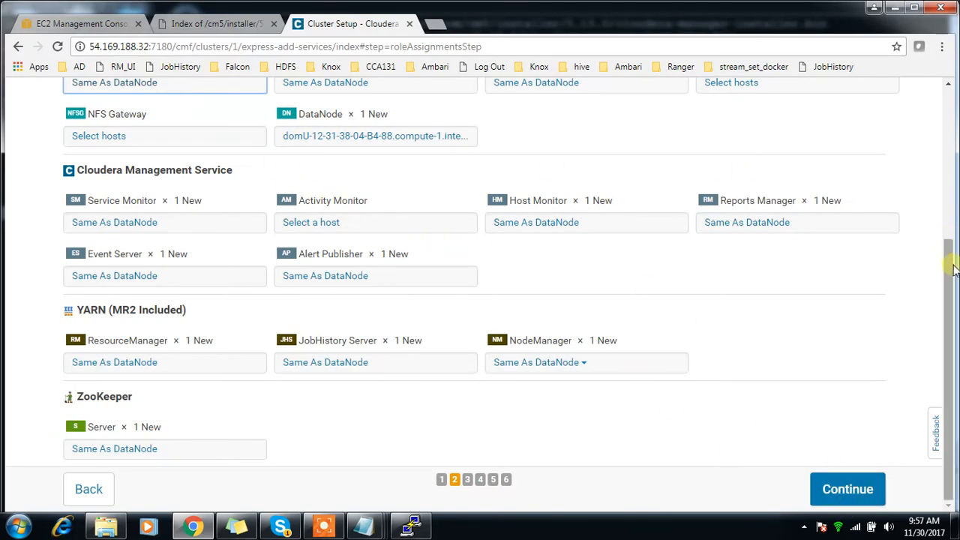
mouse_move(912, 393)
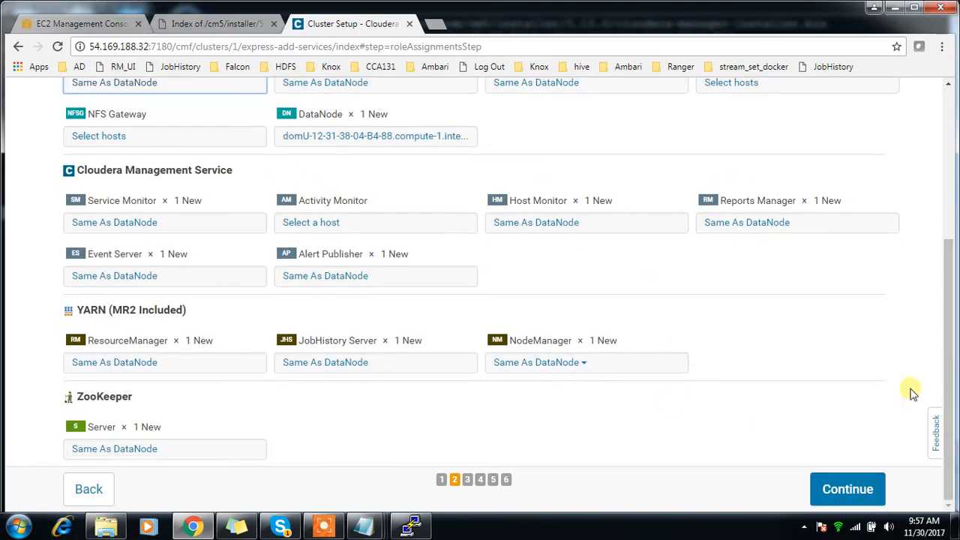
click(848, 488)
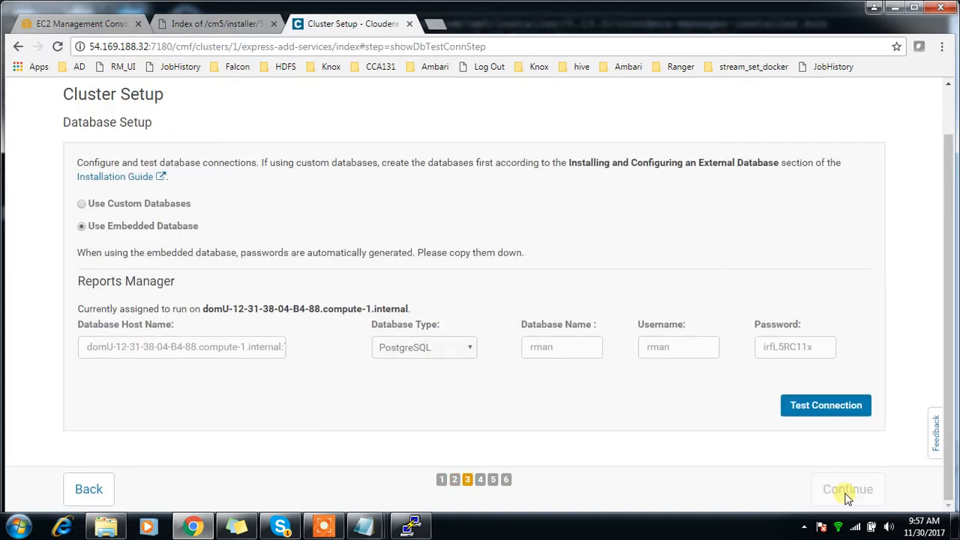
- Test the embedded PostgreSQL connection for Reports Manager until Successful, then continue
click(824, 404)
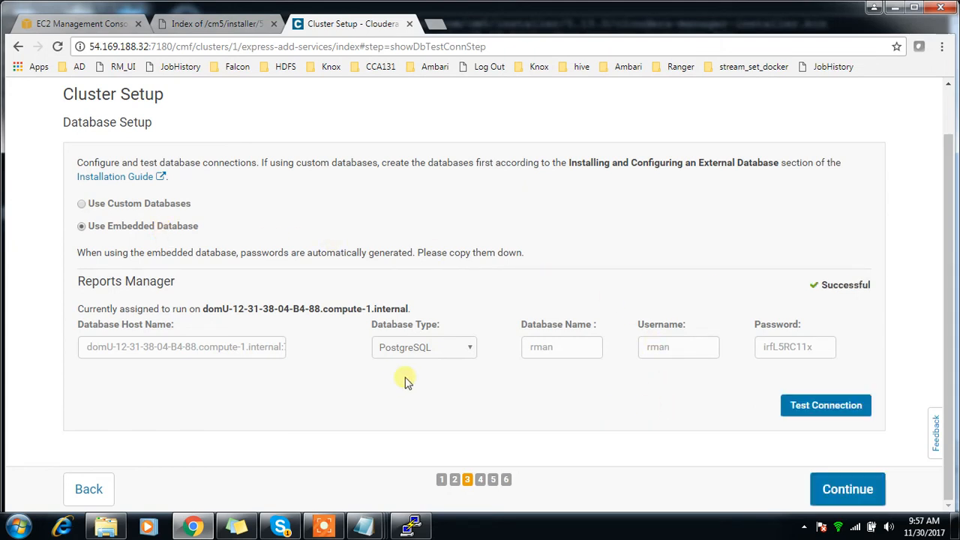
mouse_move(950, 367)
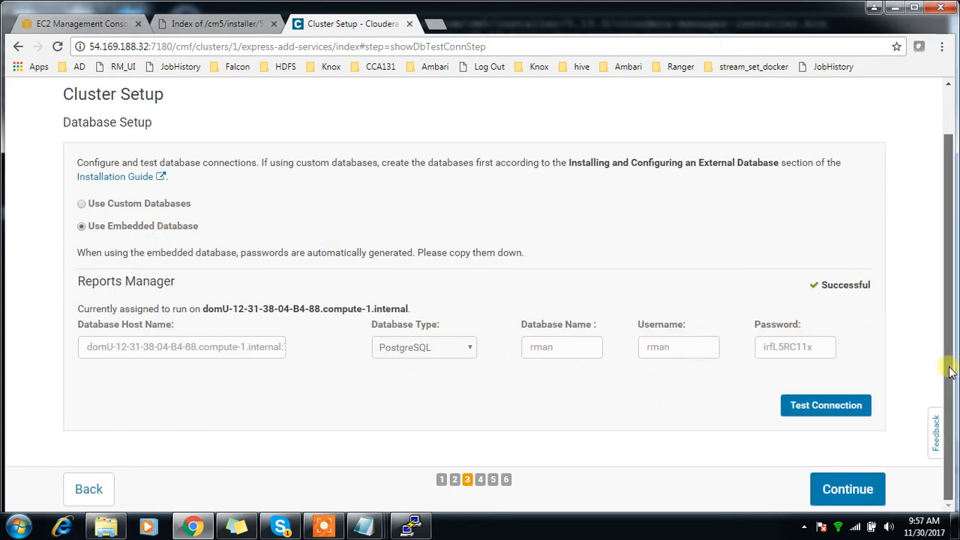
scroll(up, 3)
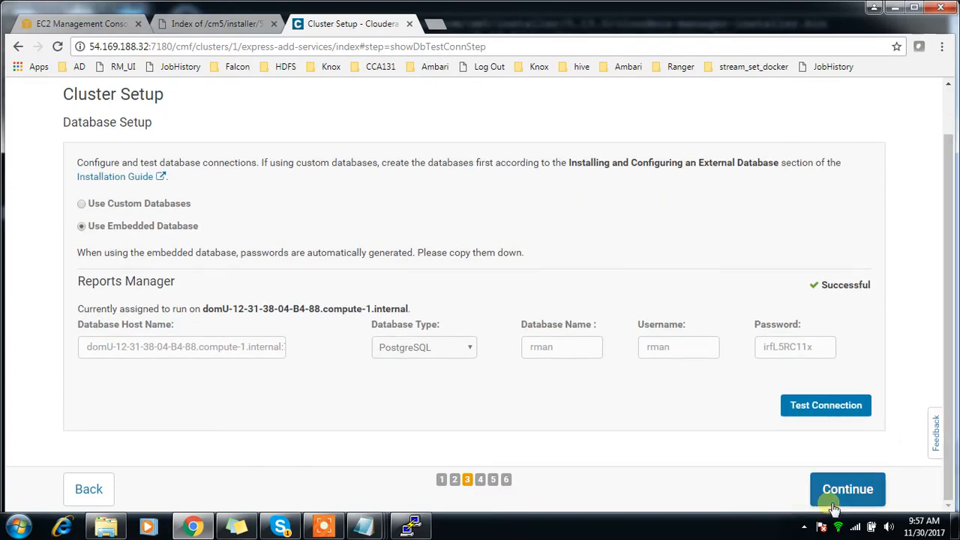
mouse_move(493, 245)
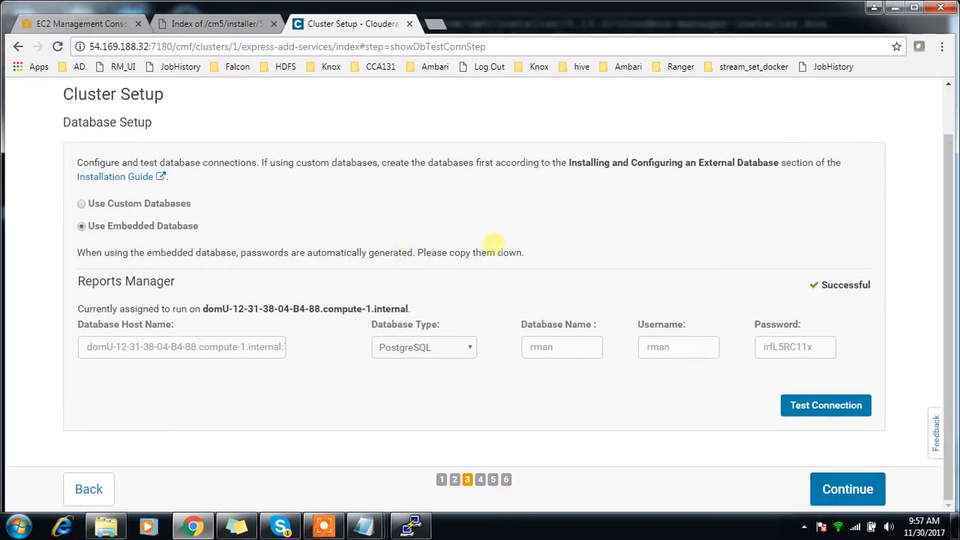
click(847, 488)
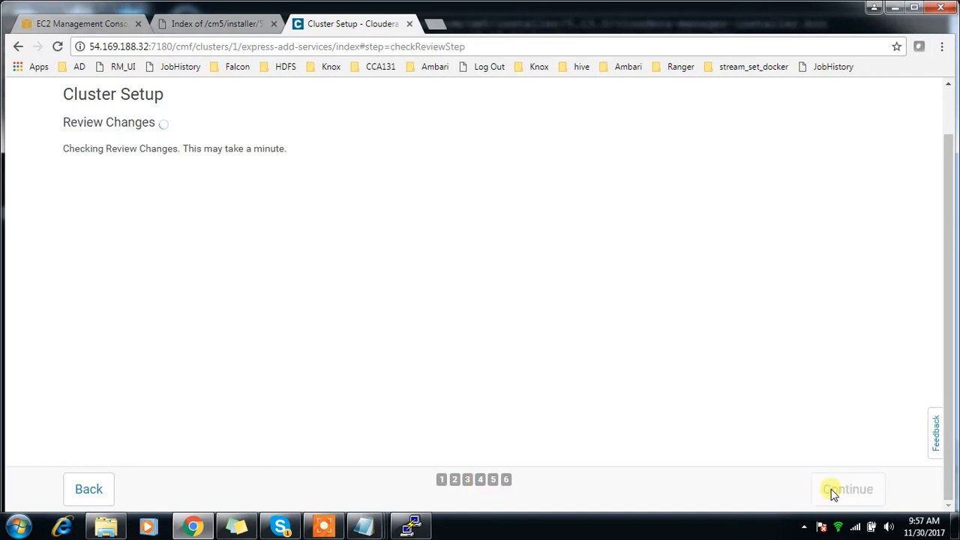
- Keep the default HDFS block size and data directories on Review Changes and continue to First Run
click(847, 489)
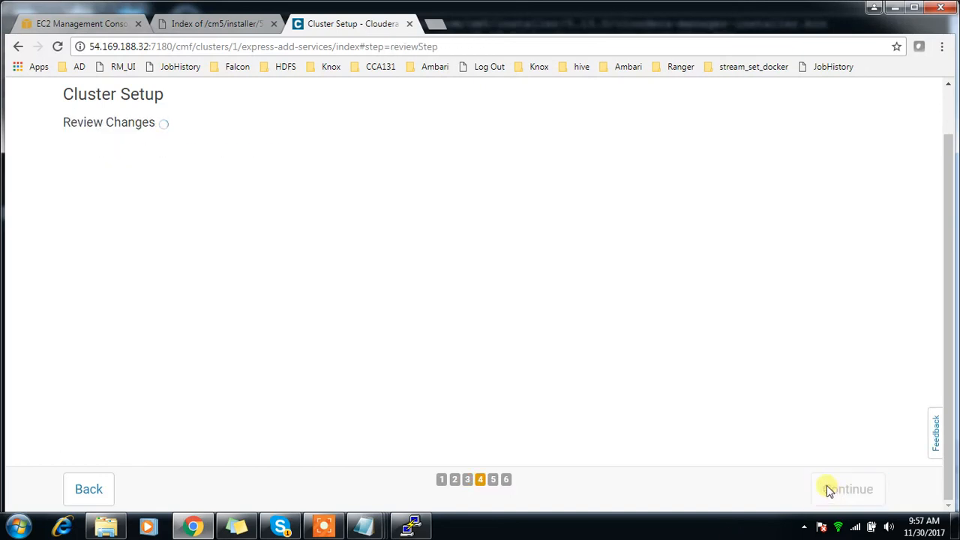
mouse_move(711, 416)
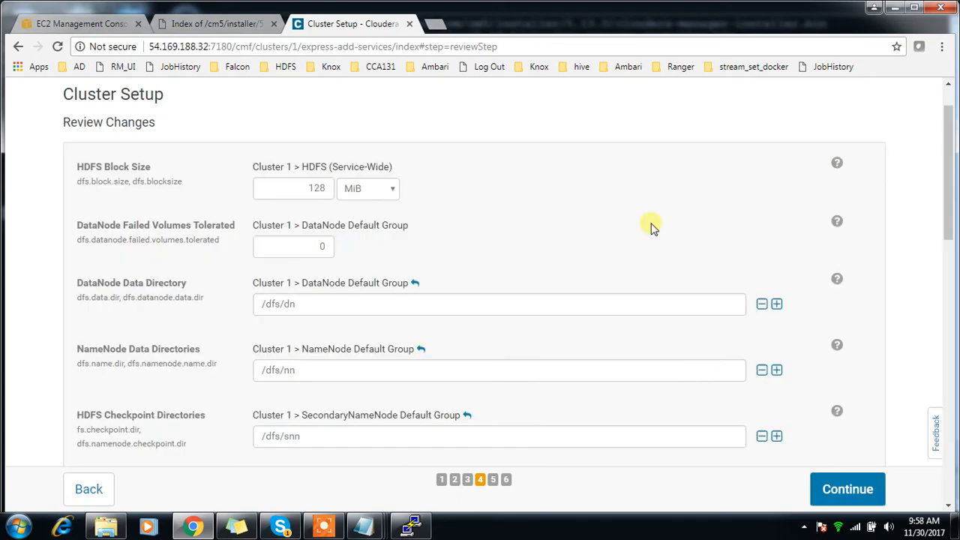
scroll(down, 3)
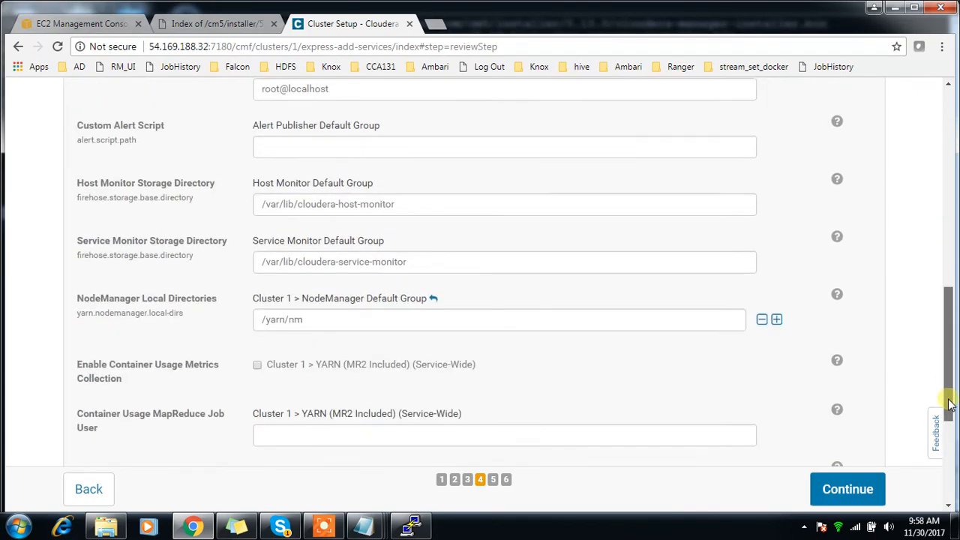
scroll(down, 3)
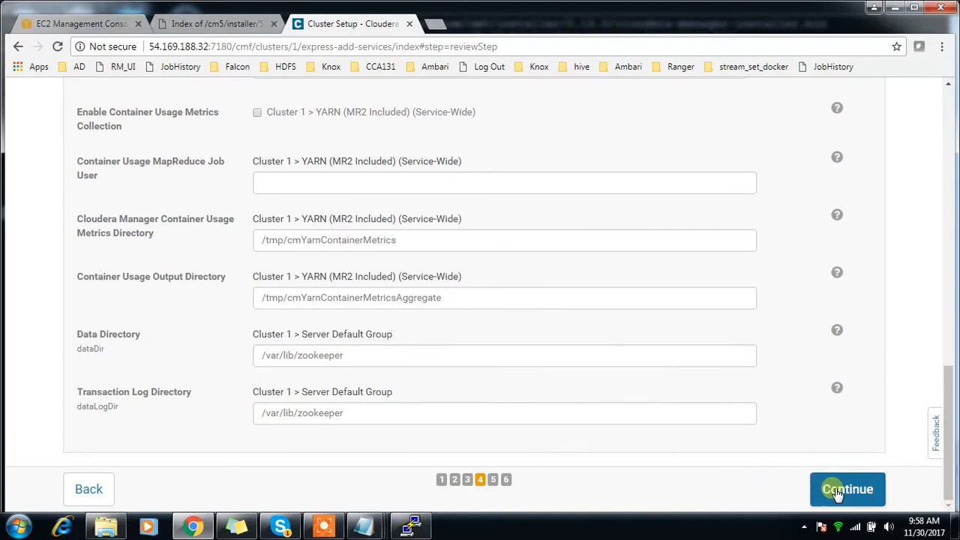
click(848, 489)
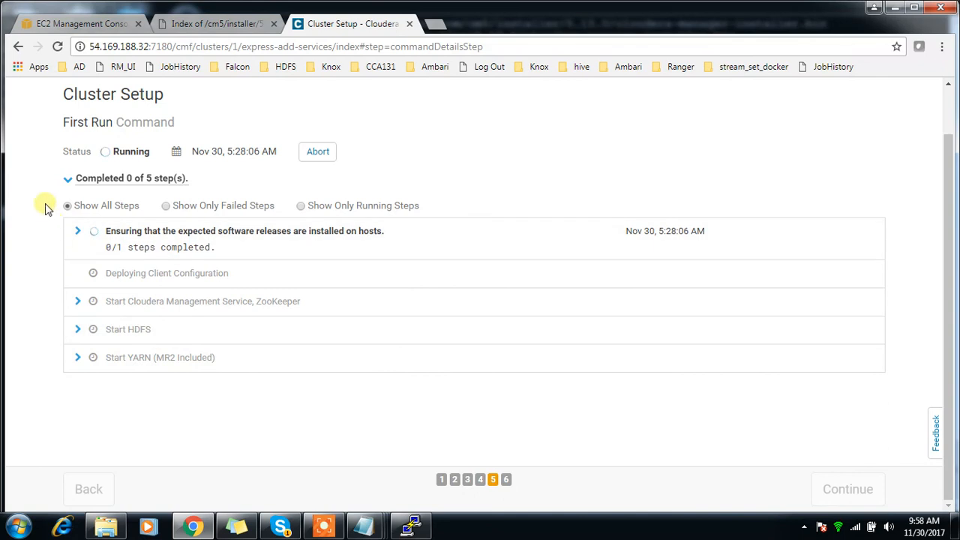
mouse_move(186, 294)
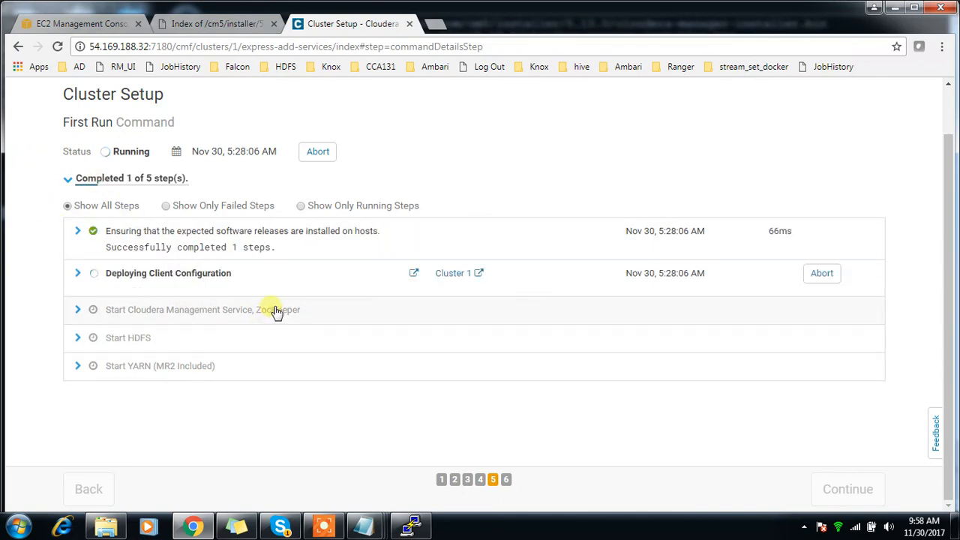
mouse_move(453, 522)
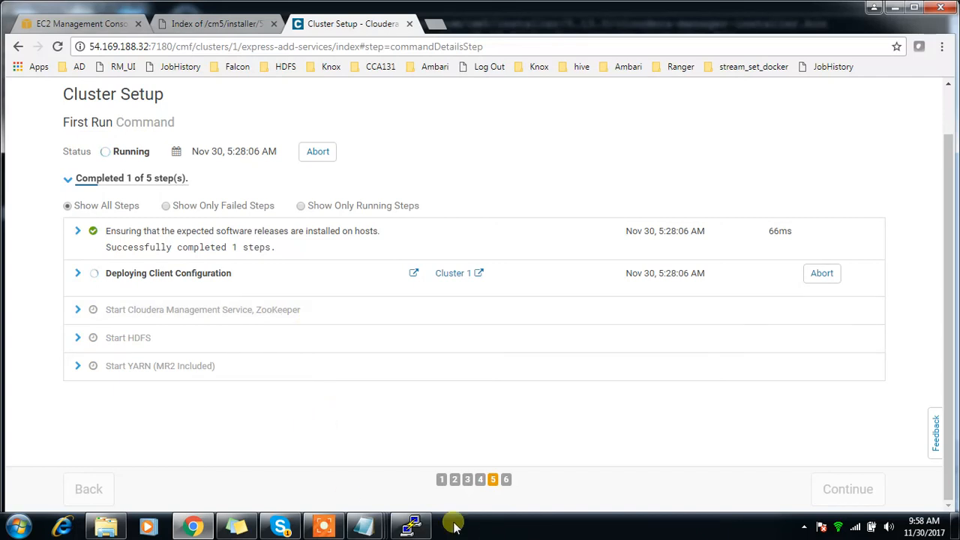
mouse_move(168, 177)
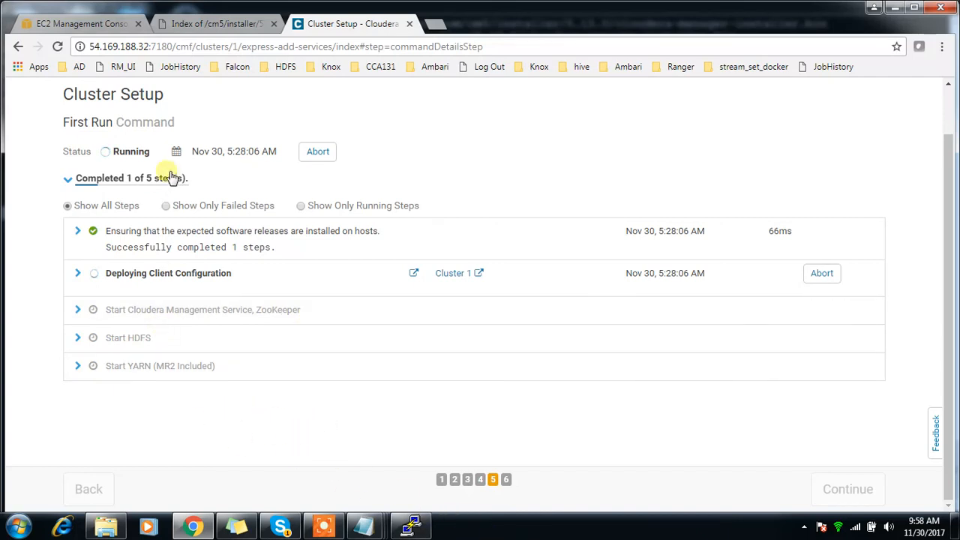
mouse_move(416, 252)
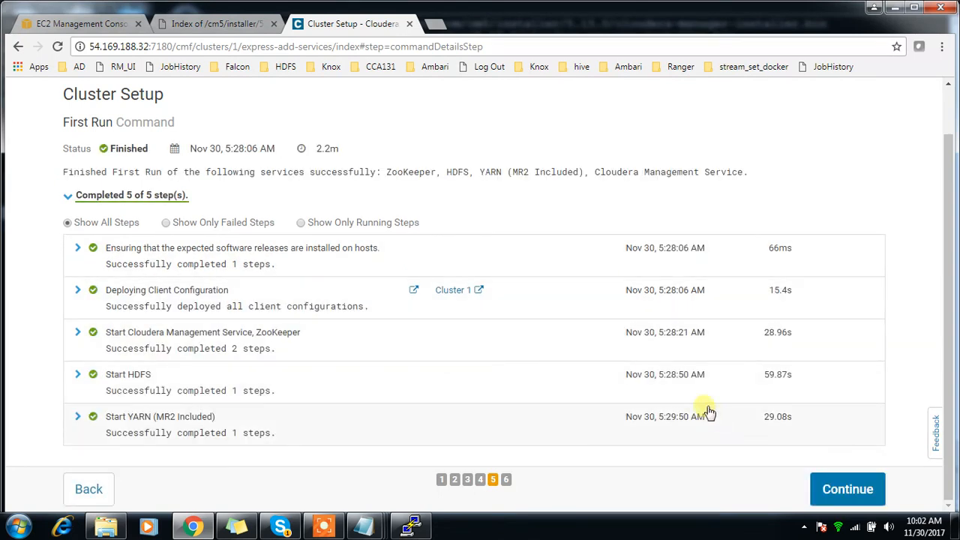
- After all 5 First Run steps finish, continue and finish setup to reach the Home dashboard with Cluster 1
click(847, 489)
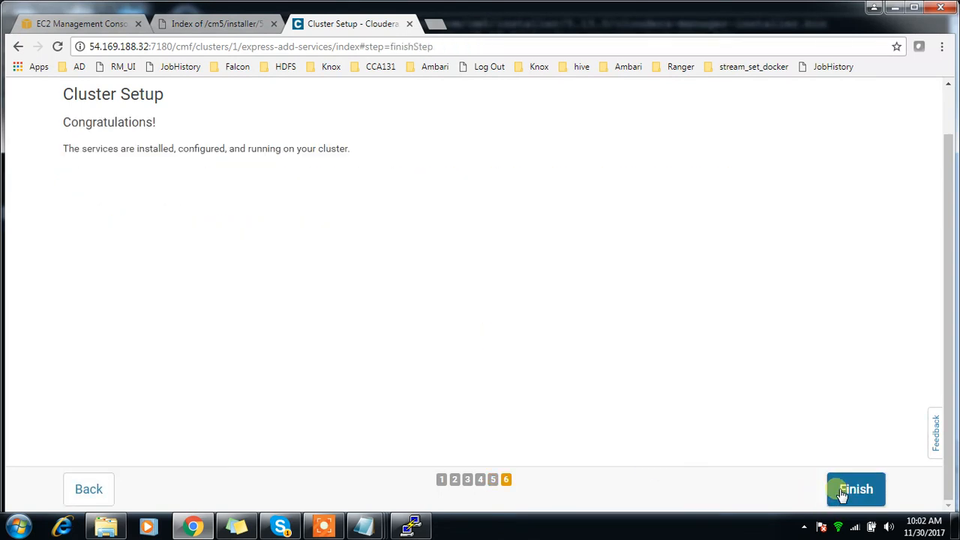
click(854, 489)
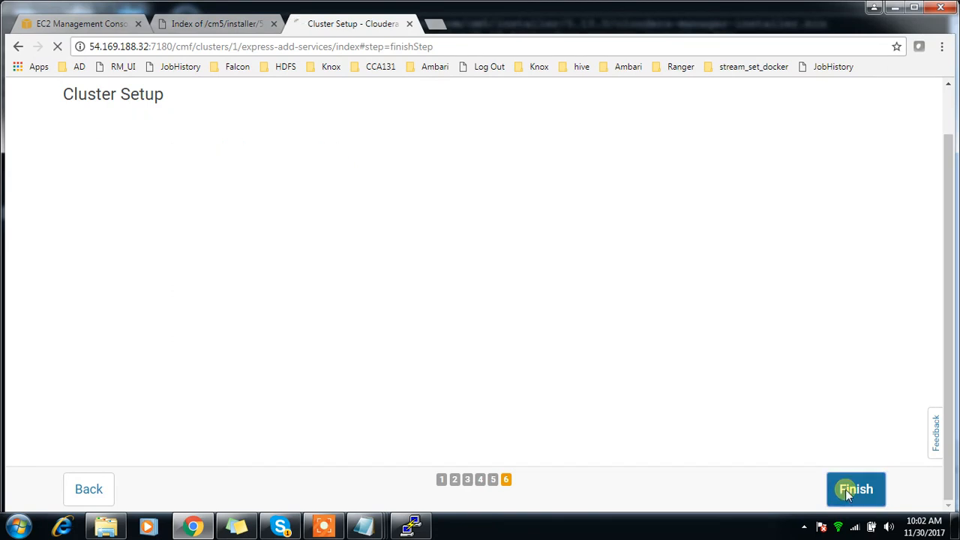
click(855, 489)
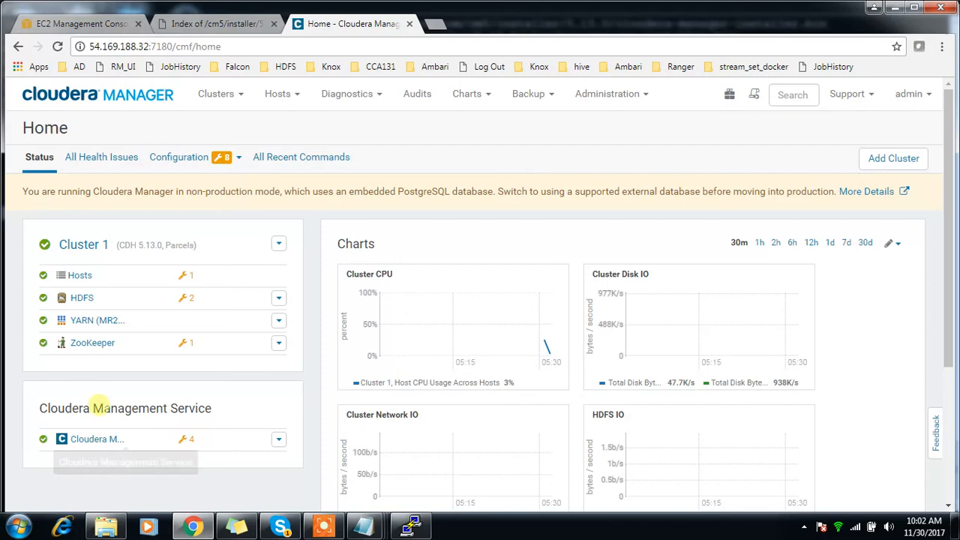
mouse_move(93, 336)
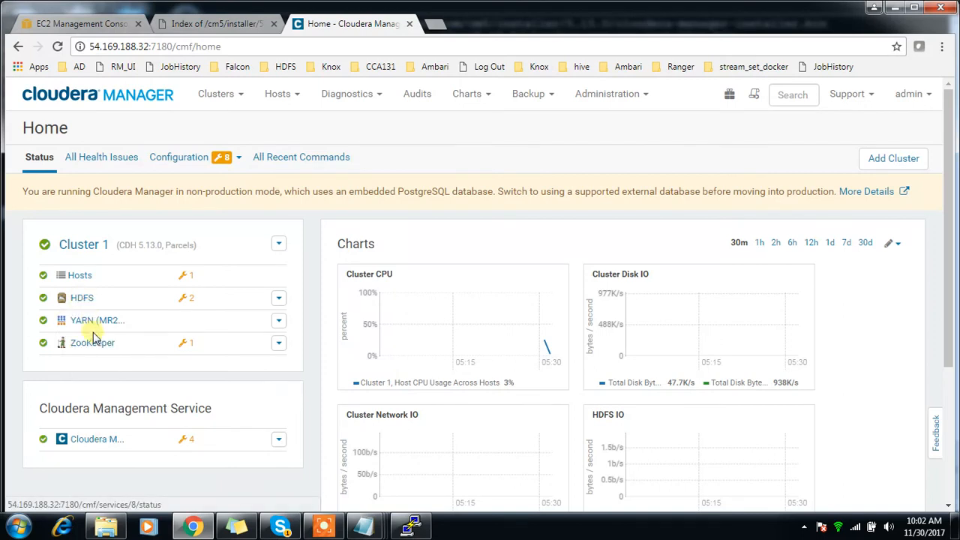
mouse_move(93, 443)
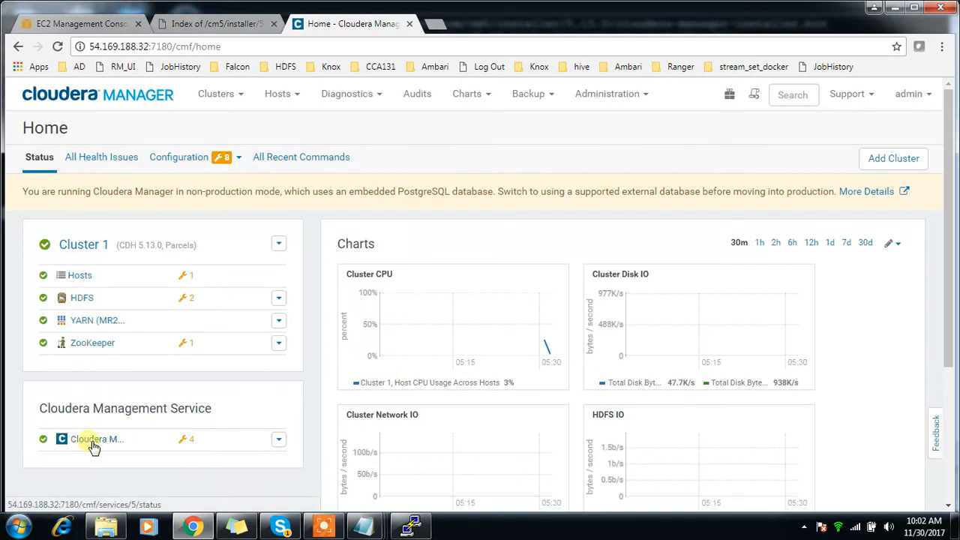
mouse_move(277, 222)
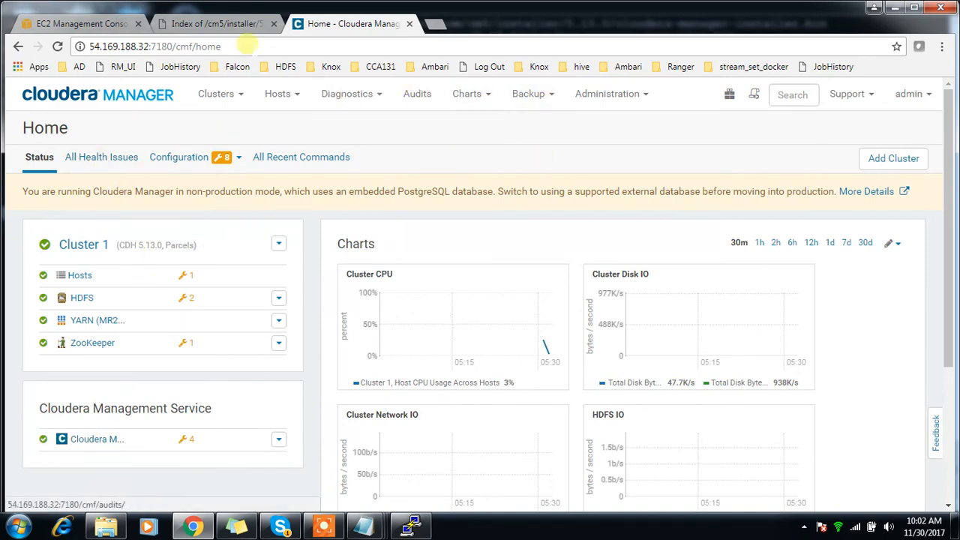
click(909, 93)
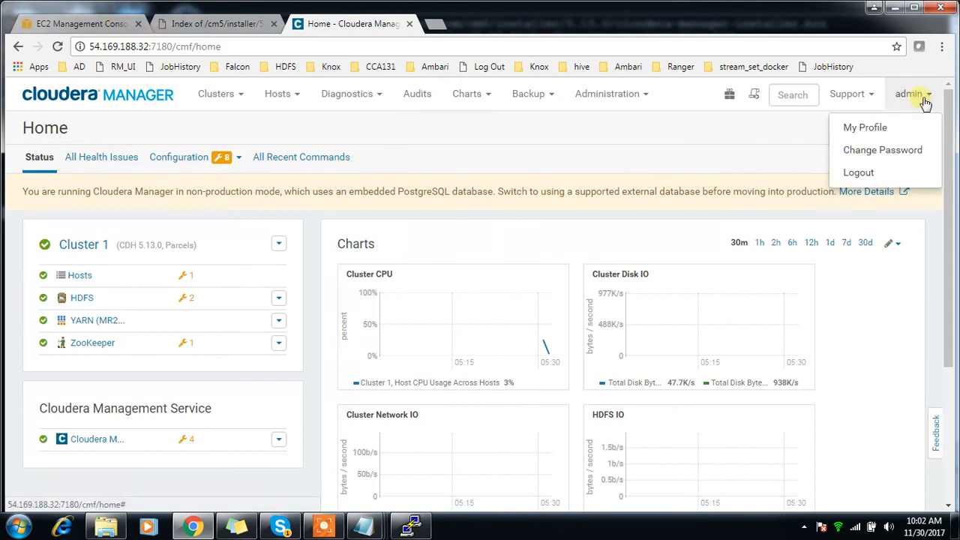
click(847, 93)
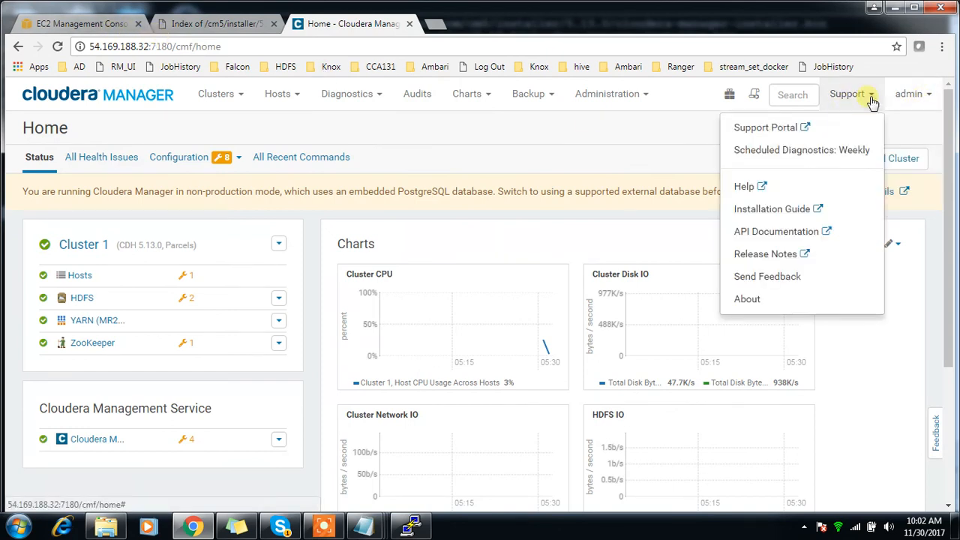
click(747, 298)
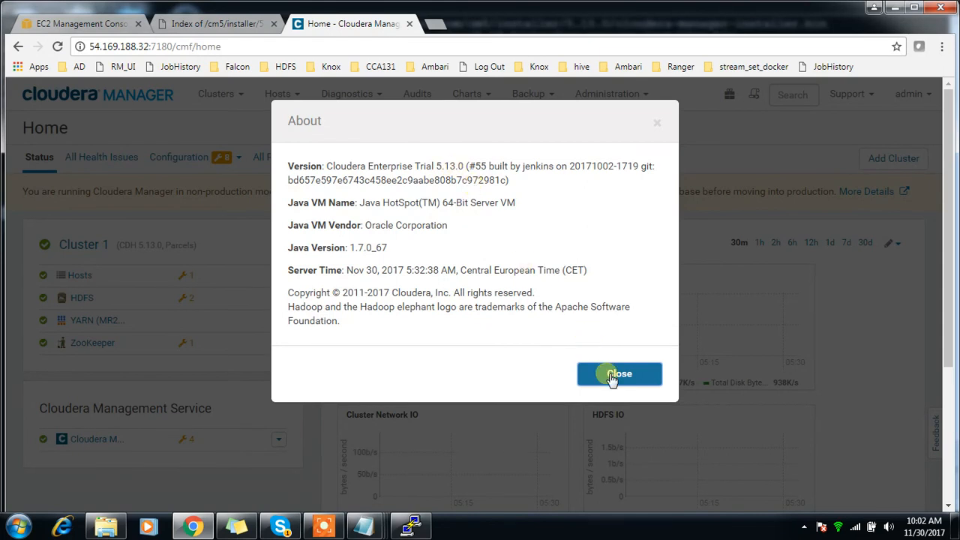
click(619, 373)
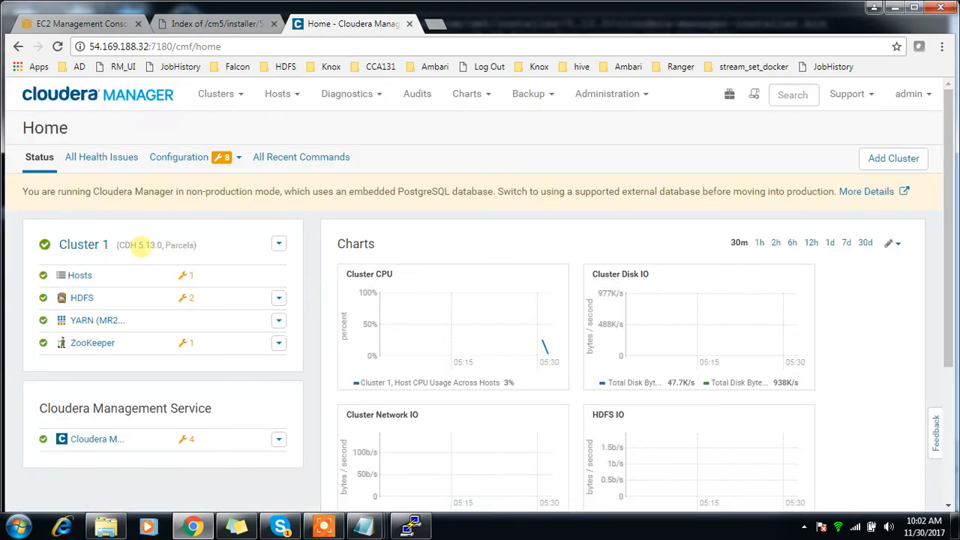
mouse_move(621, 250)
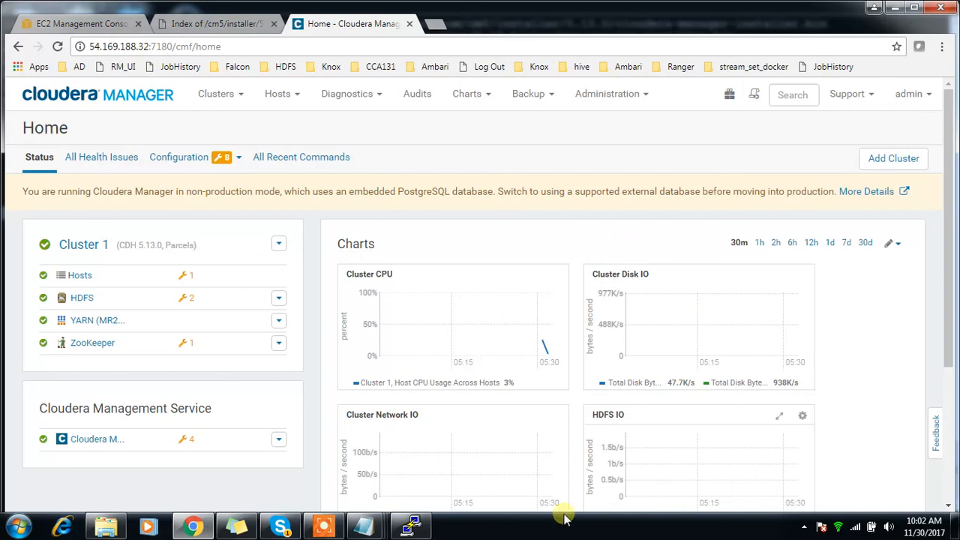
mouse_move(390, 123)
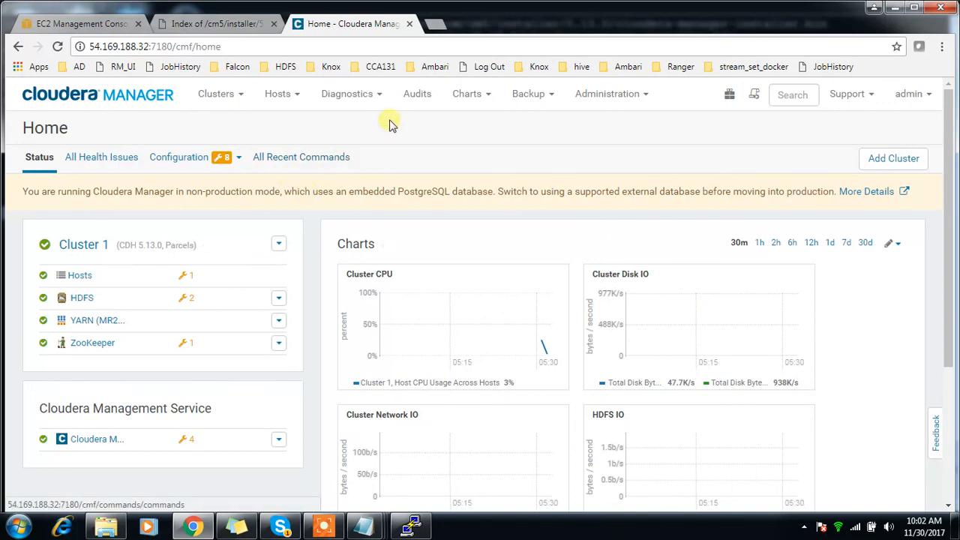
mouse_move(672, 153)
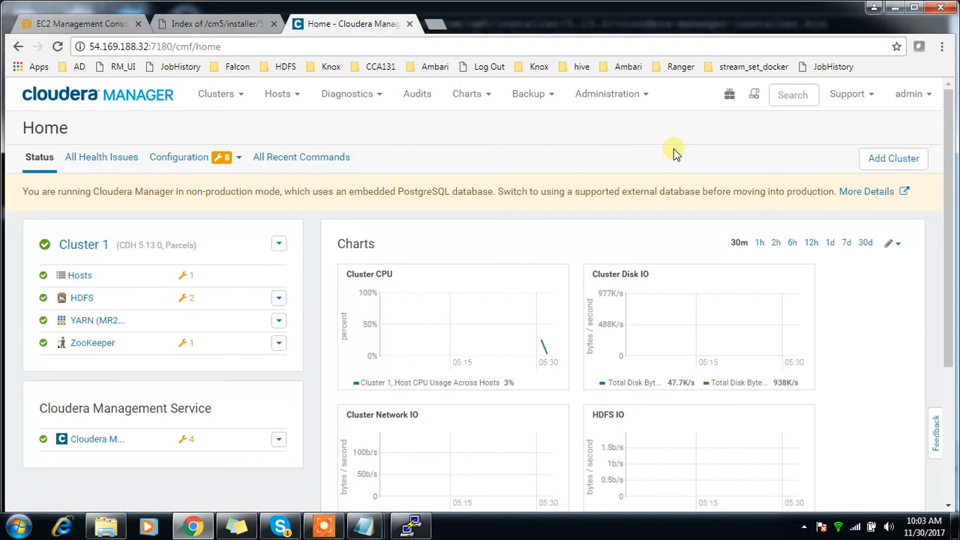
scroll(down, 3)
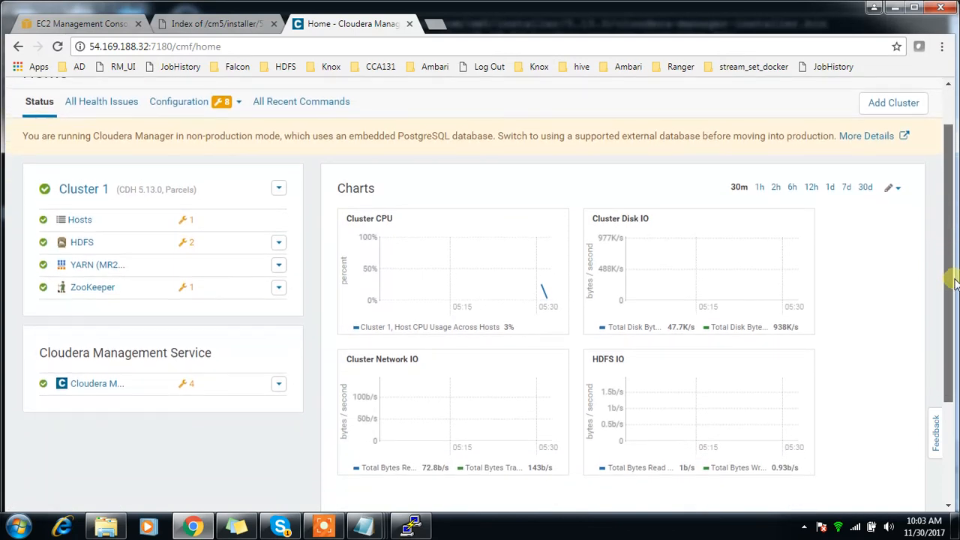
scroll(up, 3)
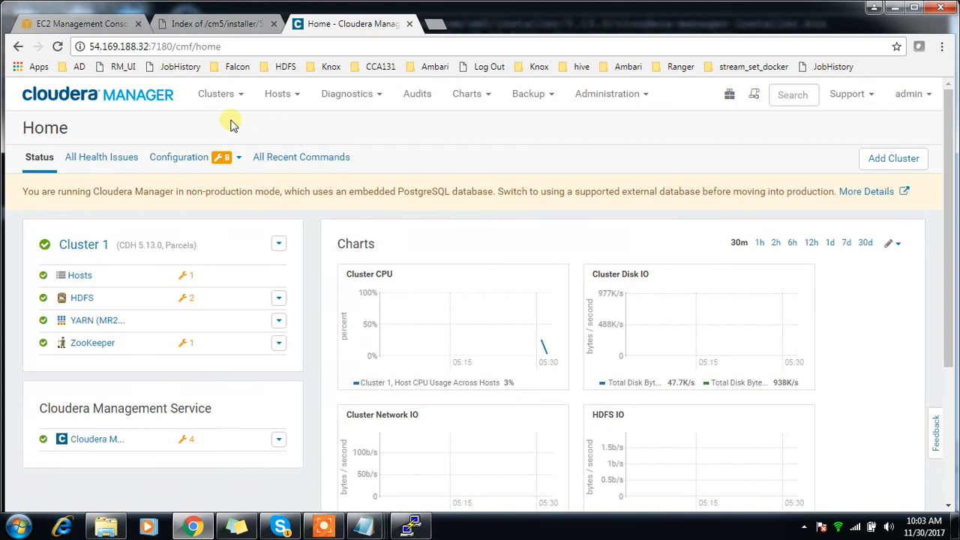
mouse_move(842, 441)
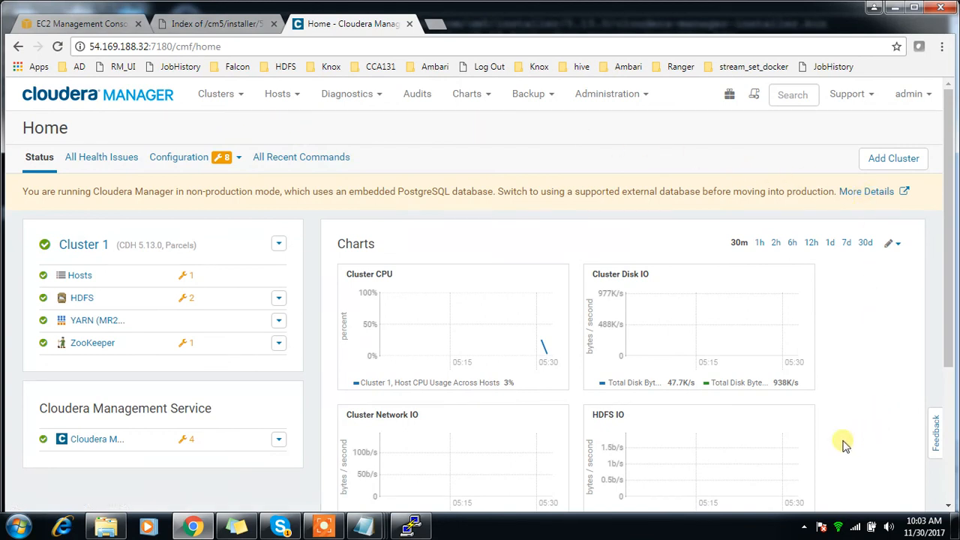
mouse_move(207, 258)
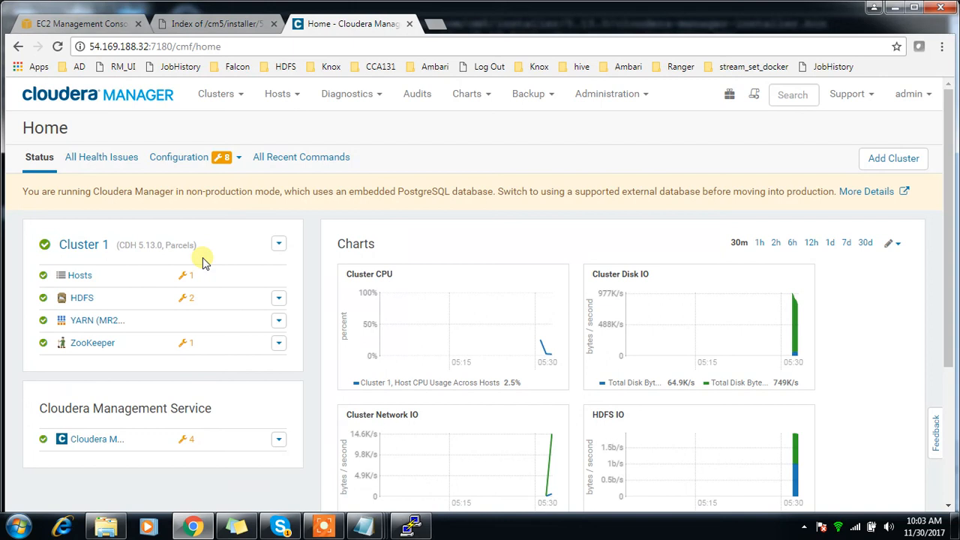
mouse_move(468, 168)
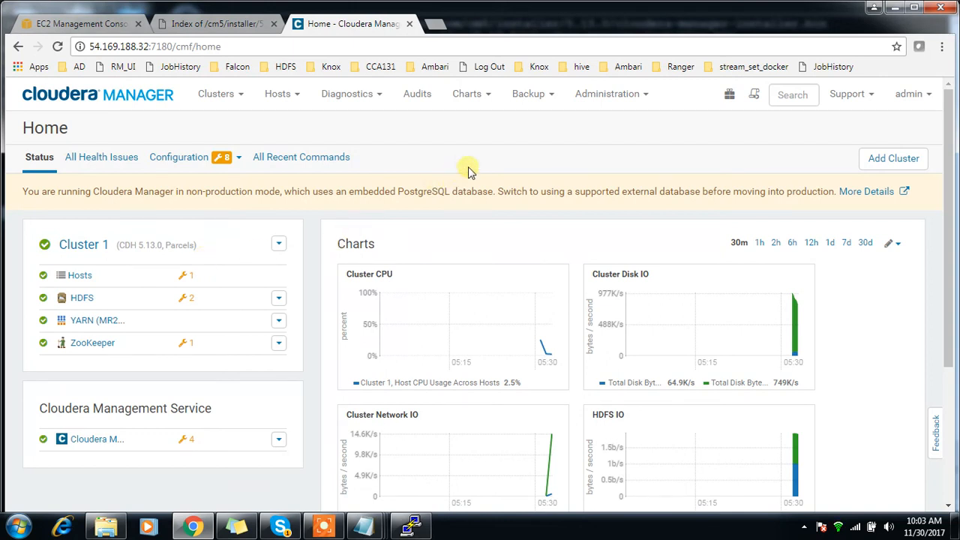